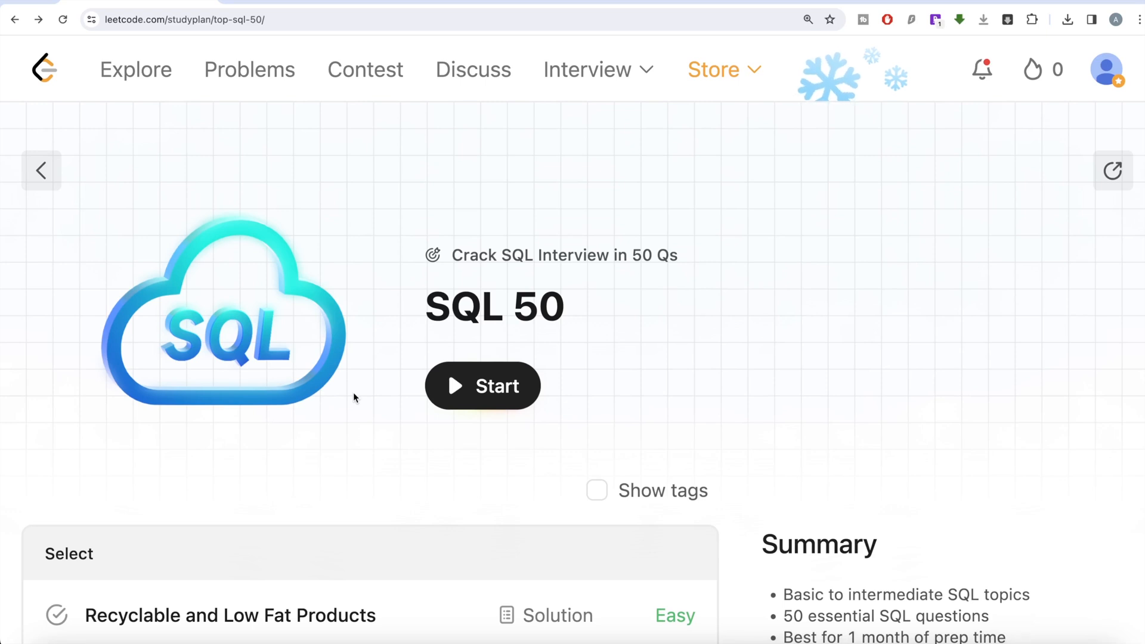
mouse_move(350, 343)
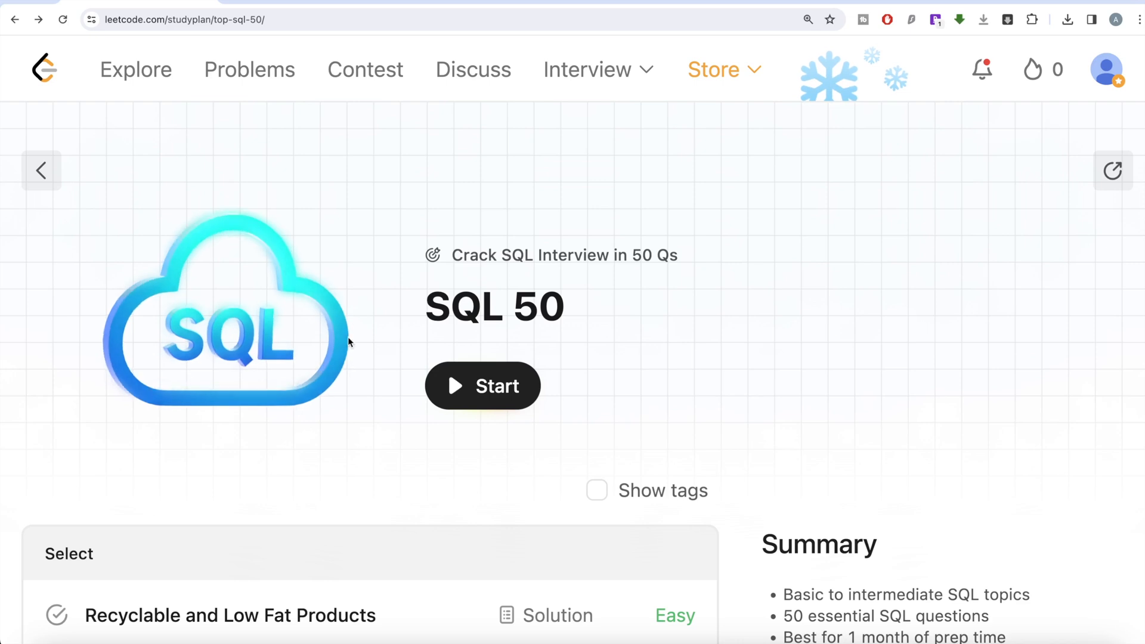
mouse_move(685, 278)
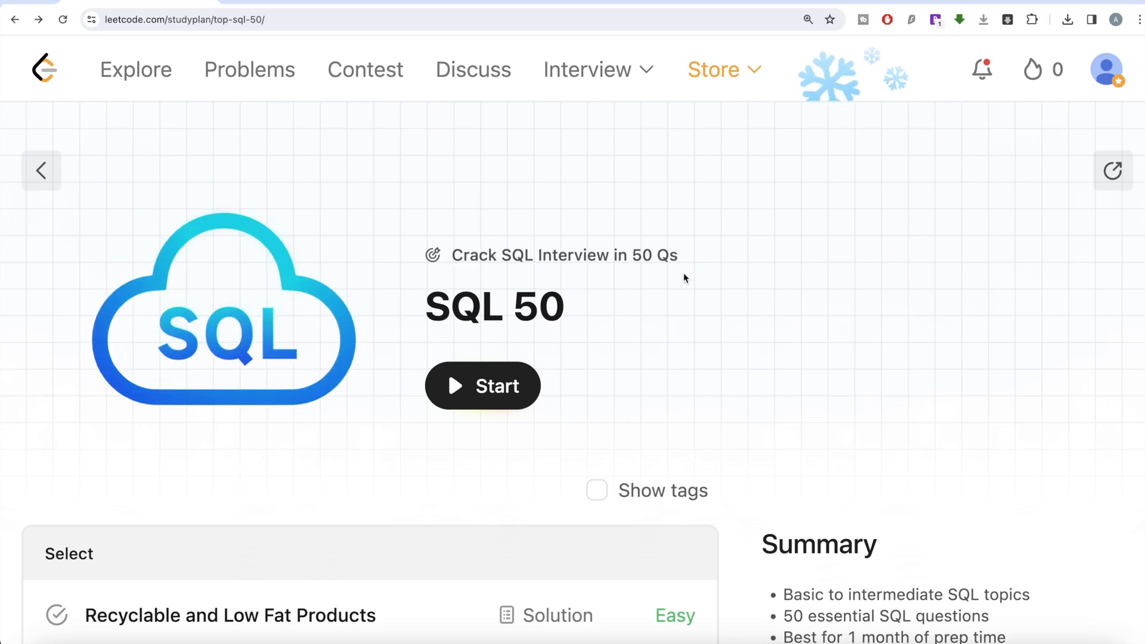
mouse_move(720, 297)
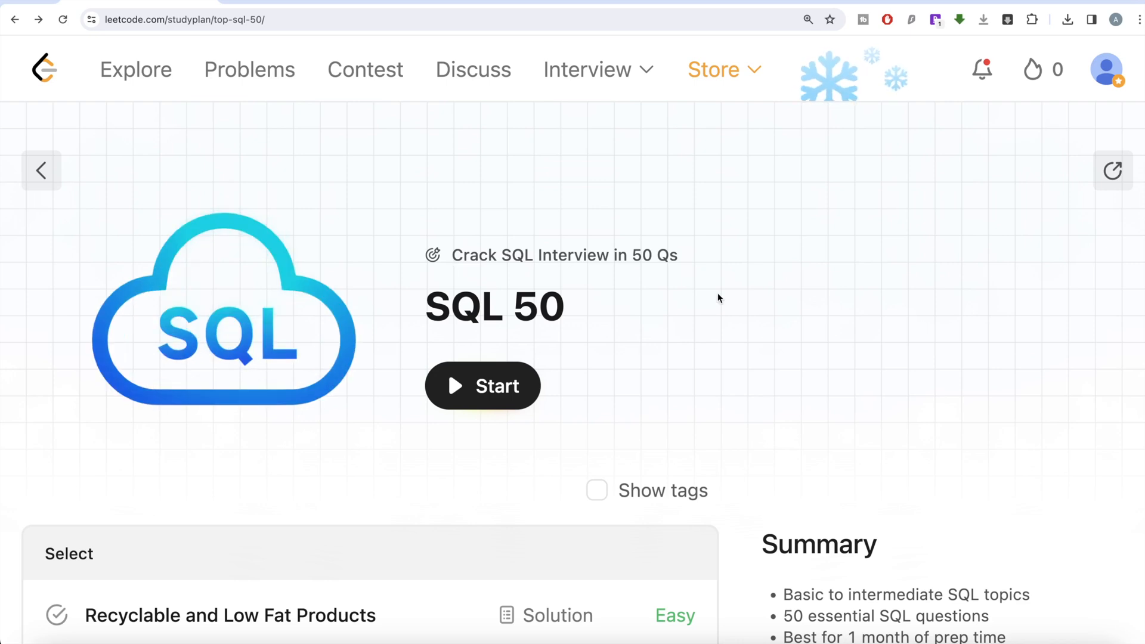
Scroll down the SQL 50 study plan to the Basic Joins section
scroll(down, 3)
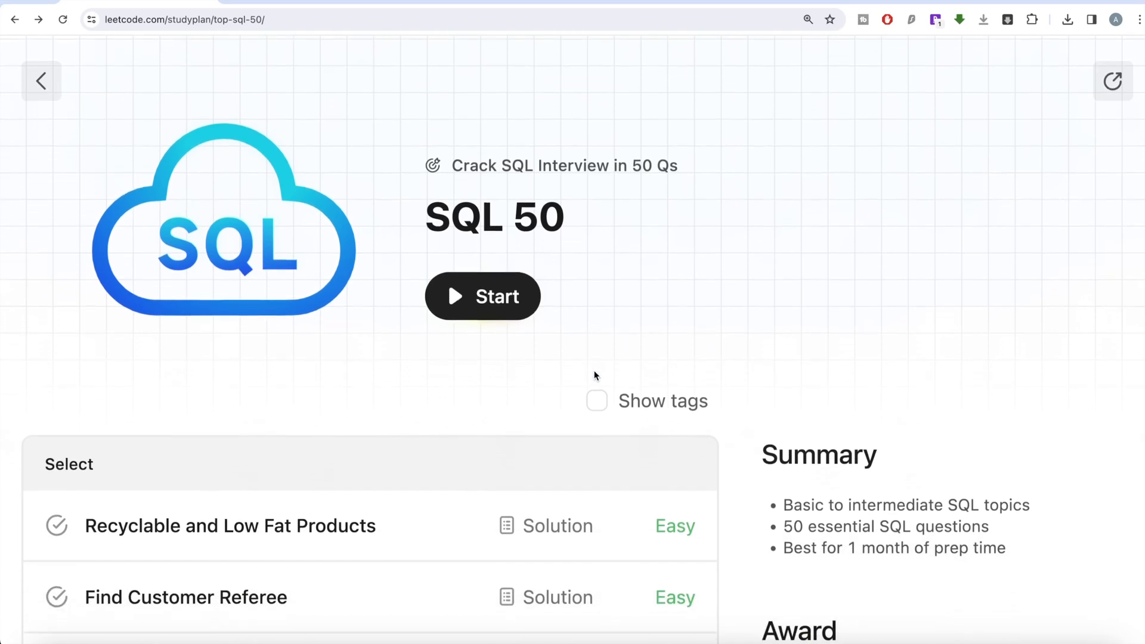
scroll(down, 3)
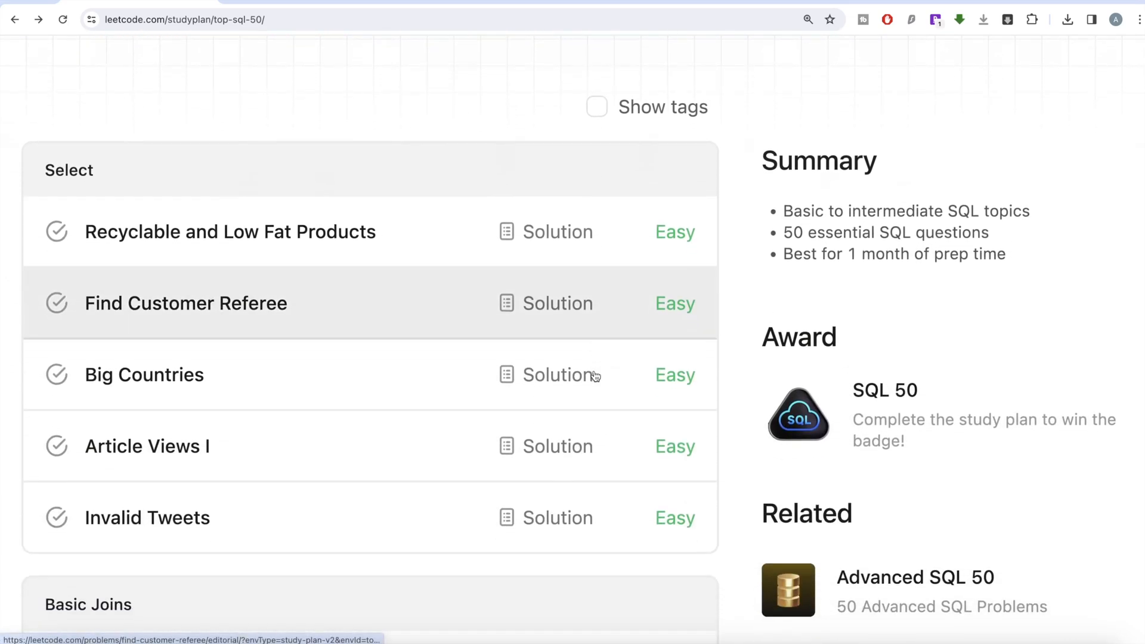
scroll(down, 3)
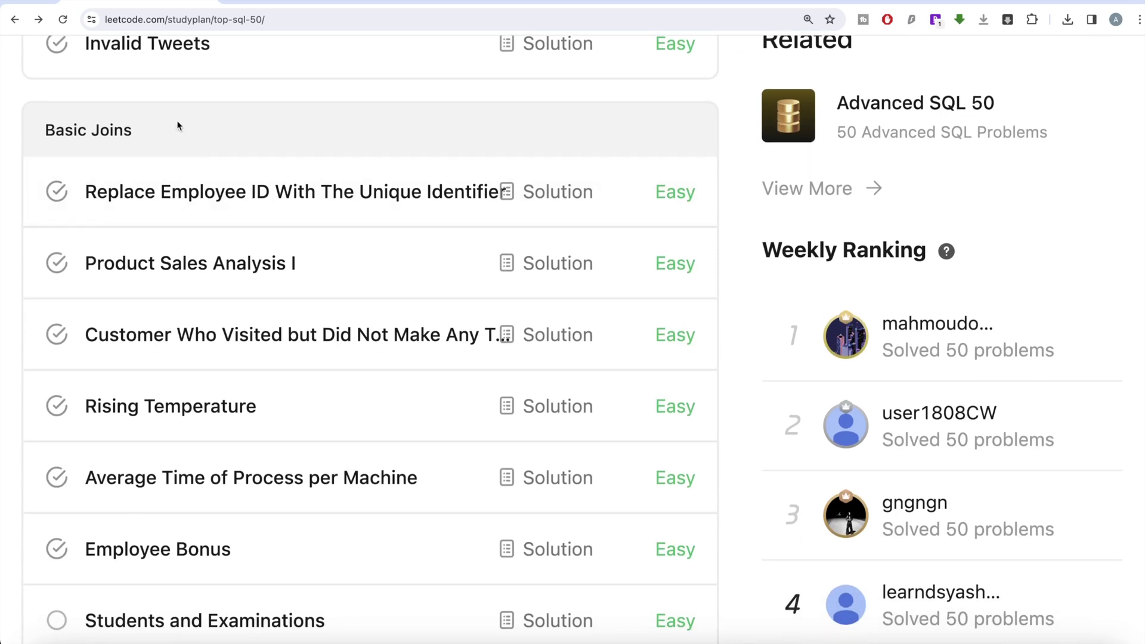
scroll(down, 3)
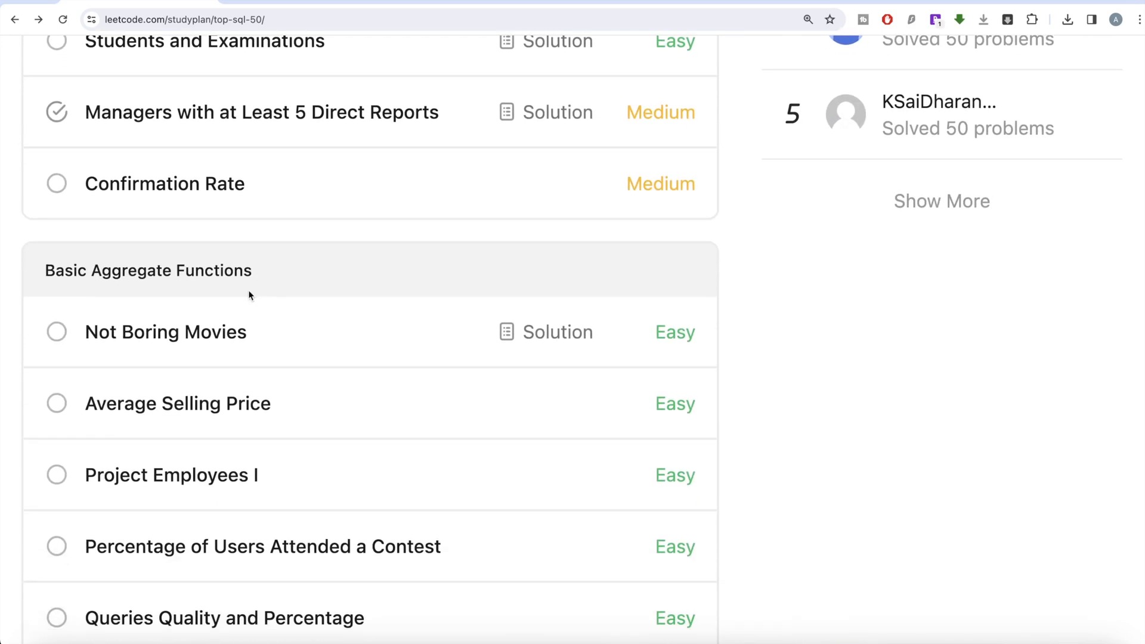
scroll(down, 3)
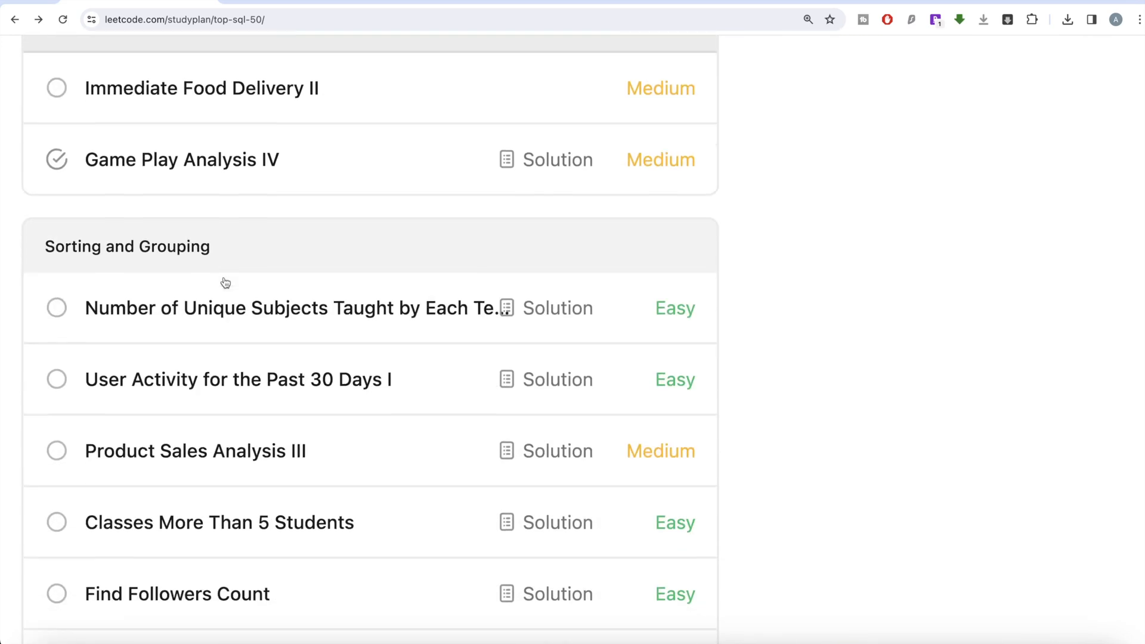
scroll(down, 3)
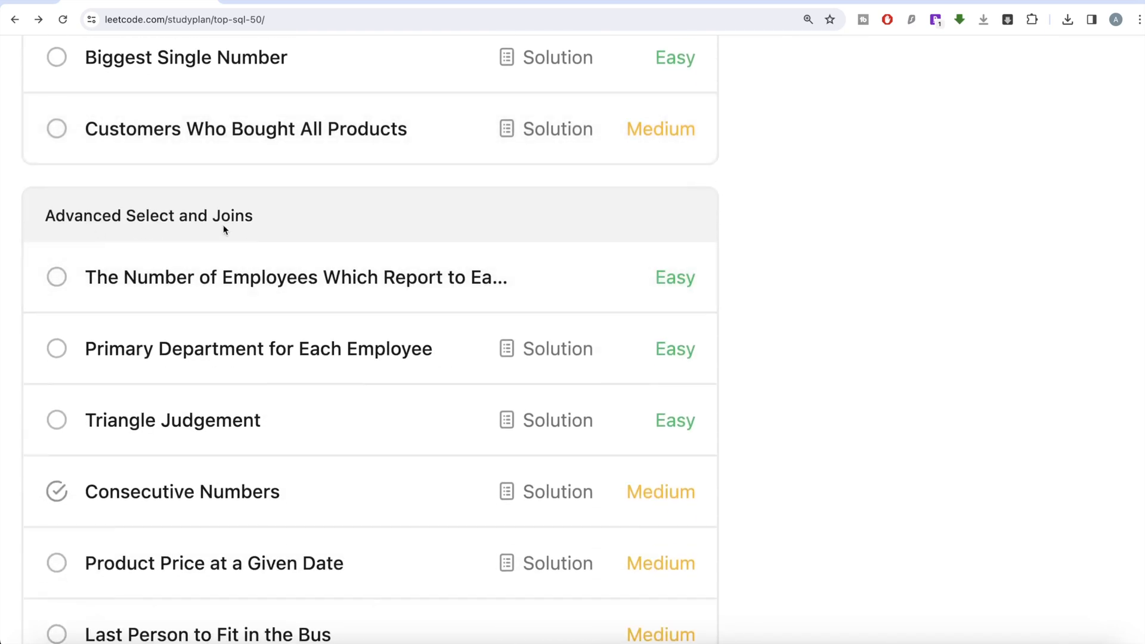
scroll(down, 3)
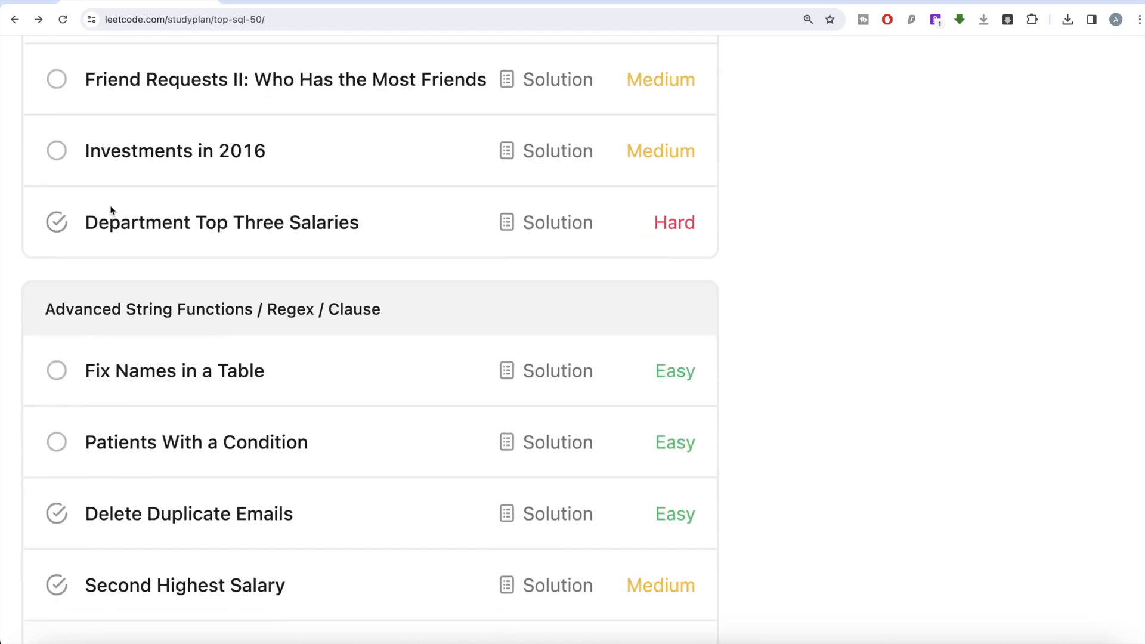
scroll(down, 3)
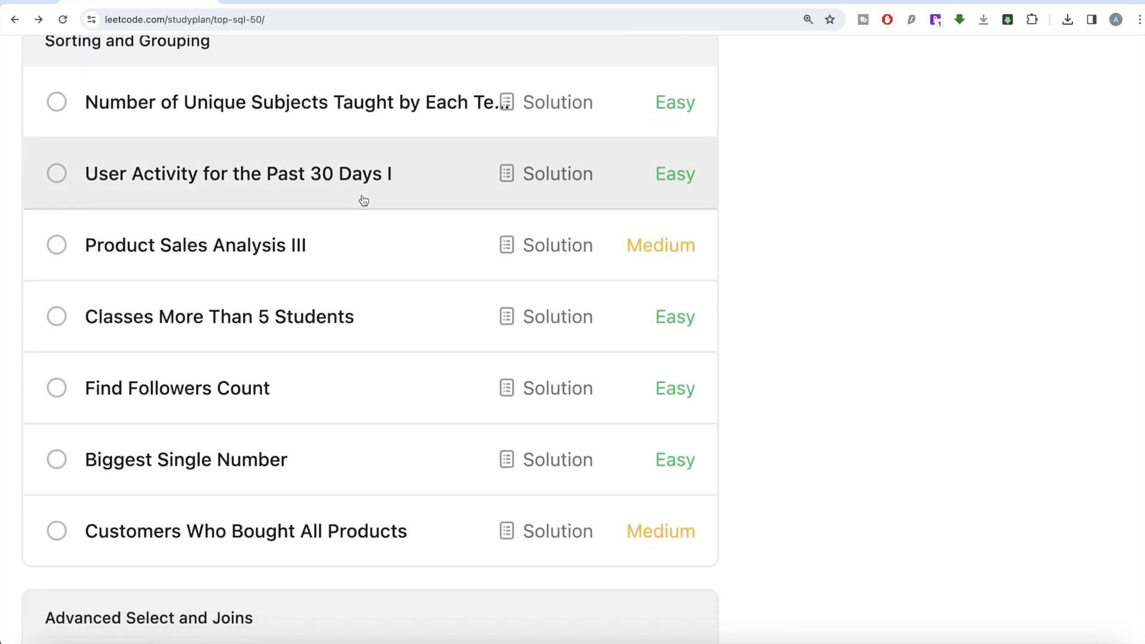
scroll(down, 3)
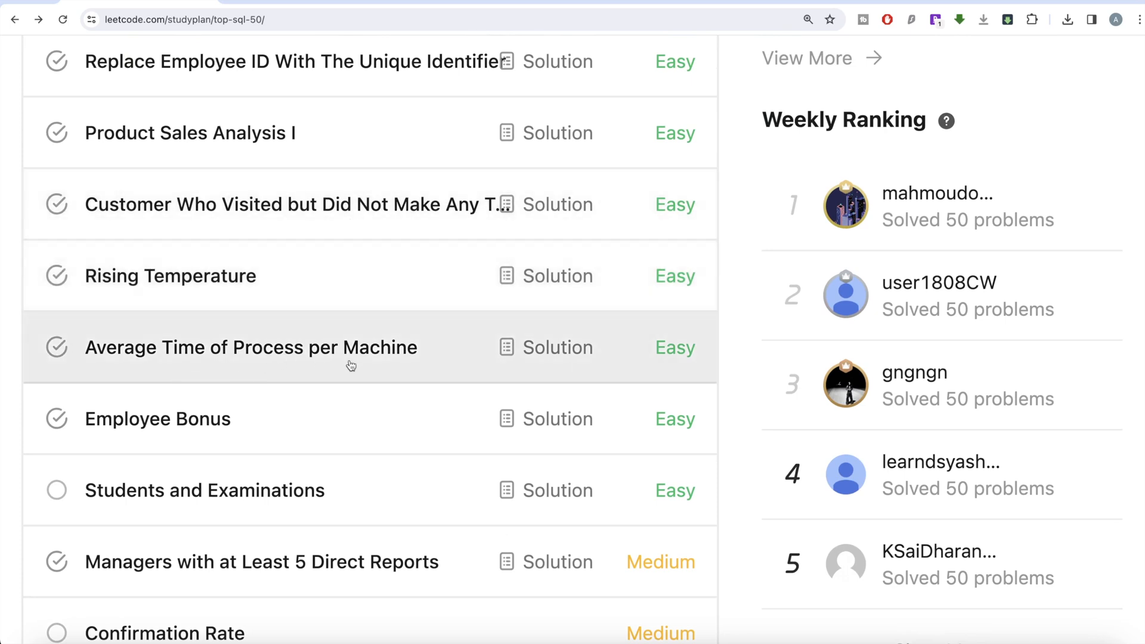
mouse_move(404, 362)
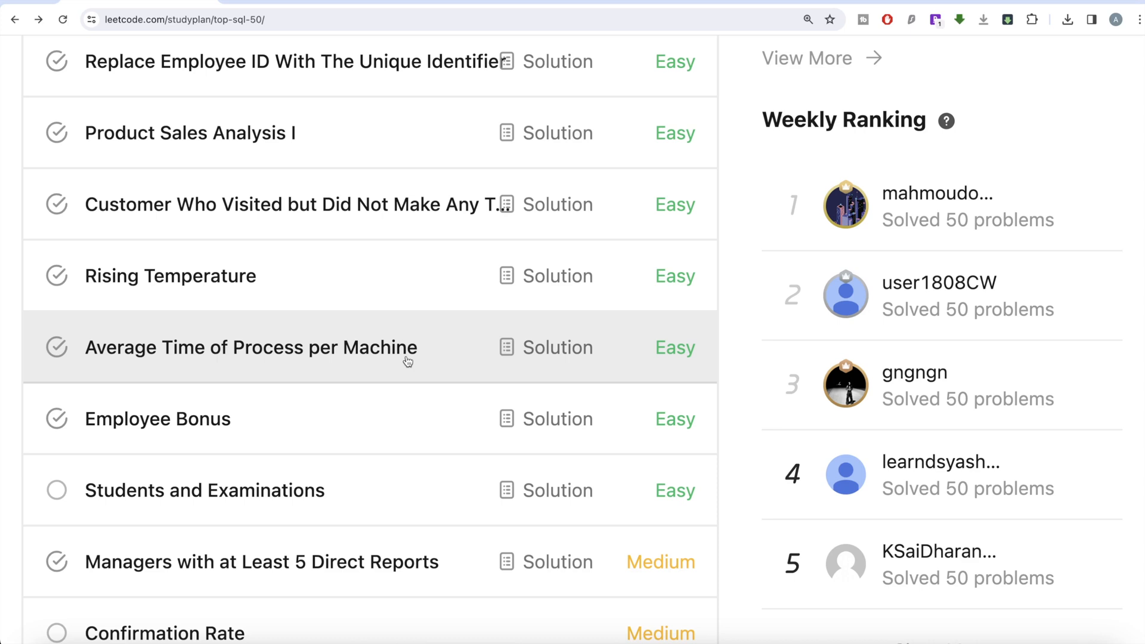
scroll(down, 3)
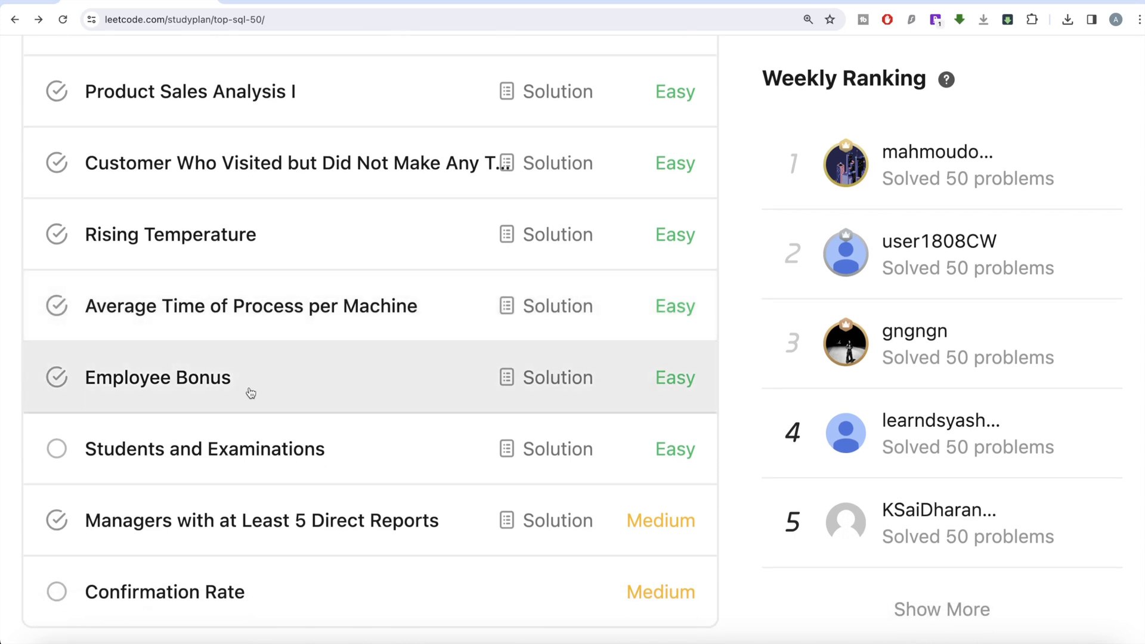
mouse_move(230, 389)
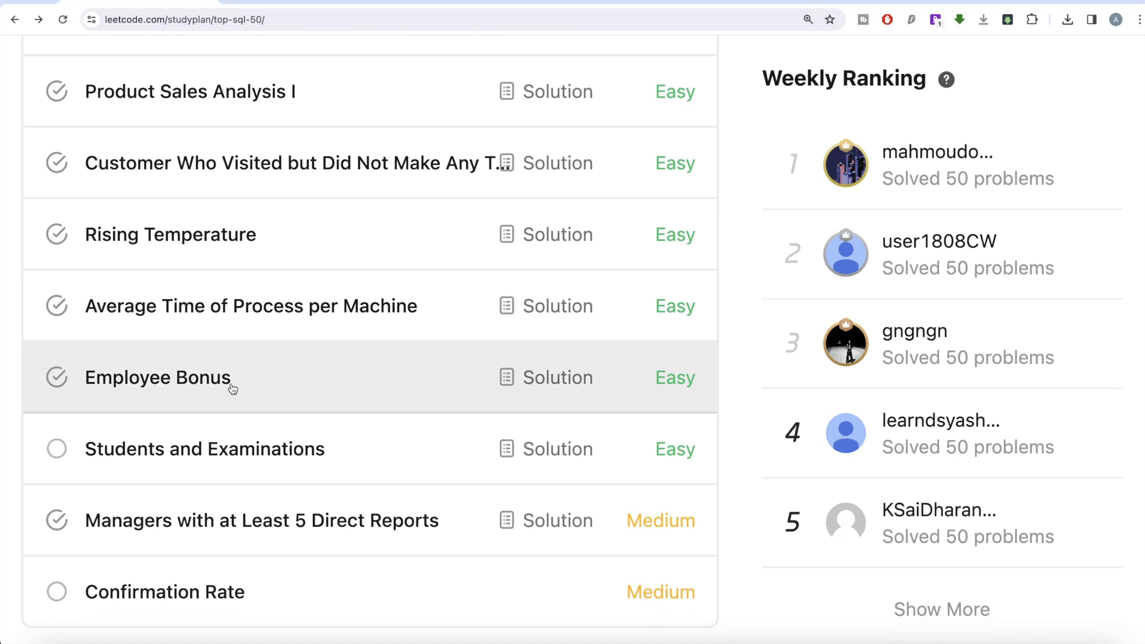
Open Employee Bonus (577) and scroll the description to read the Employee table schema
click(157, 377)
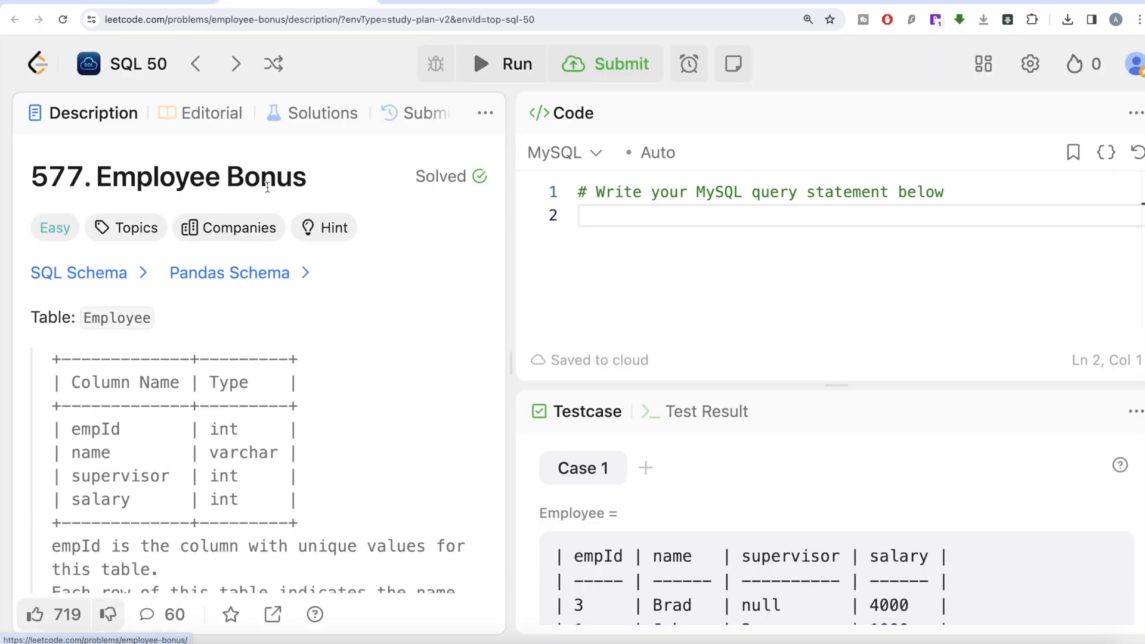
scroll(down, 3)
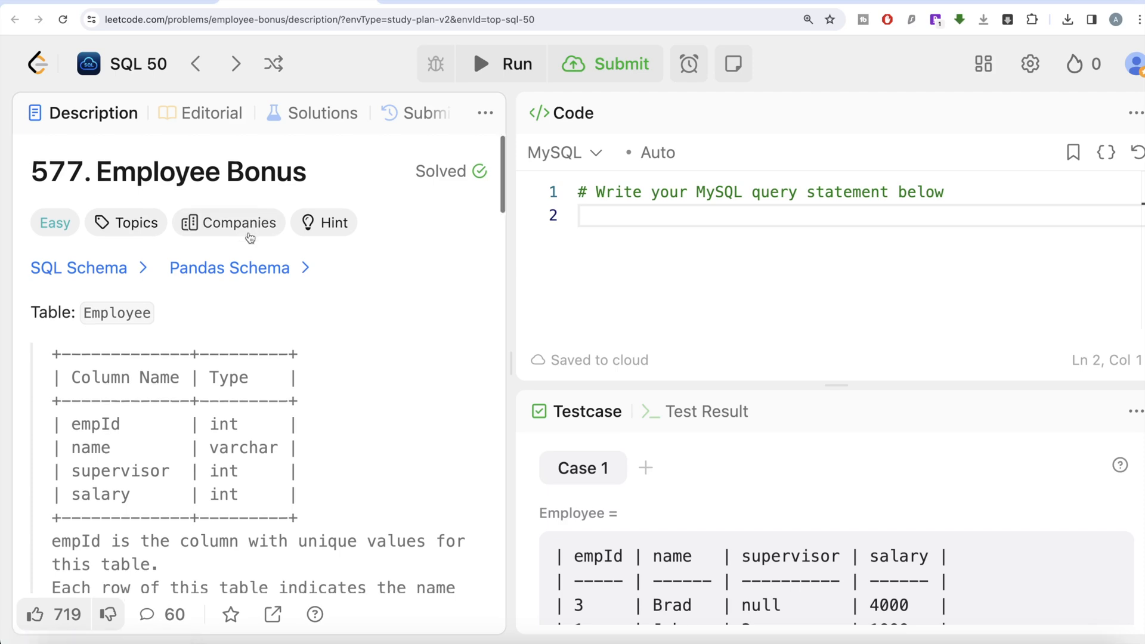
click(229, 223)
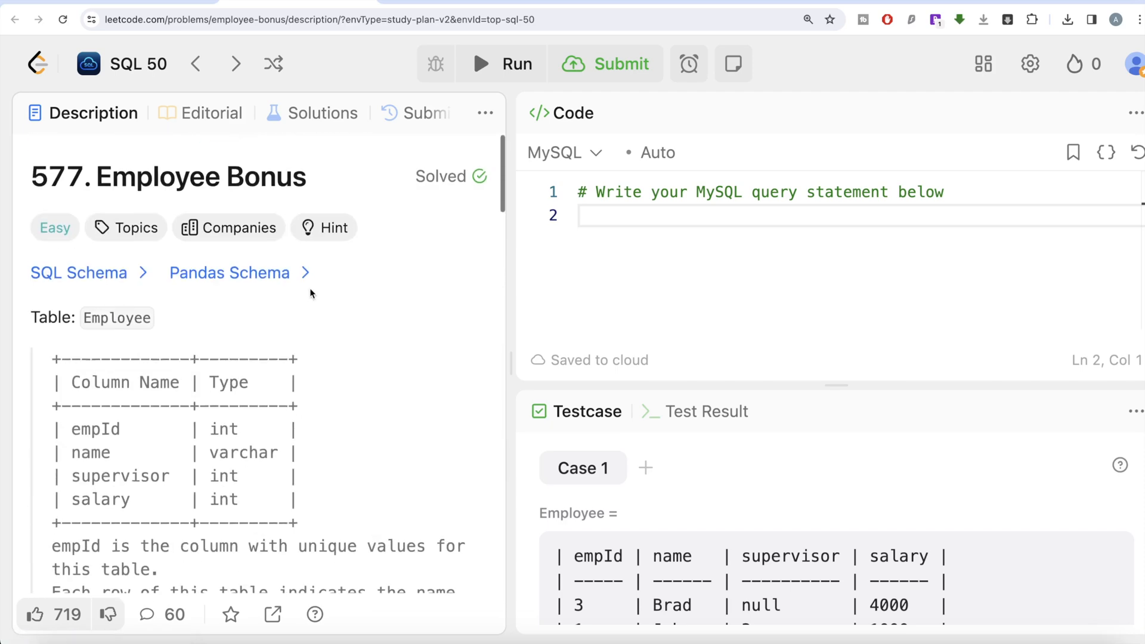
scroll(down, 3)
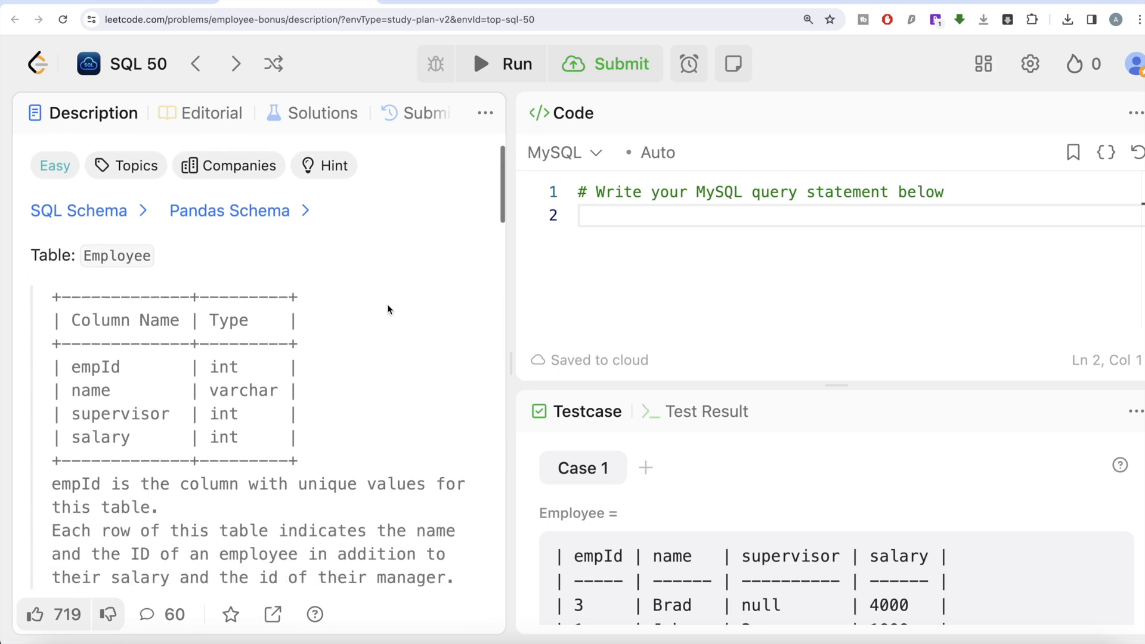
scroll(down, 3)
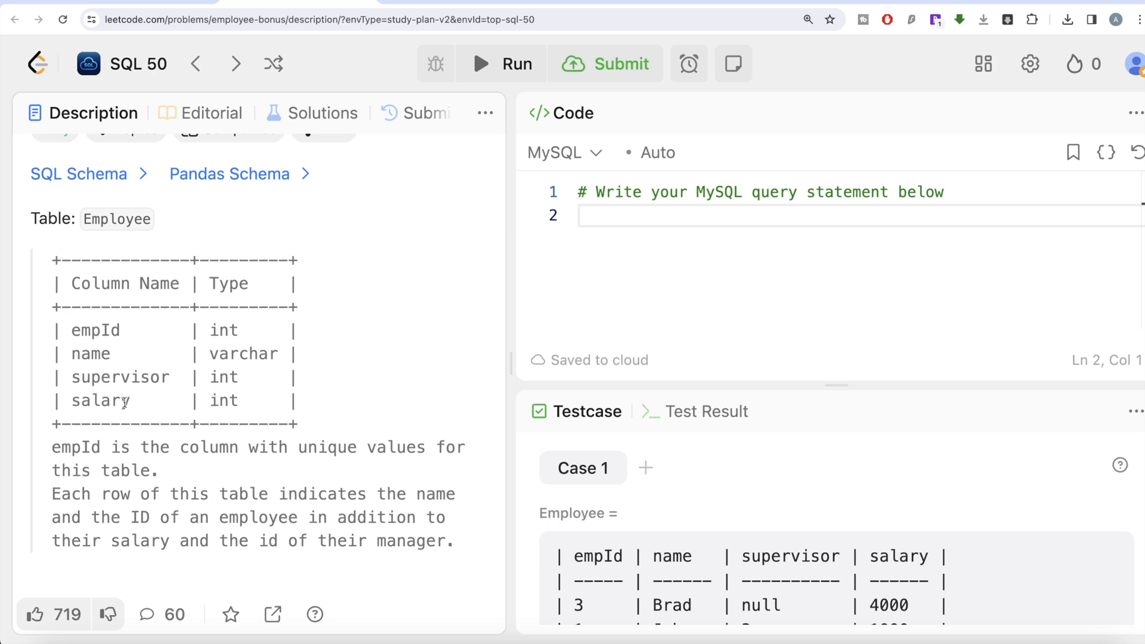
scroll(down, 3)
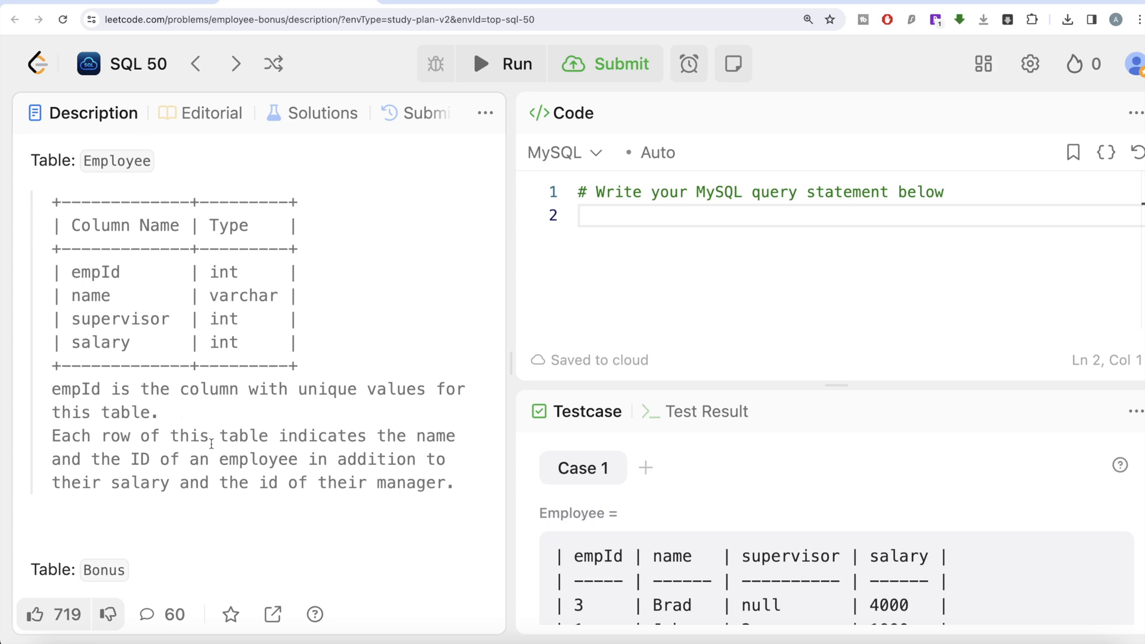
mouse_move(240, 464)
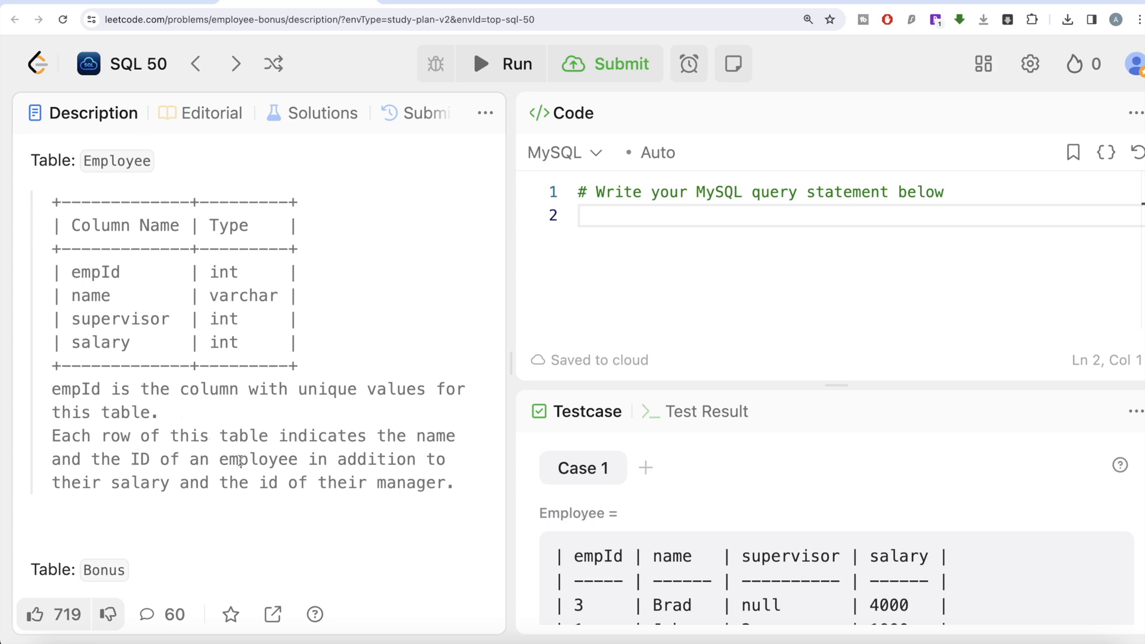
mouse_move(294, 500)
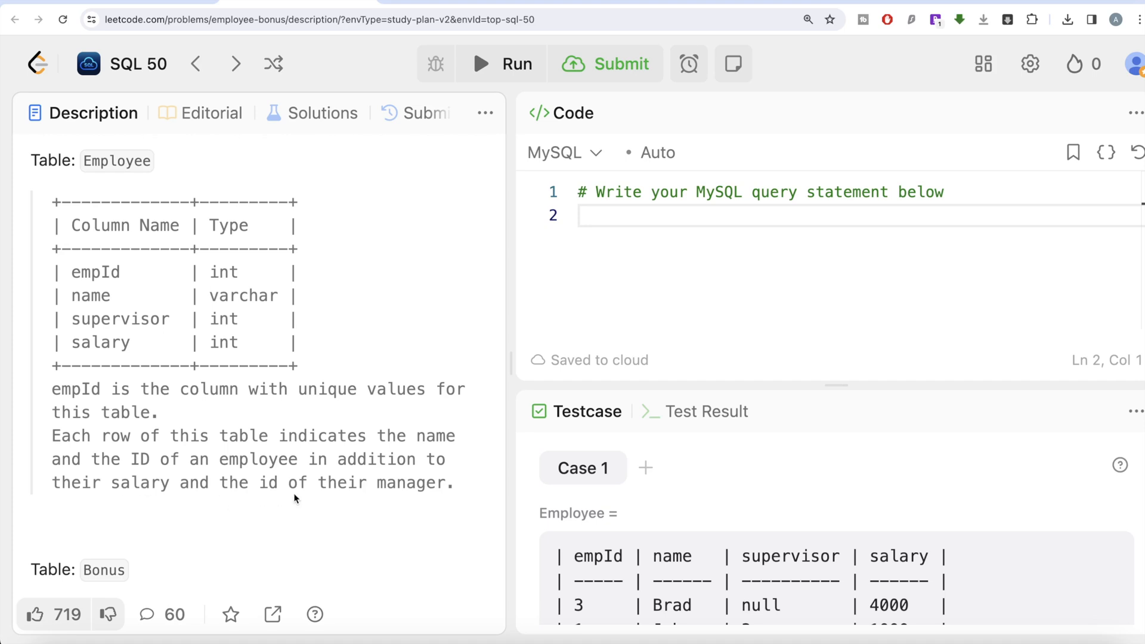
scroll(down, 3)
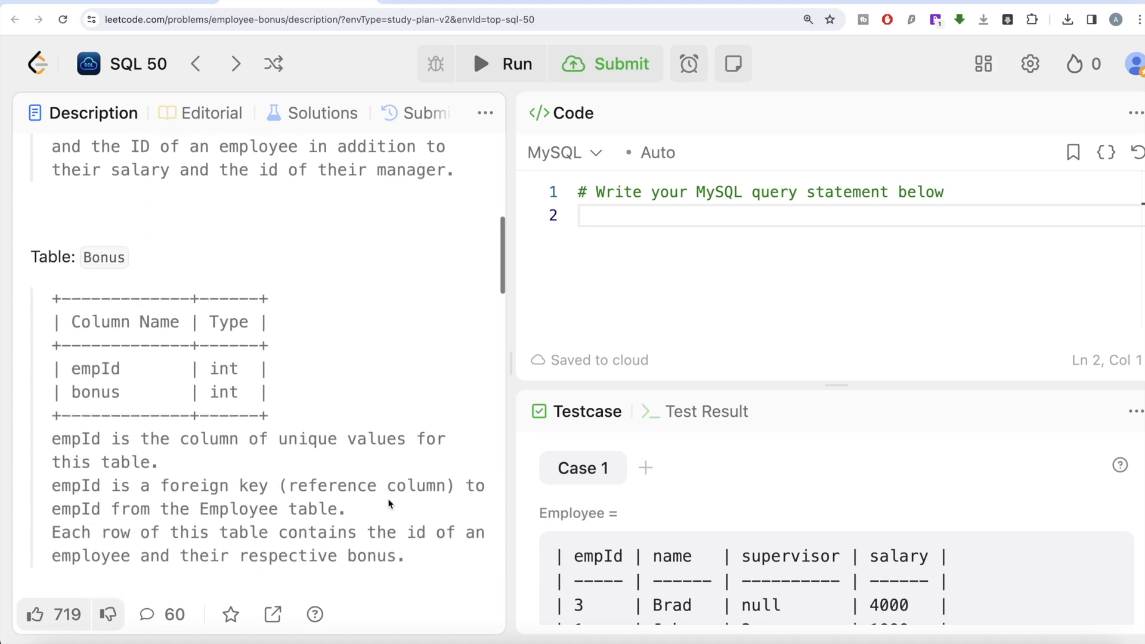
scroll(down, 3)
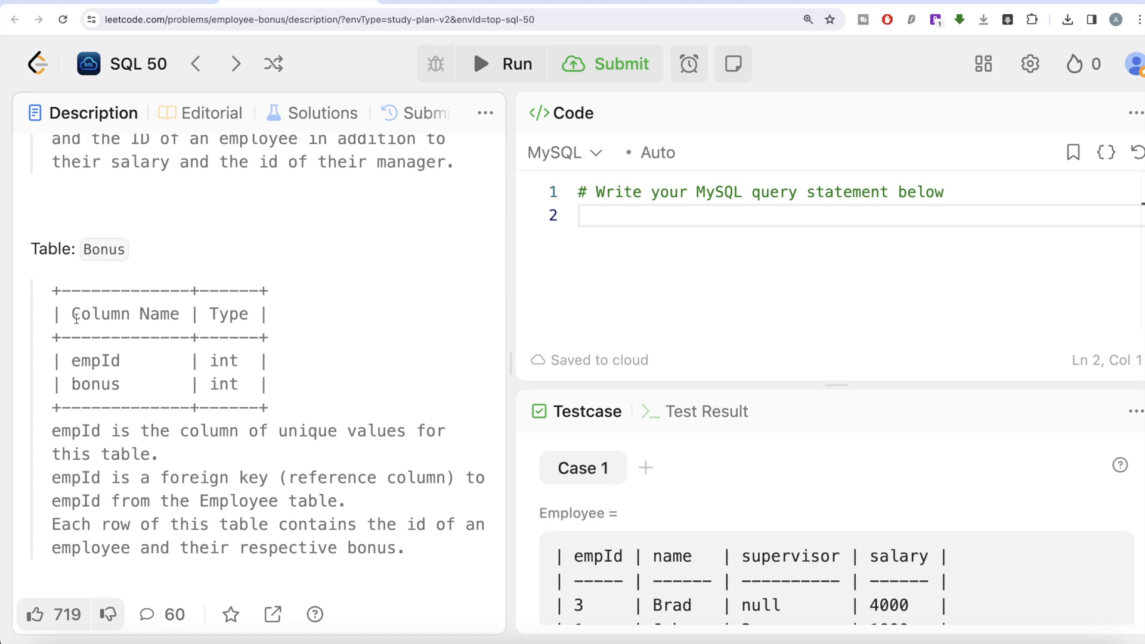
mouse_move(144, 384)
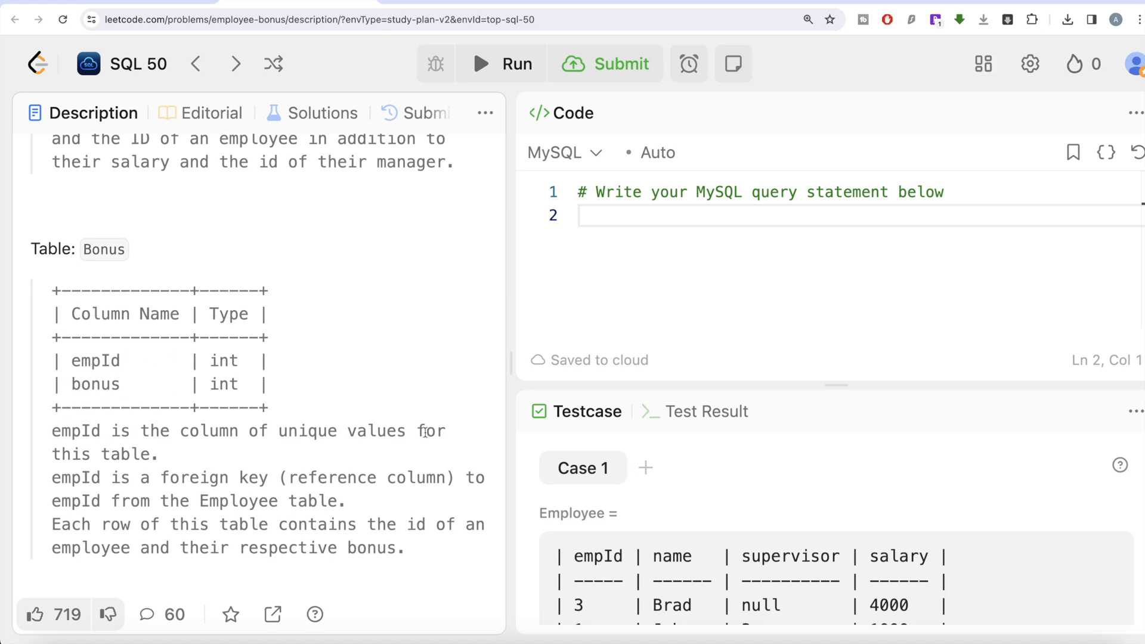
mouse_move(117, 494)
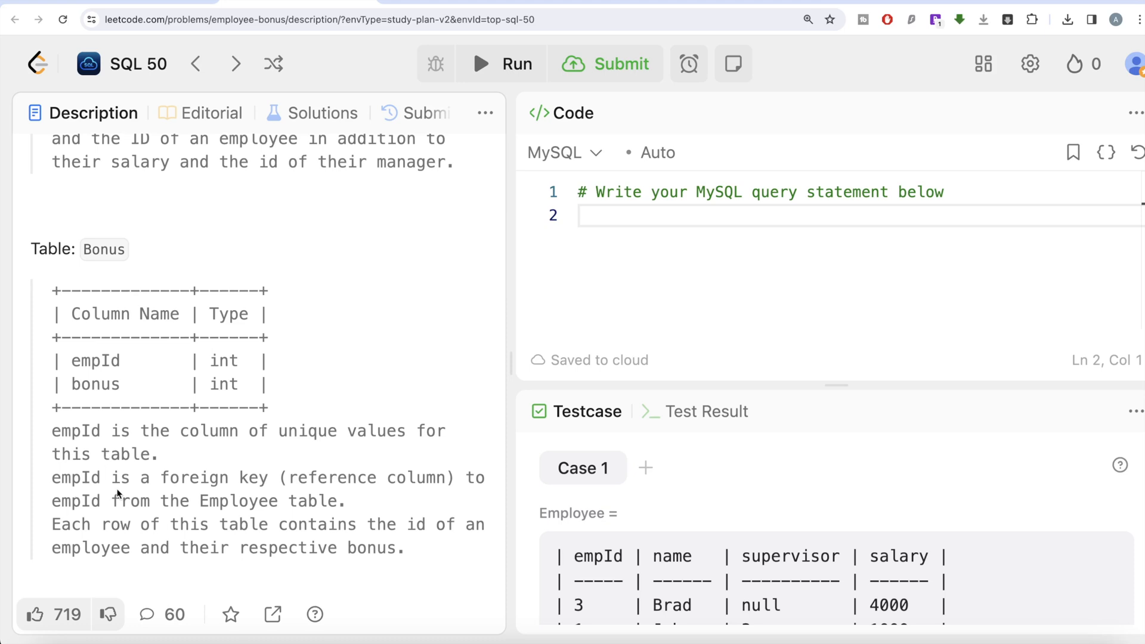
mouse_move(428, 480)
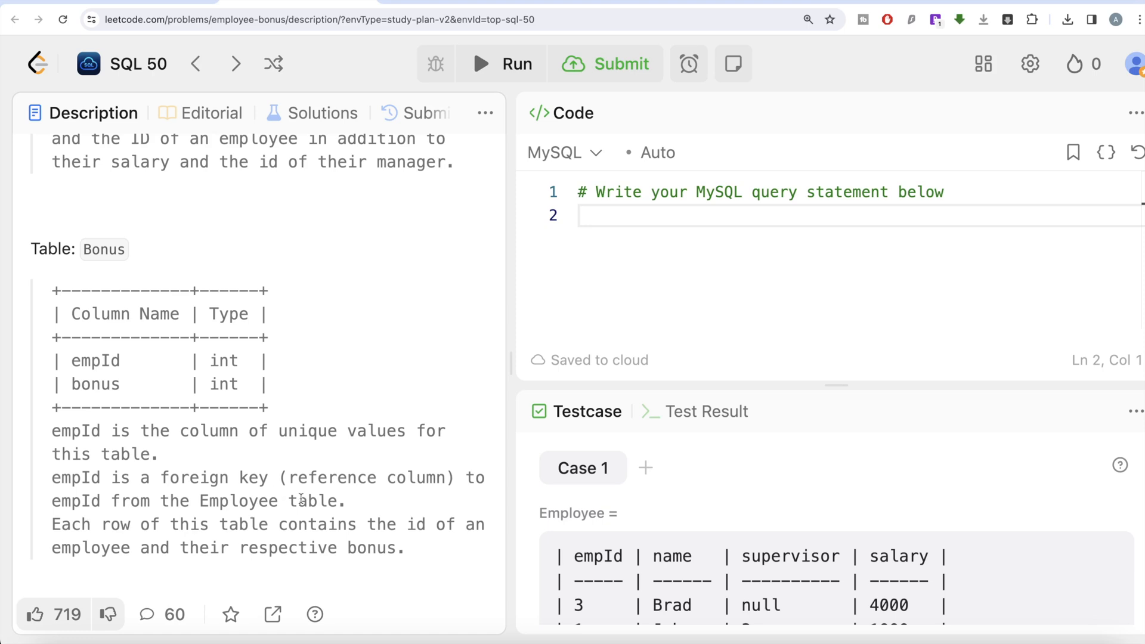
mouse_move(210, 531)
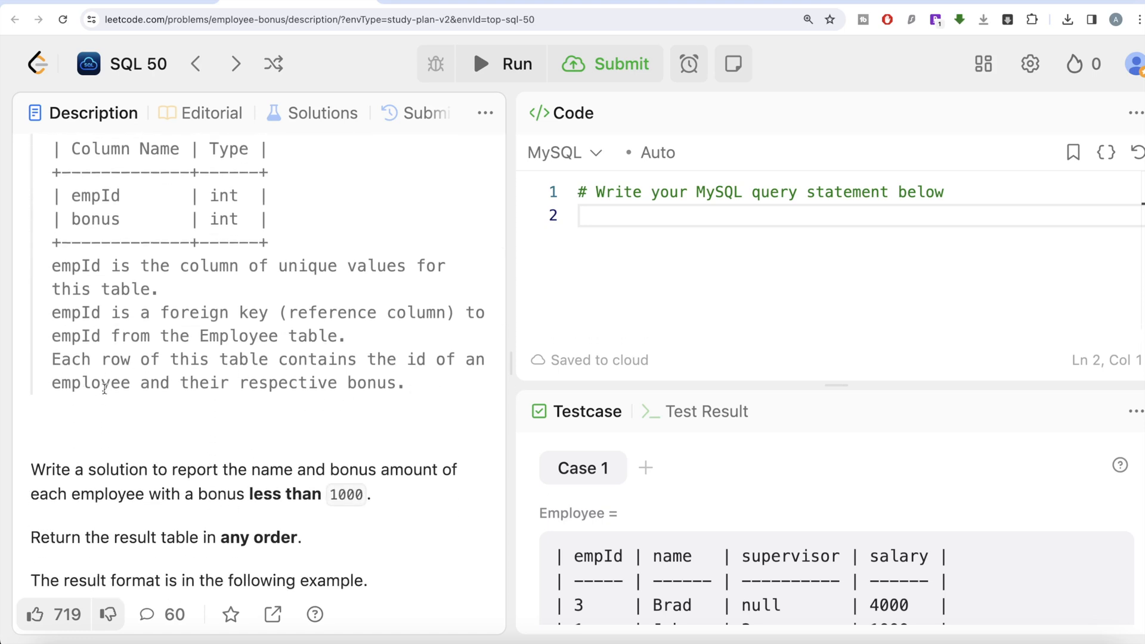
scroll(down, 3)
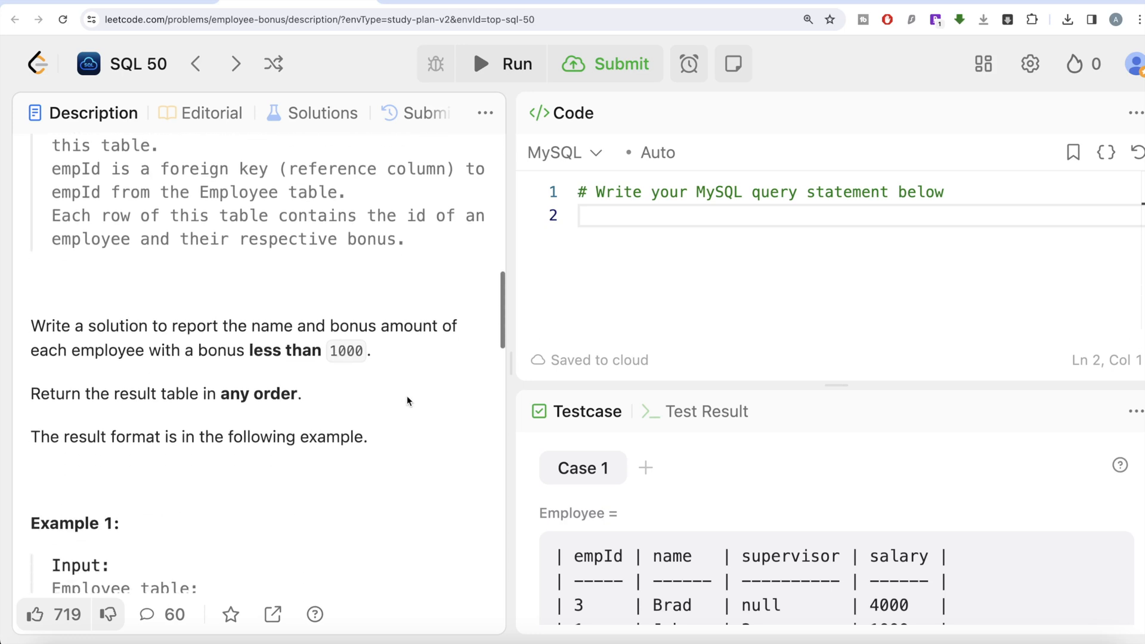
scroll(down, 3)
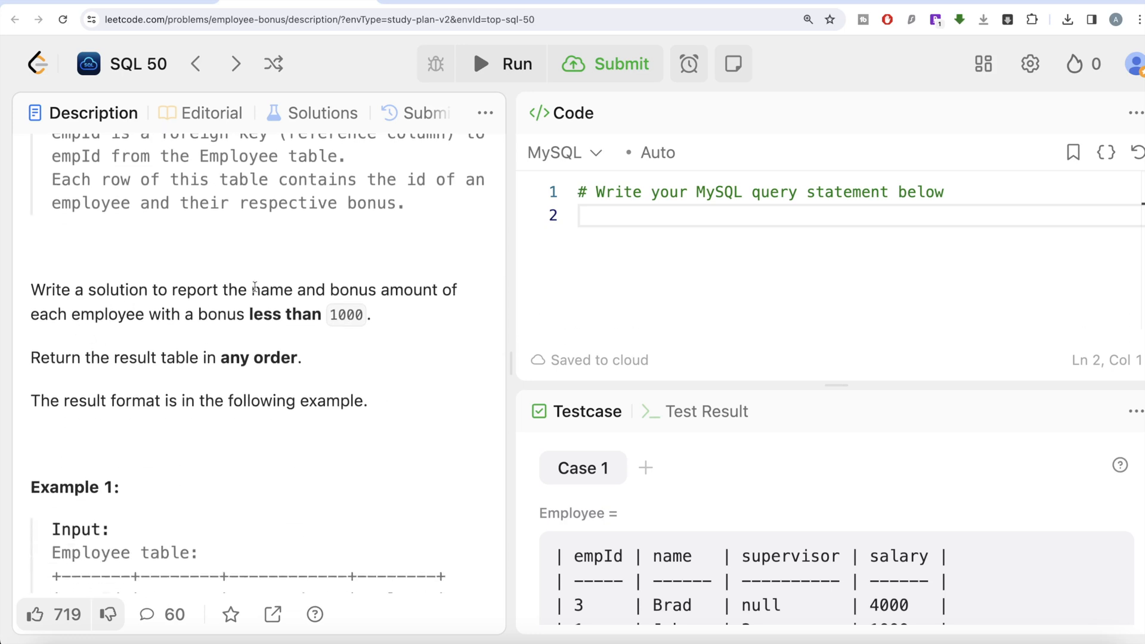
mouse_move(70, 329)
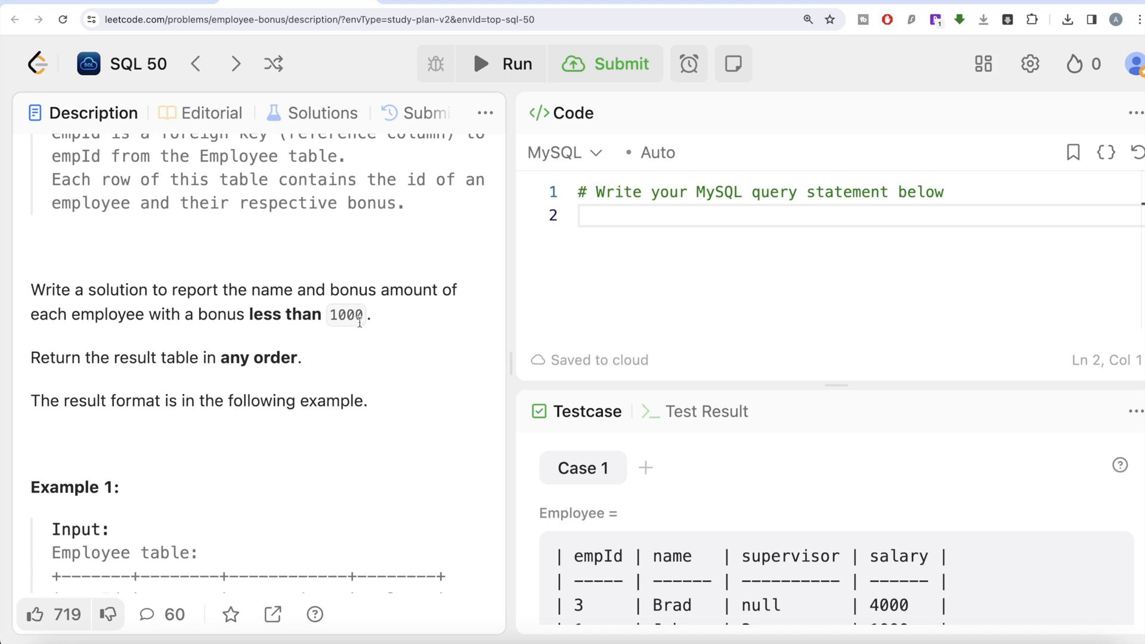
mouse_move(348, 374)
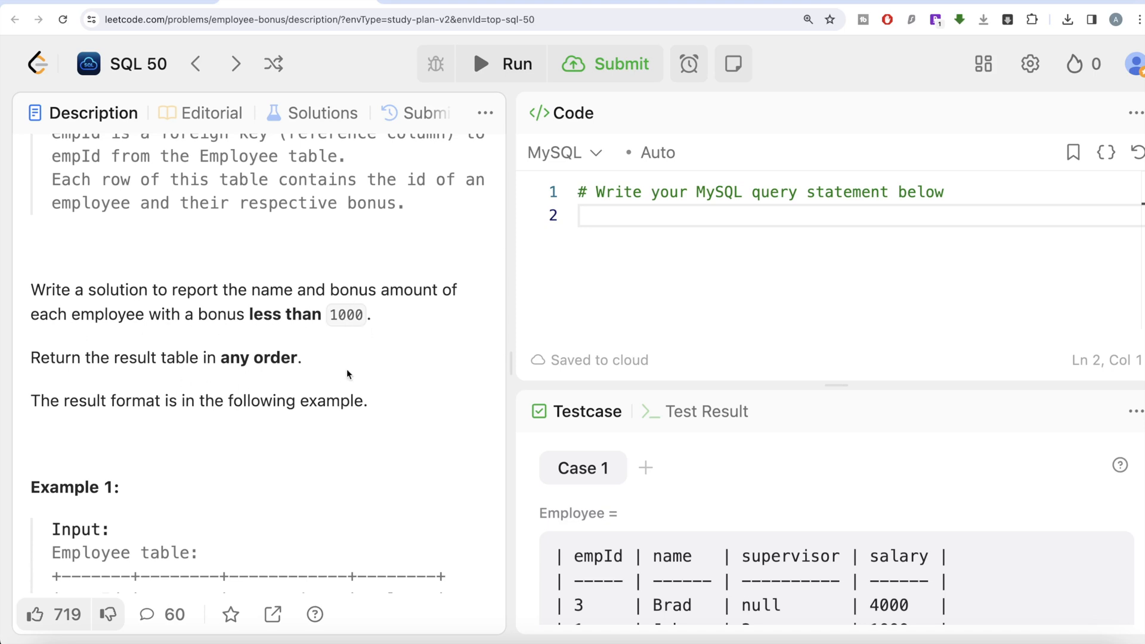
Scroll to Example 1's Employee and Bonus tables (empId 2: 500, empId 4: 2000)
scroll(down, 3)
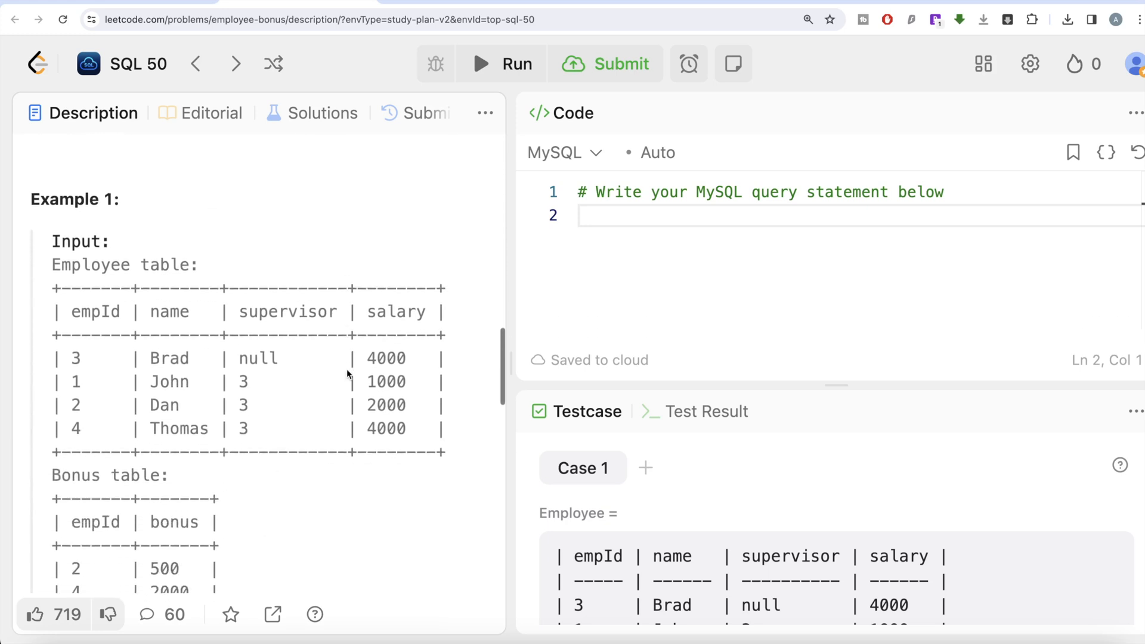
scroll(down, 3)
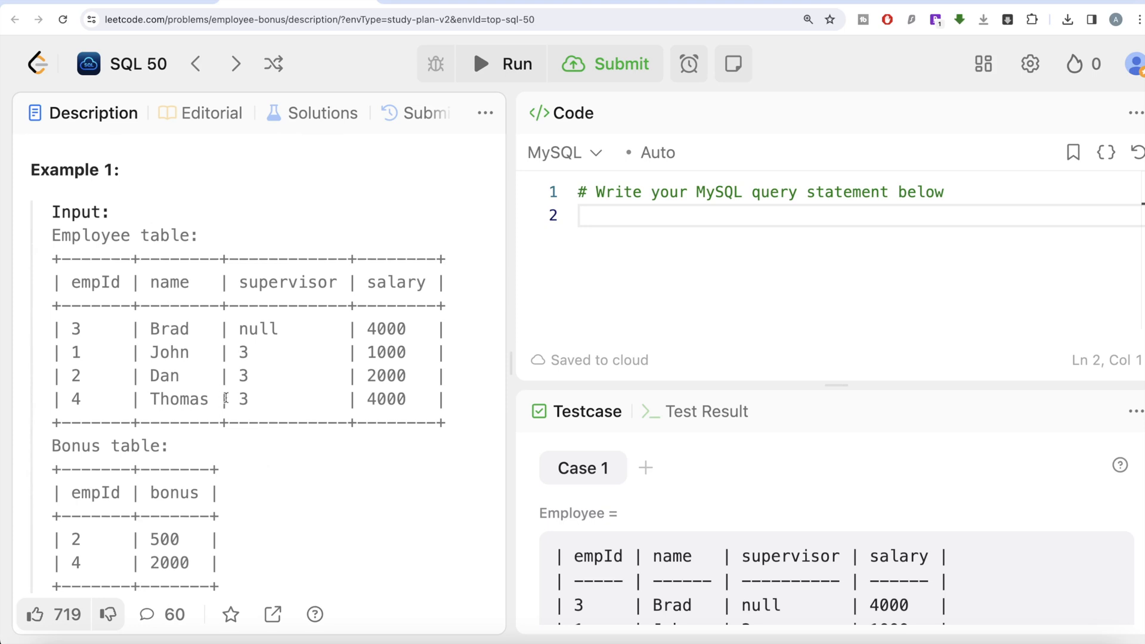
mouse_move(100, 523)
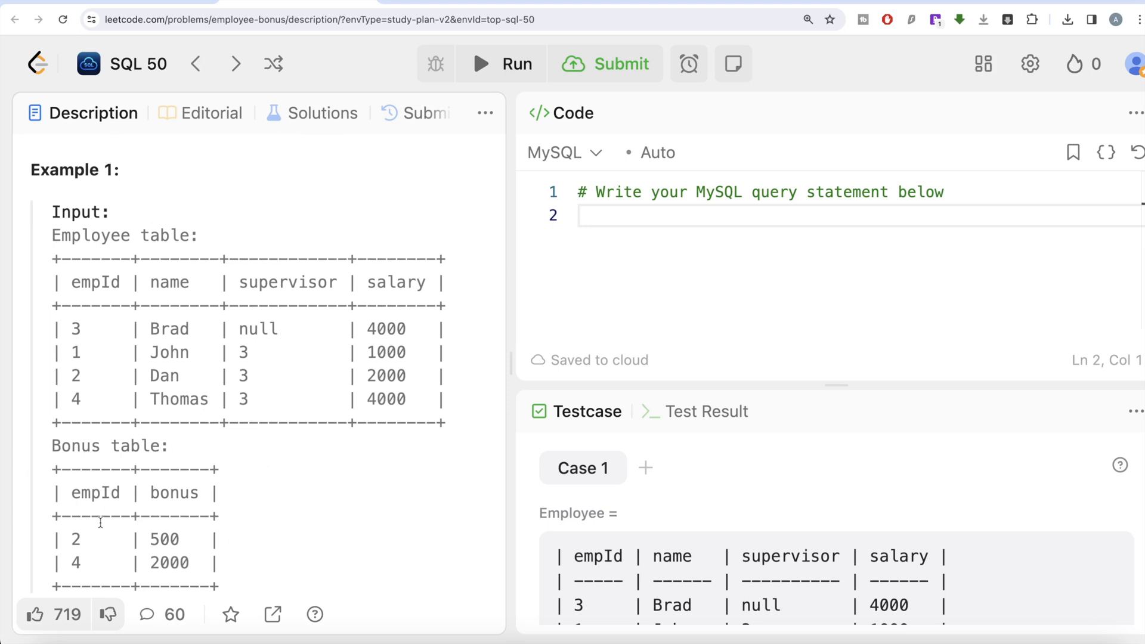
mouse_move(191, 489)
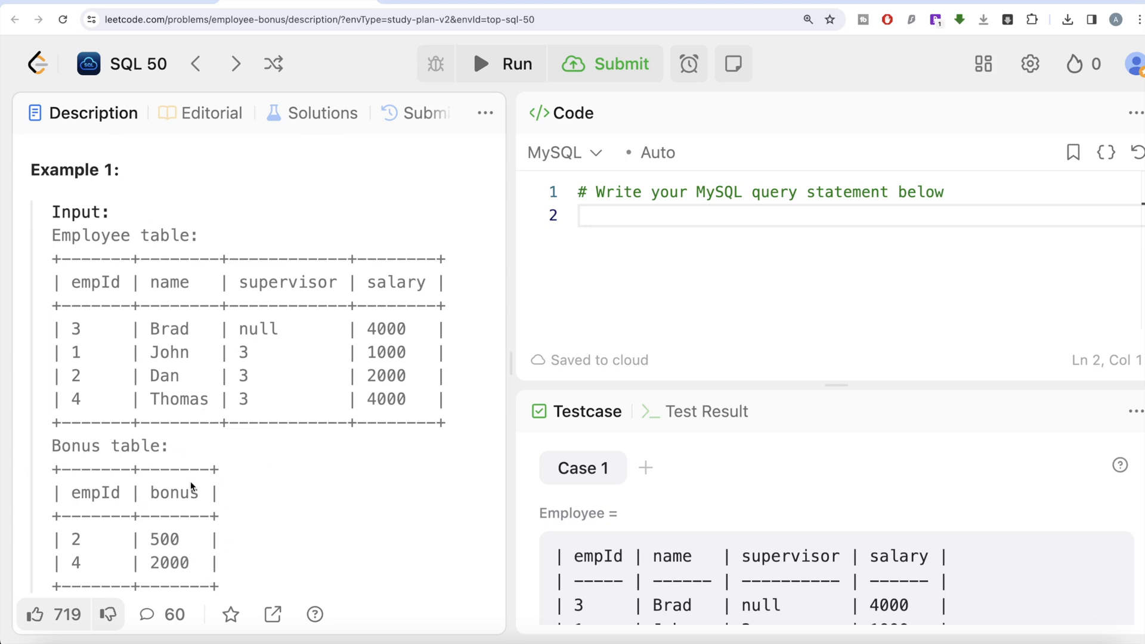
mouse_move(213, 430)
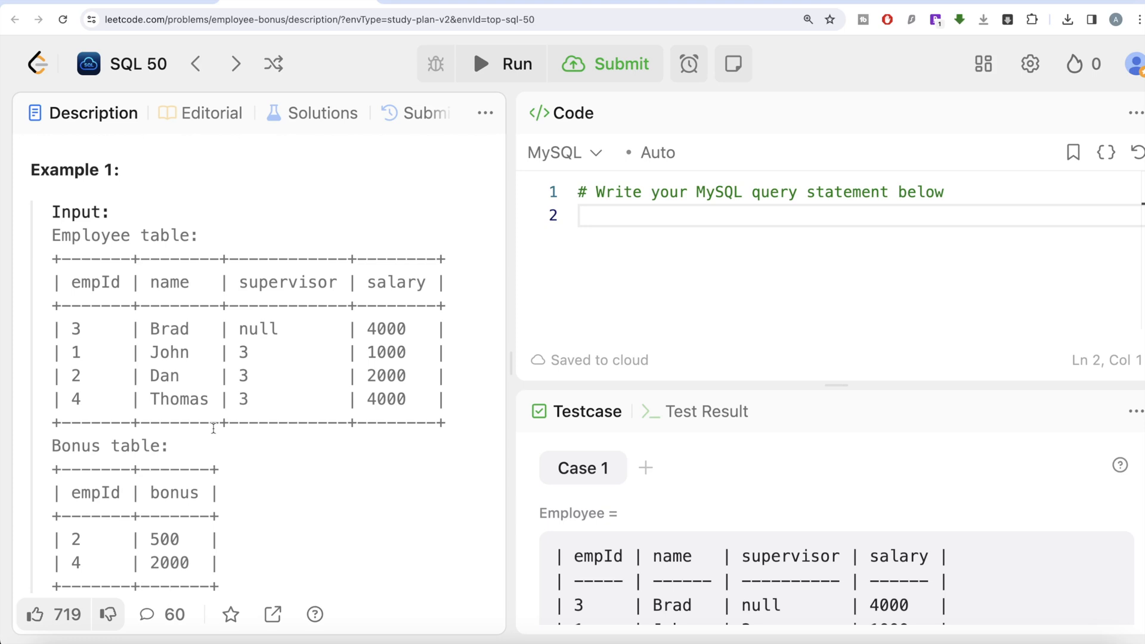
mouse_move(107, 370)
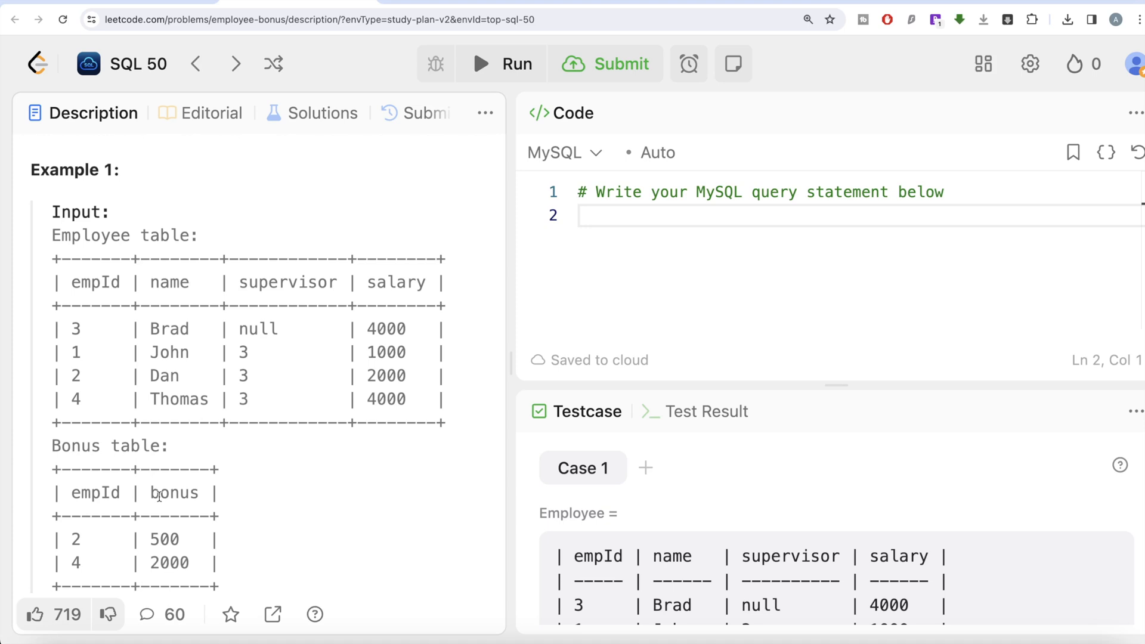
mouse_move(175, 549)
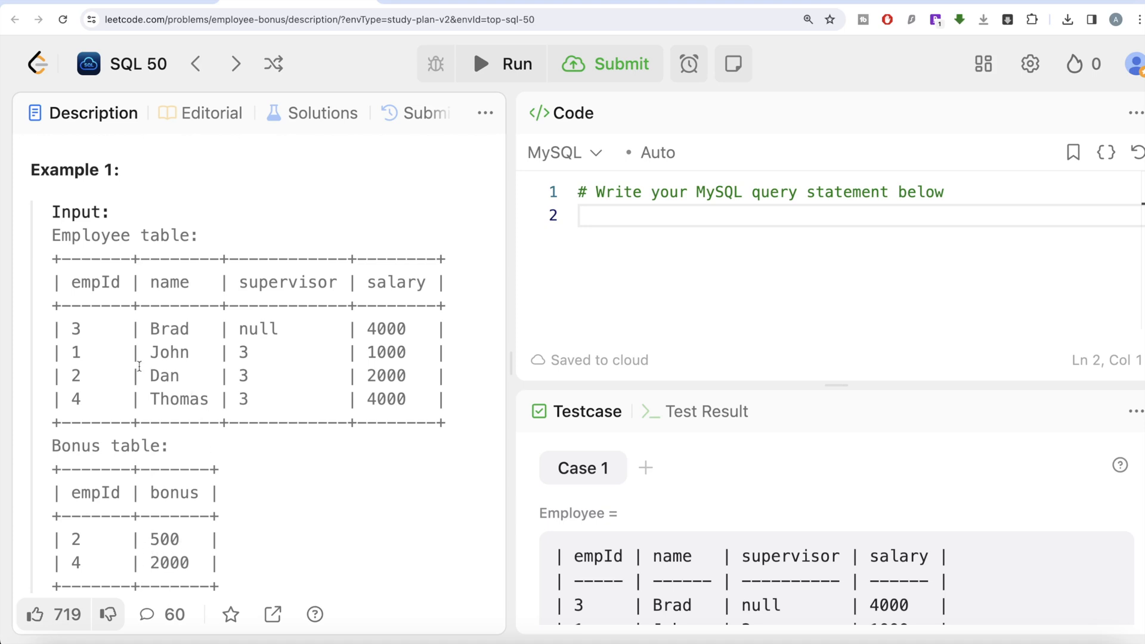
mouse_move(89, 564)
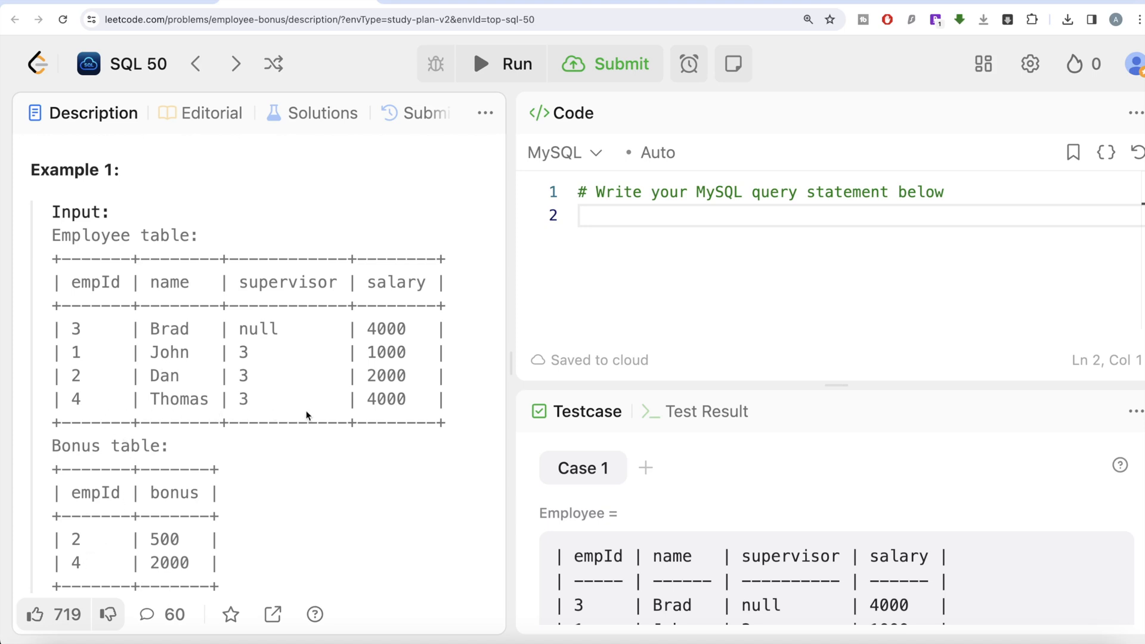
mouse_move(192, 548)
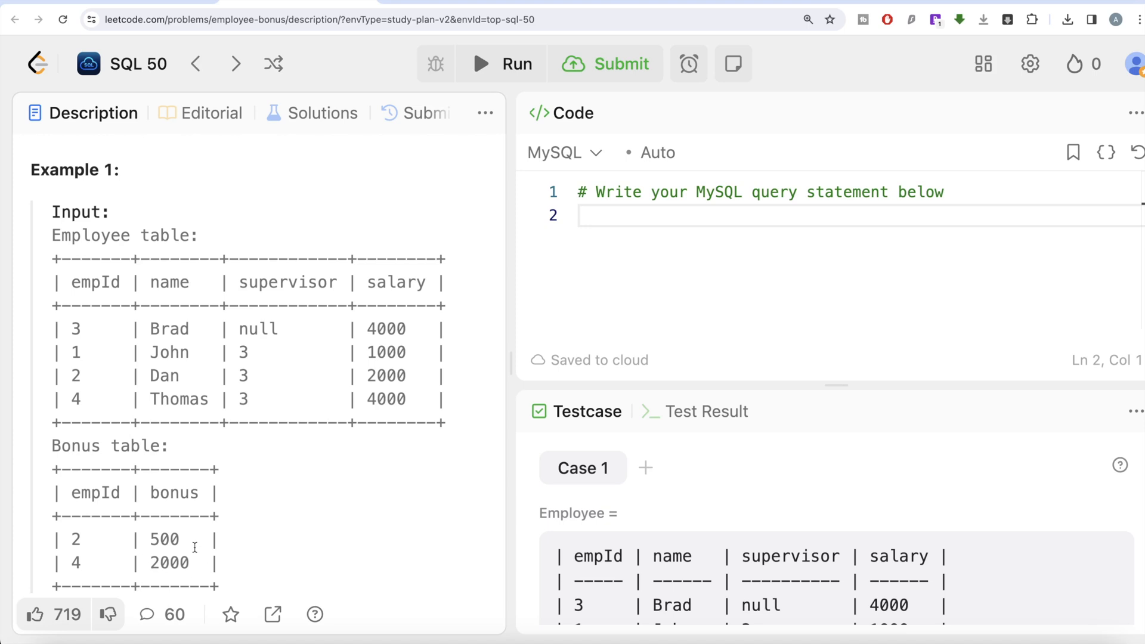
mouse_move(170, 480)
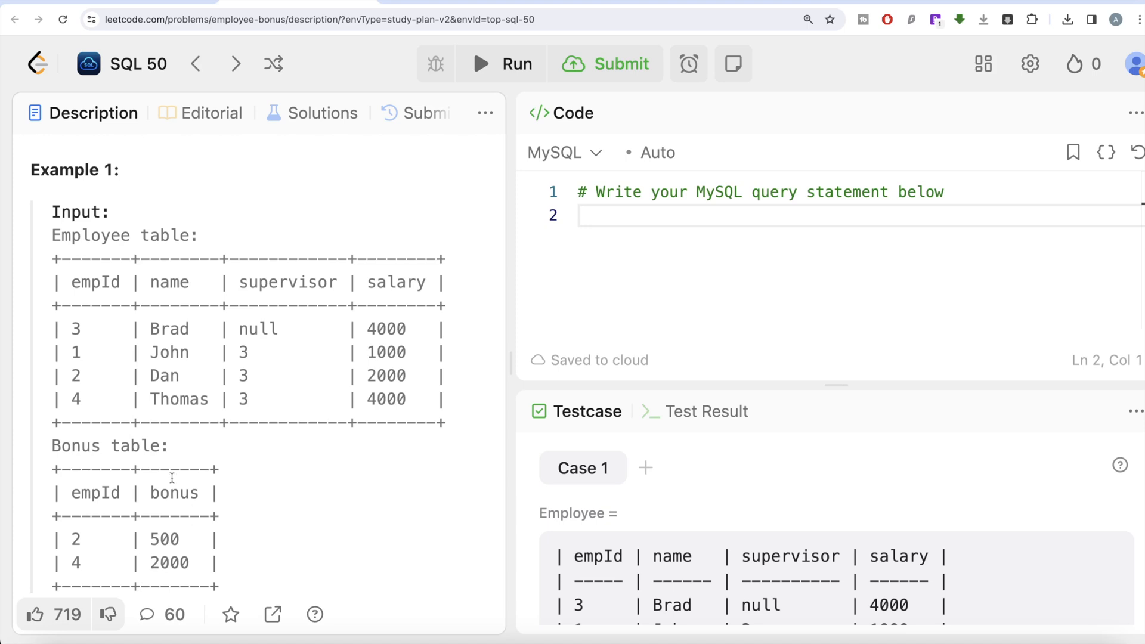
mouse_move(171, 376)
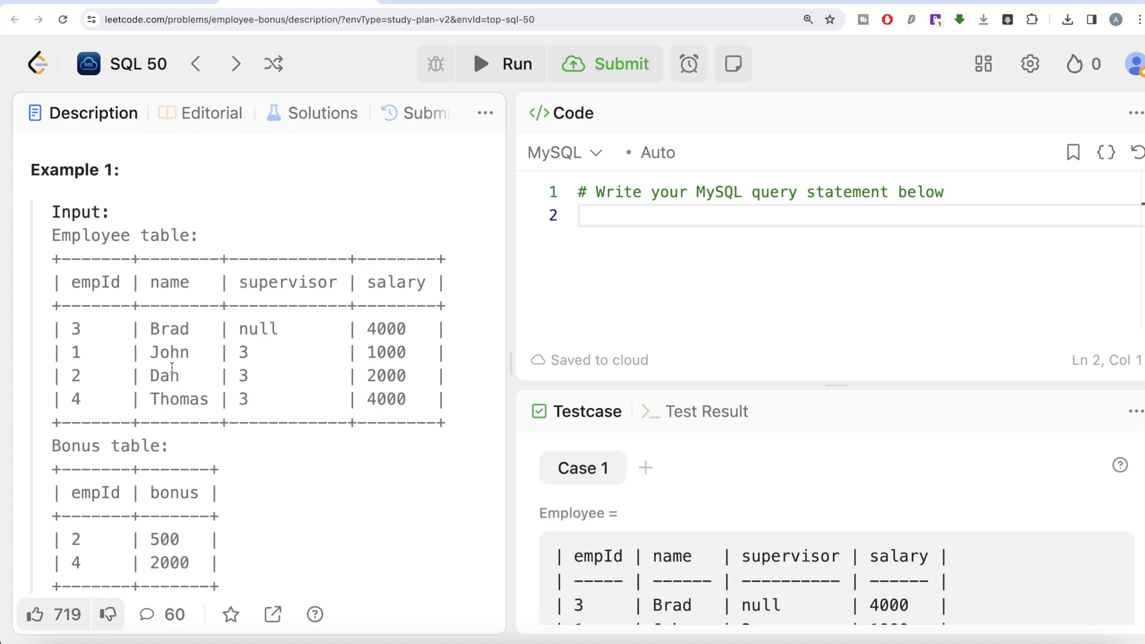
mouse_move(172, 352)
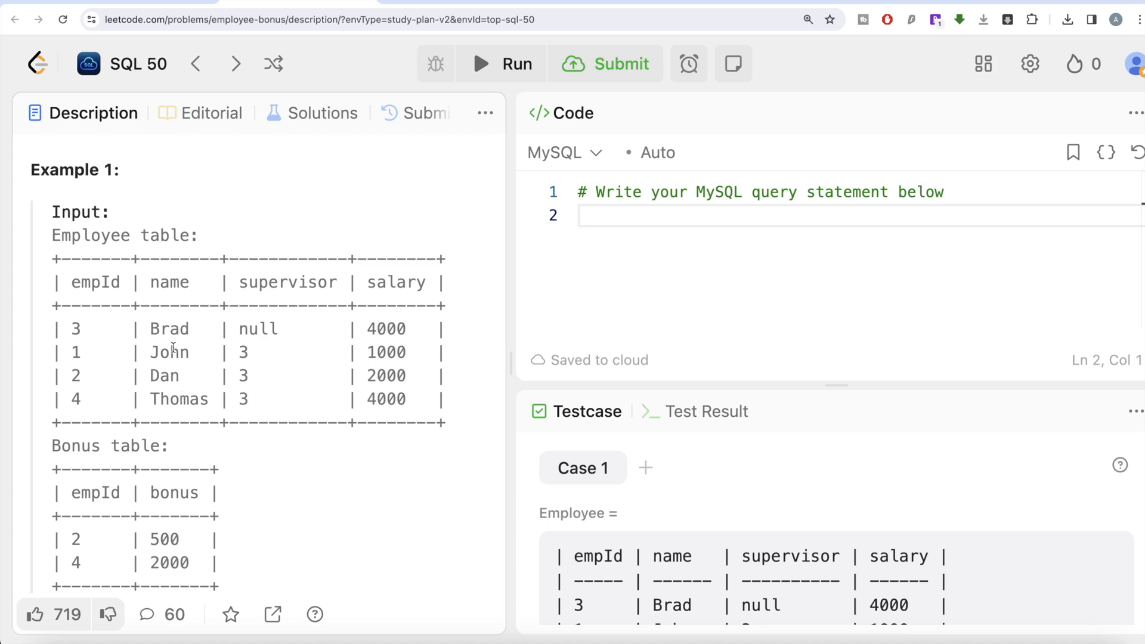
mouse_move(165, 423)
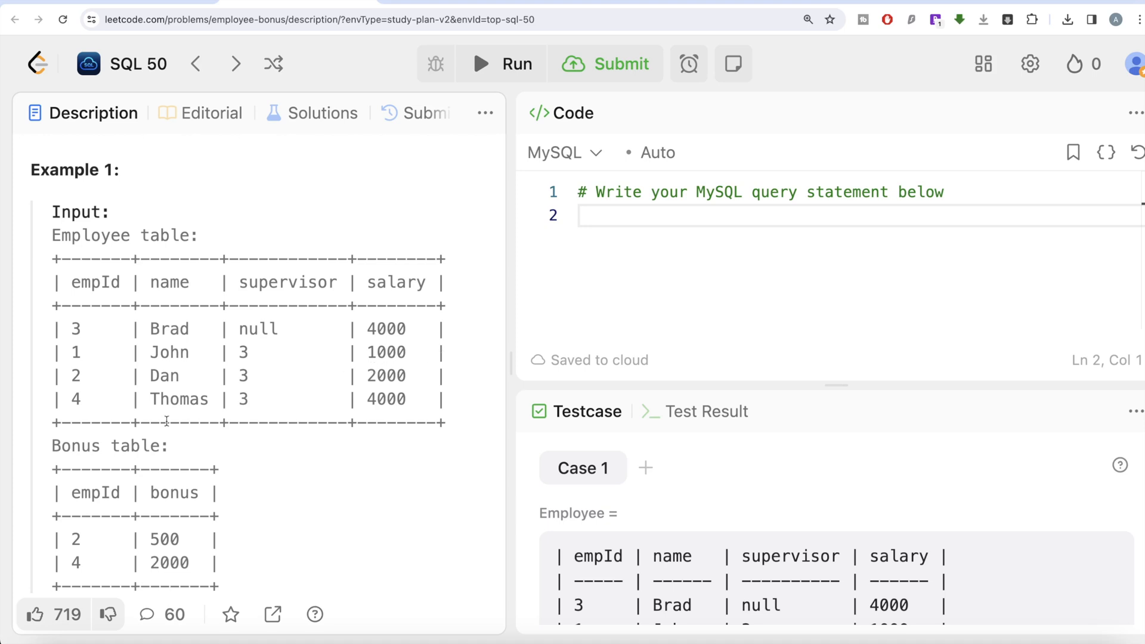
mouse_move(230, 469)
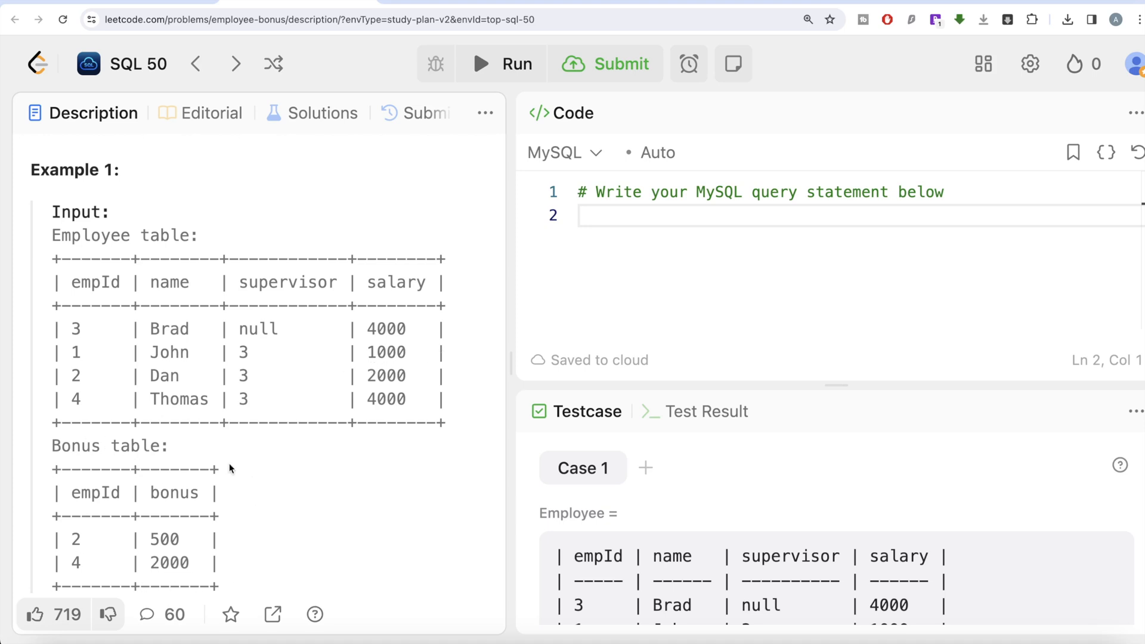
scroll(down, 3)
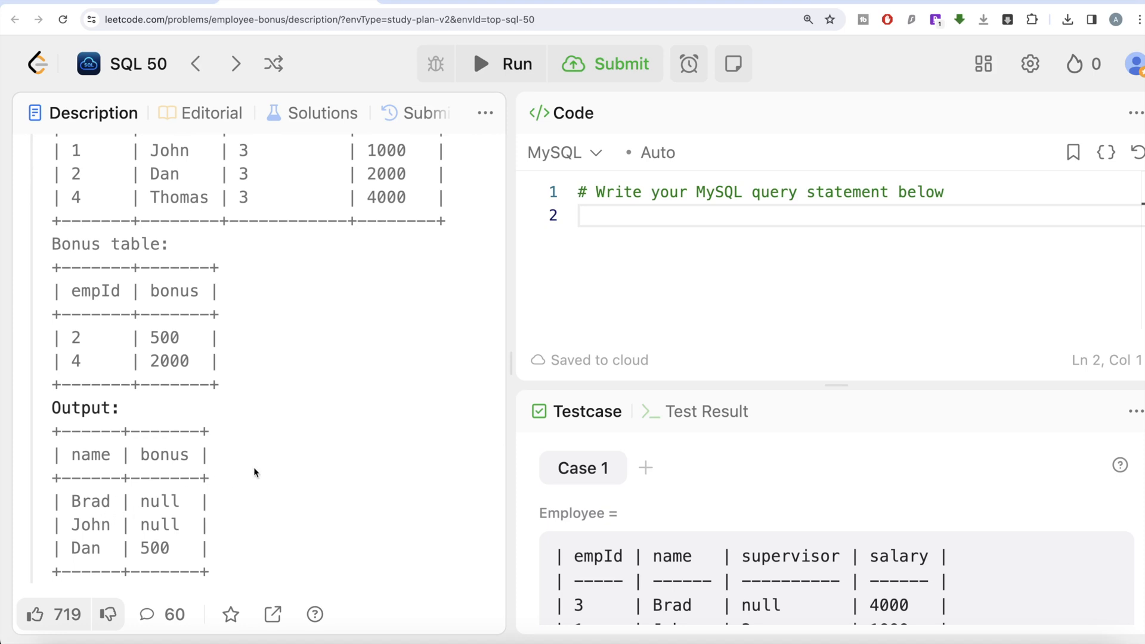
mouse_move(297, 409)
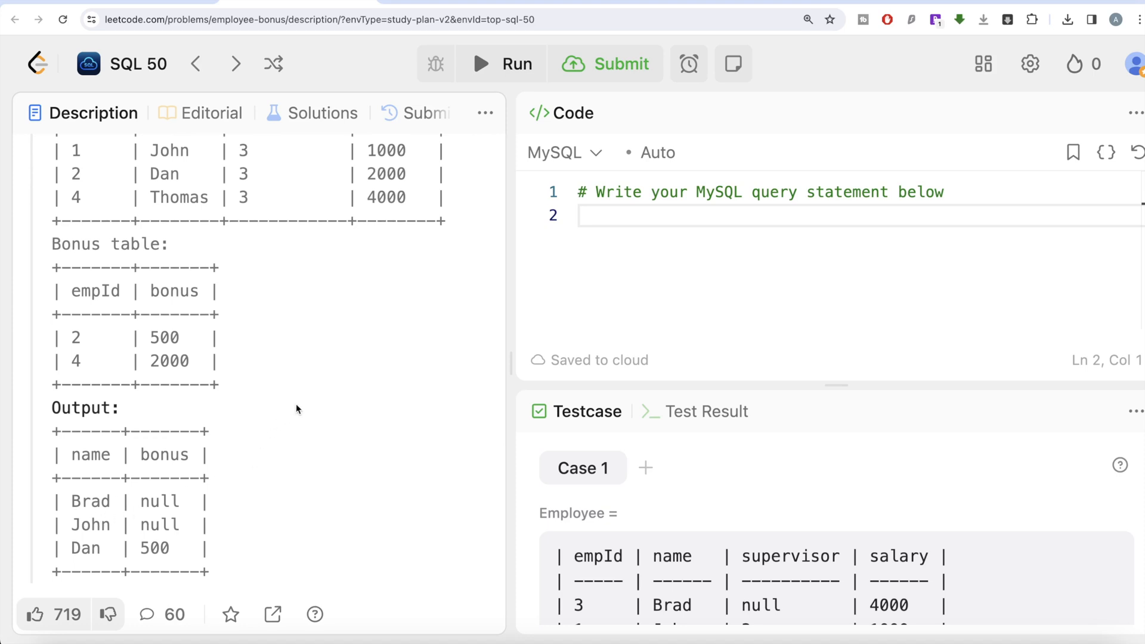
mouse_move(139, 272)
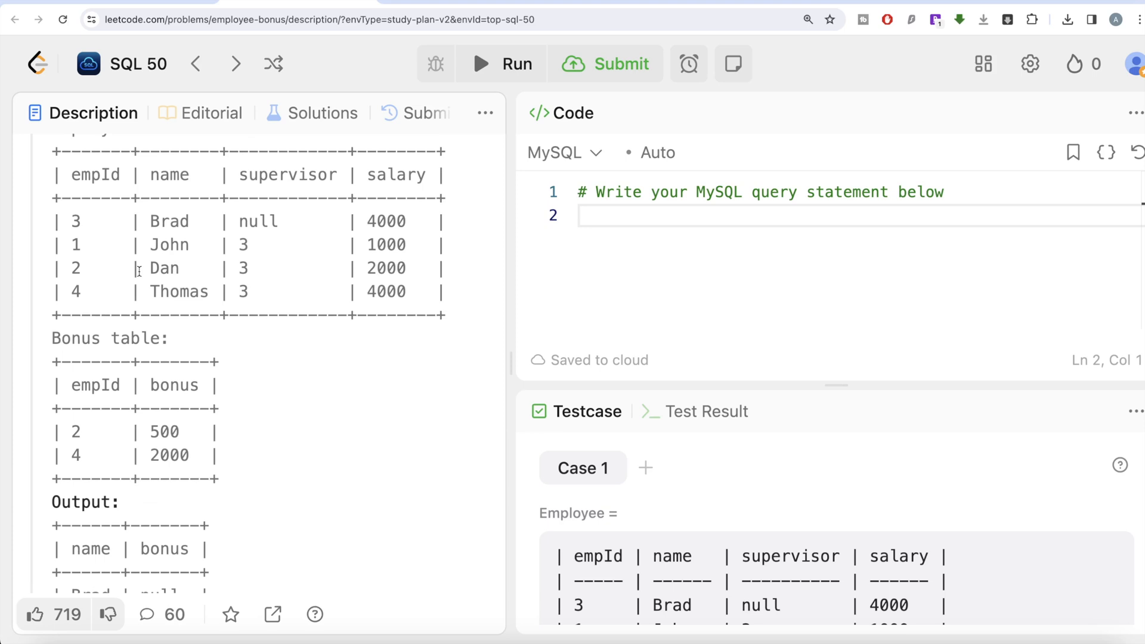
scroll(down, 3)
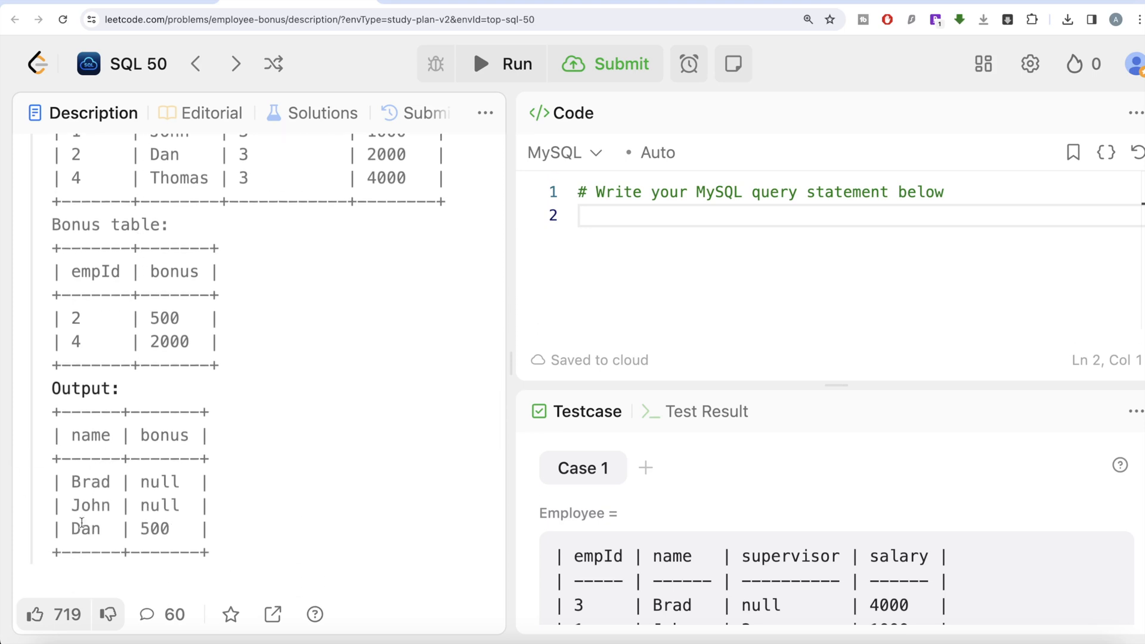
mouse_move(234, 438)
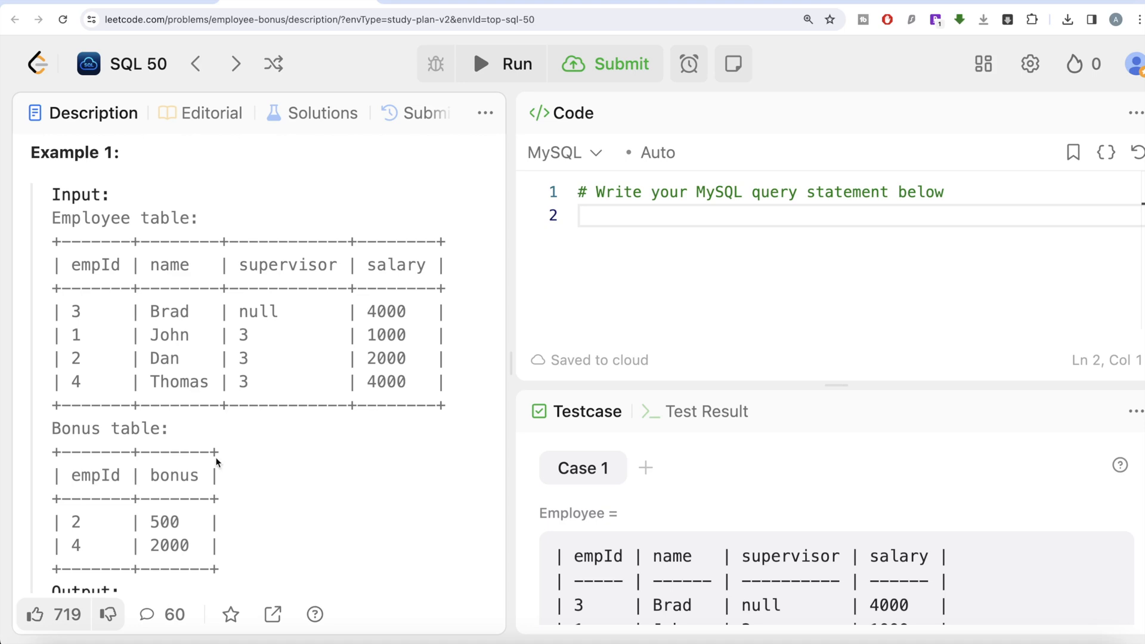
mouse_move(283, 549)
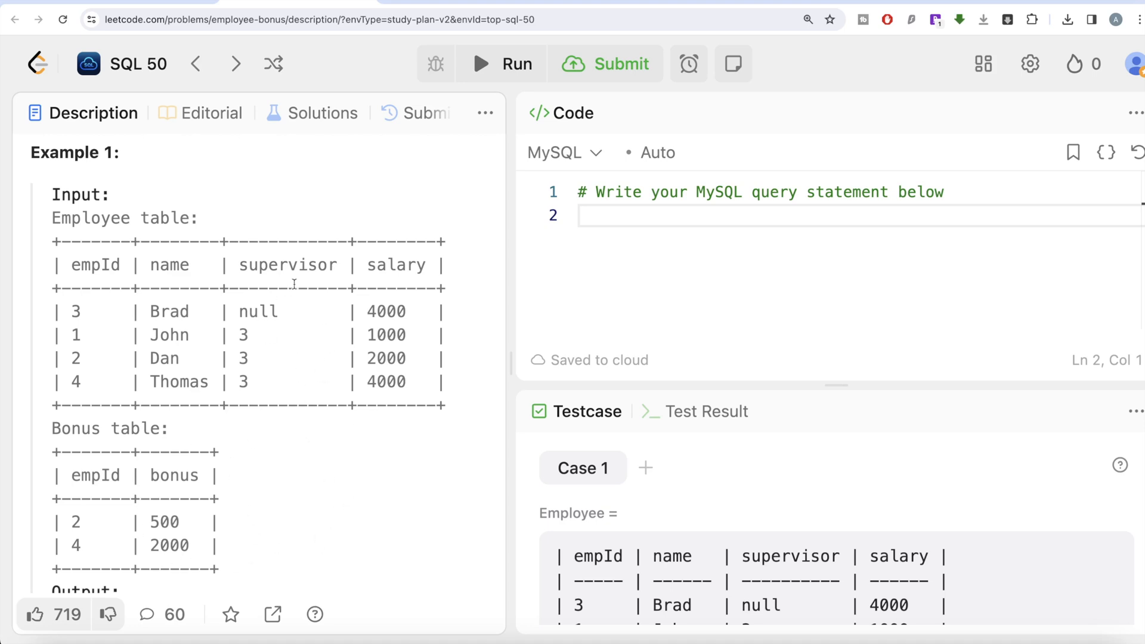
mouse_move(189, 396)
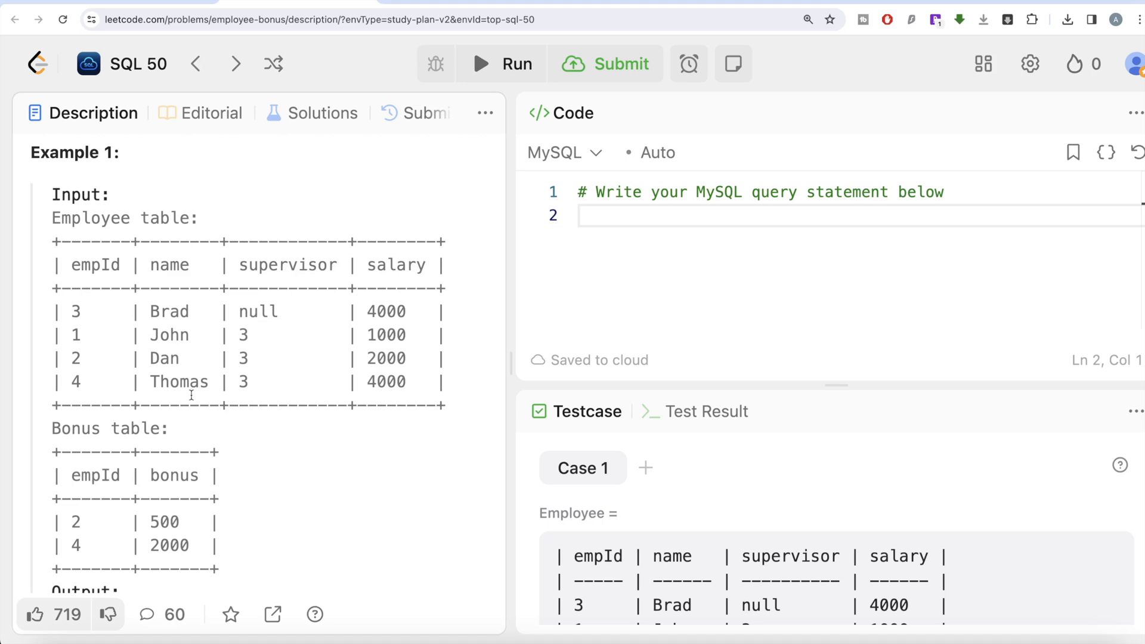
mouse_move(185, 494)
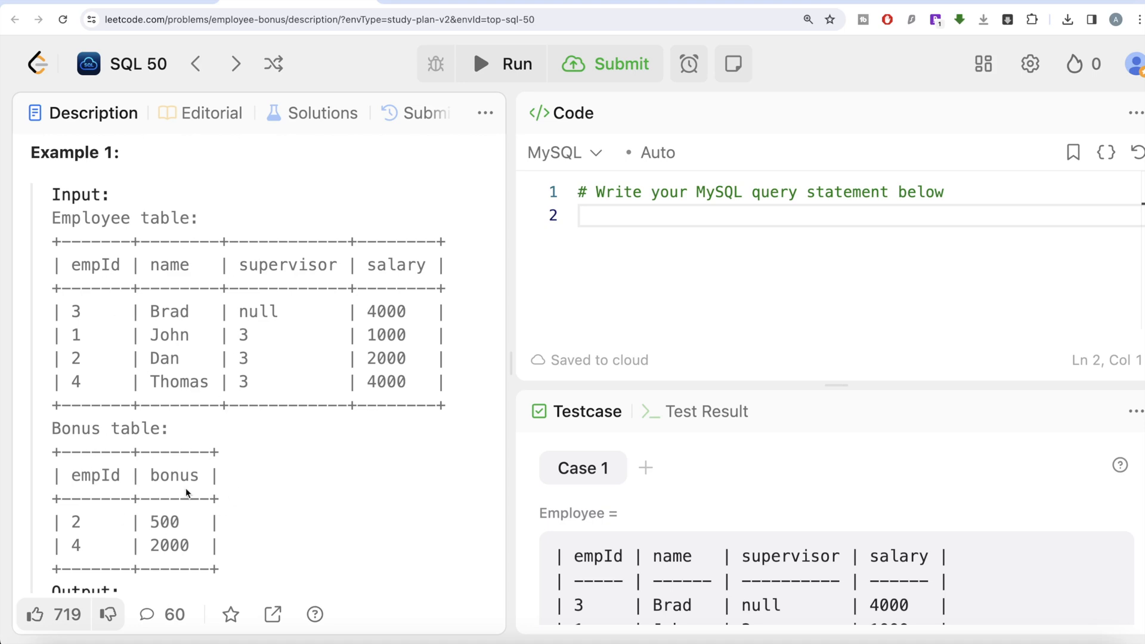
mouse_move(185, 228)
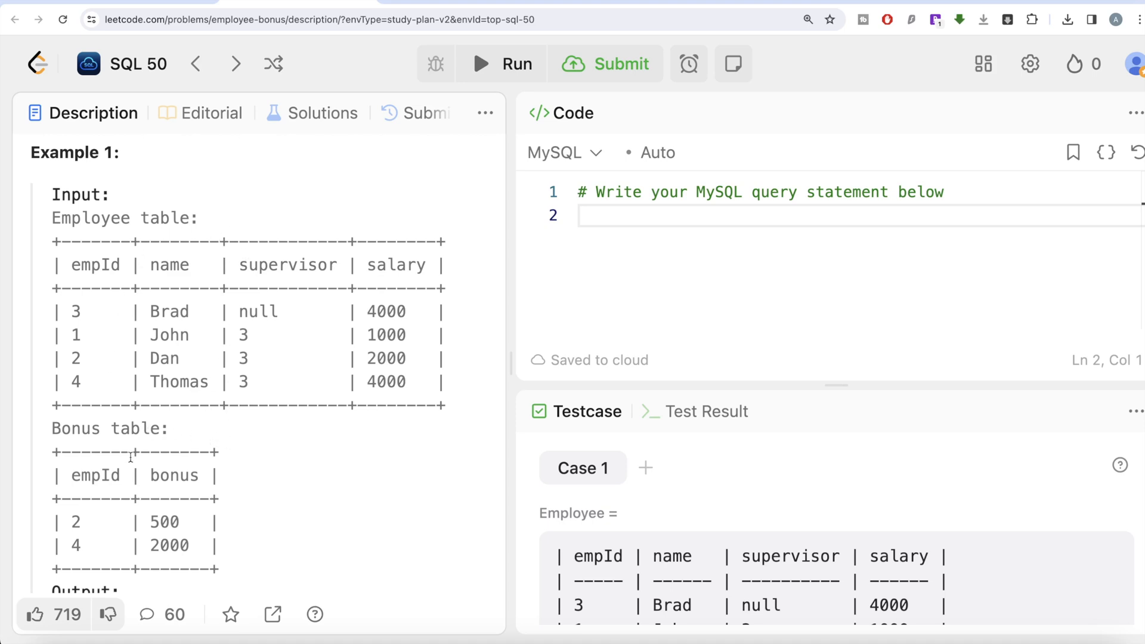
mouse_move(632, 239)
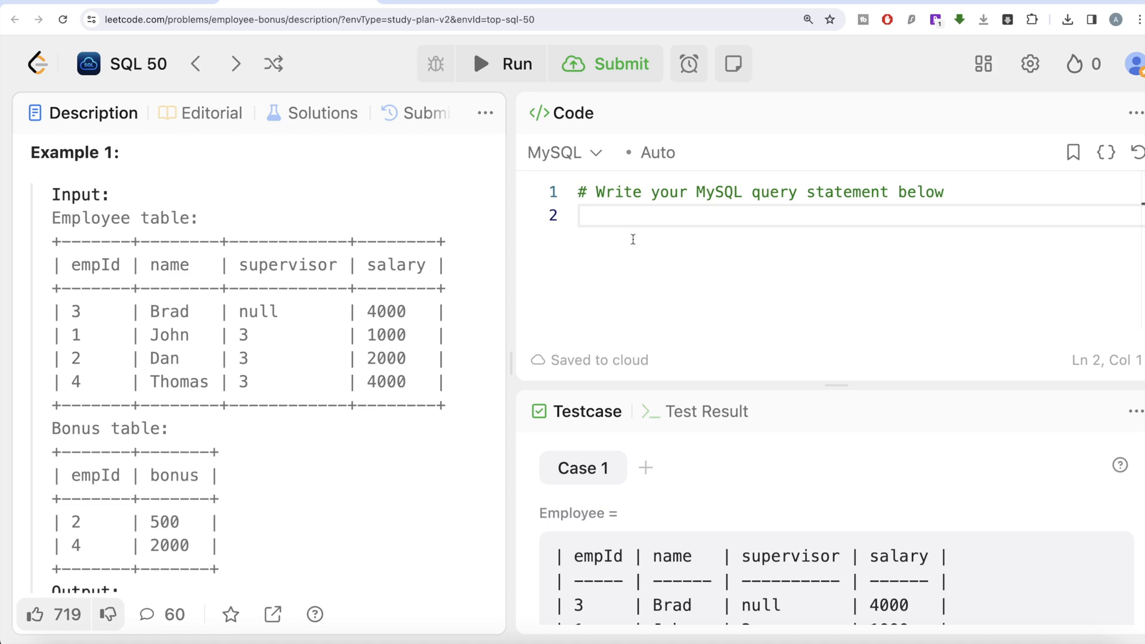
Write FROM Employee e LEFT JOIN Bonus b ON e.empId = b.empId; in the editor
text(FRO)
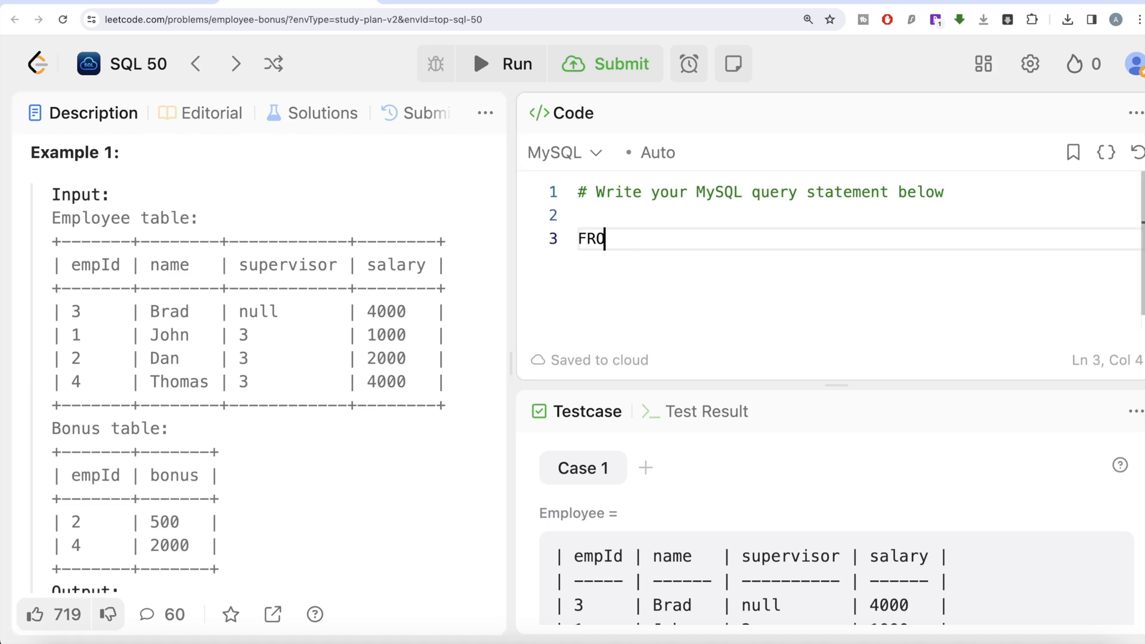
text(M Emplo)
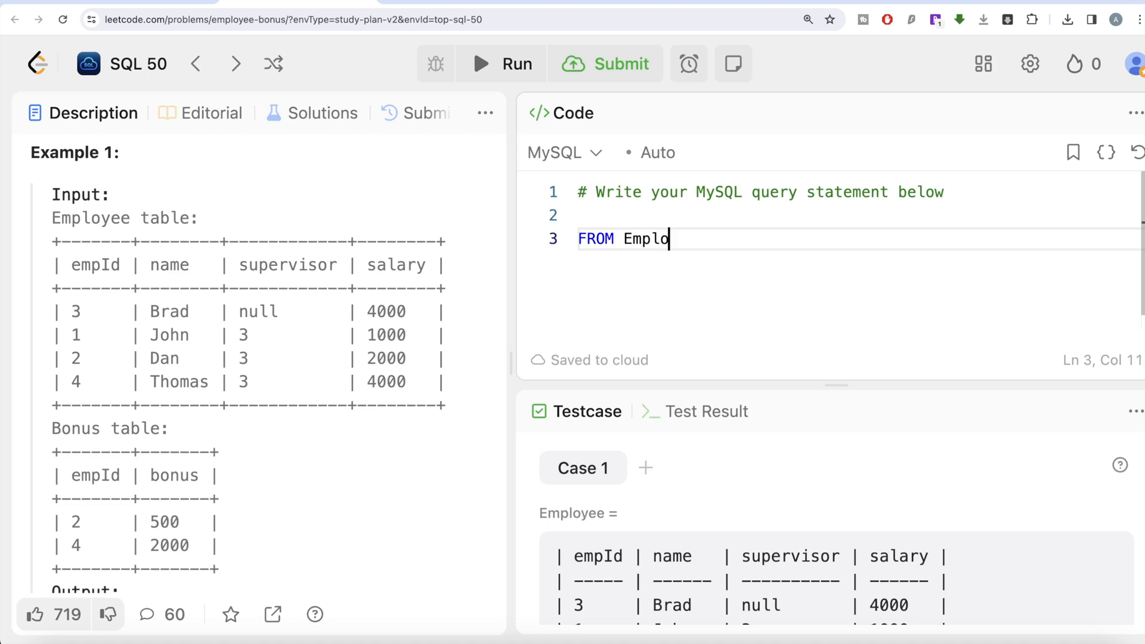
text(yee e)
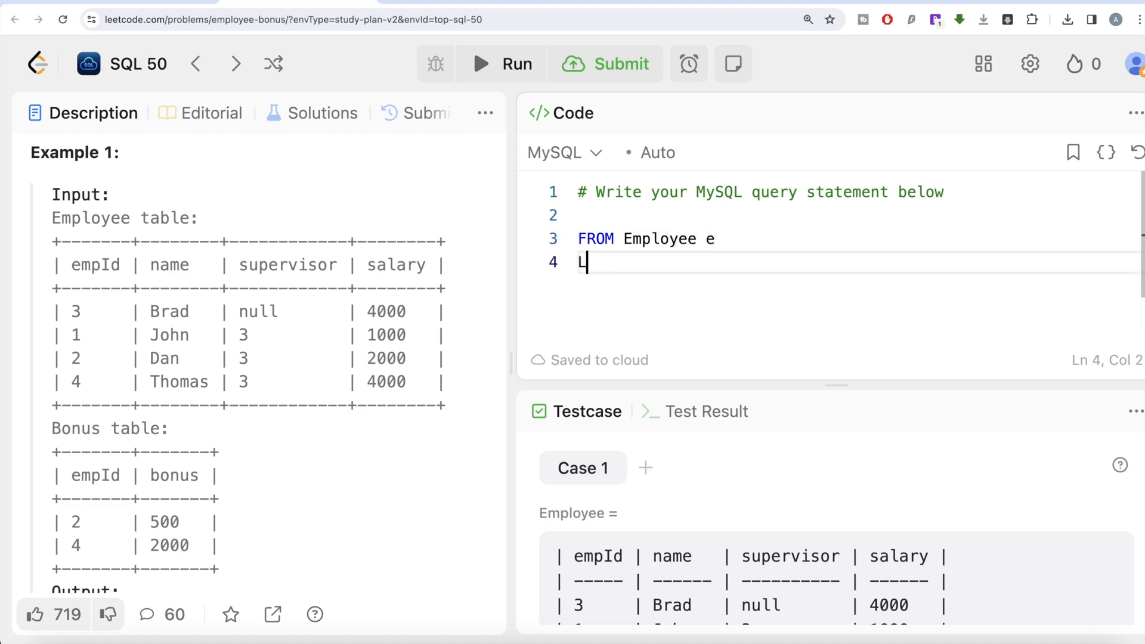
text(EFT JOIN)
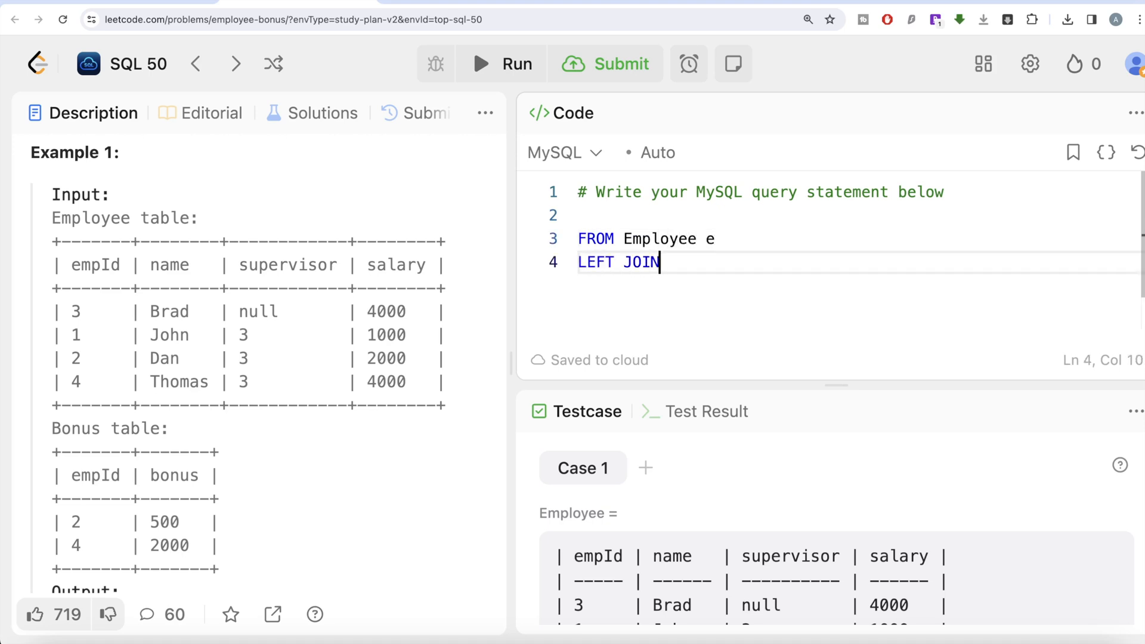
text(Bonus)
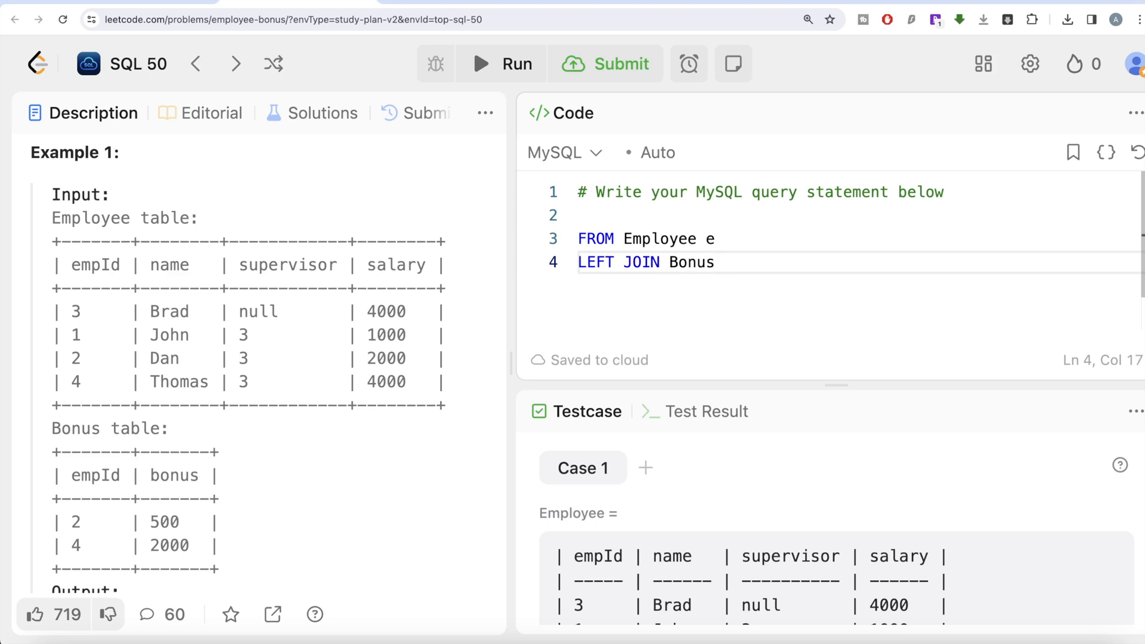
text(b)
text(ON)
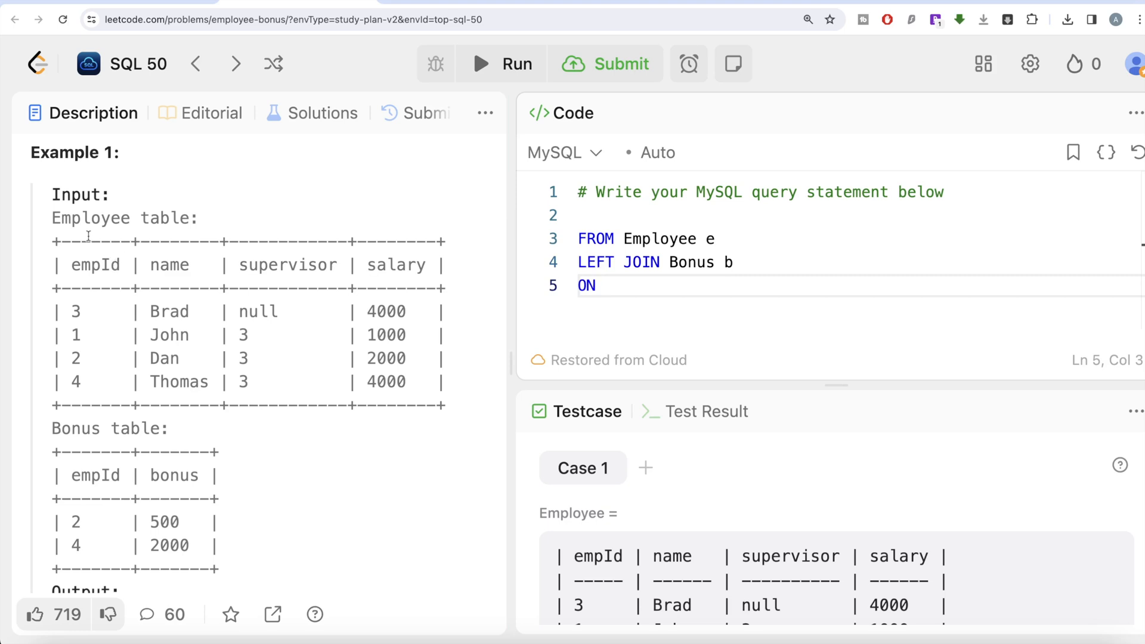
mouse_move(123, 453)
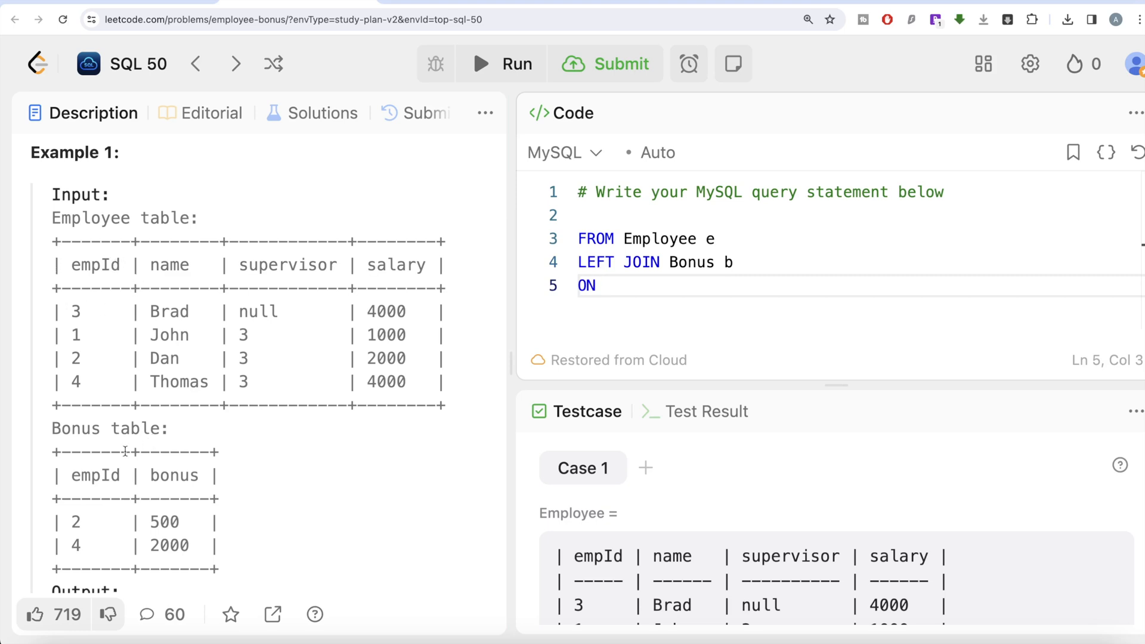
mouse_move(111, 474)
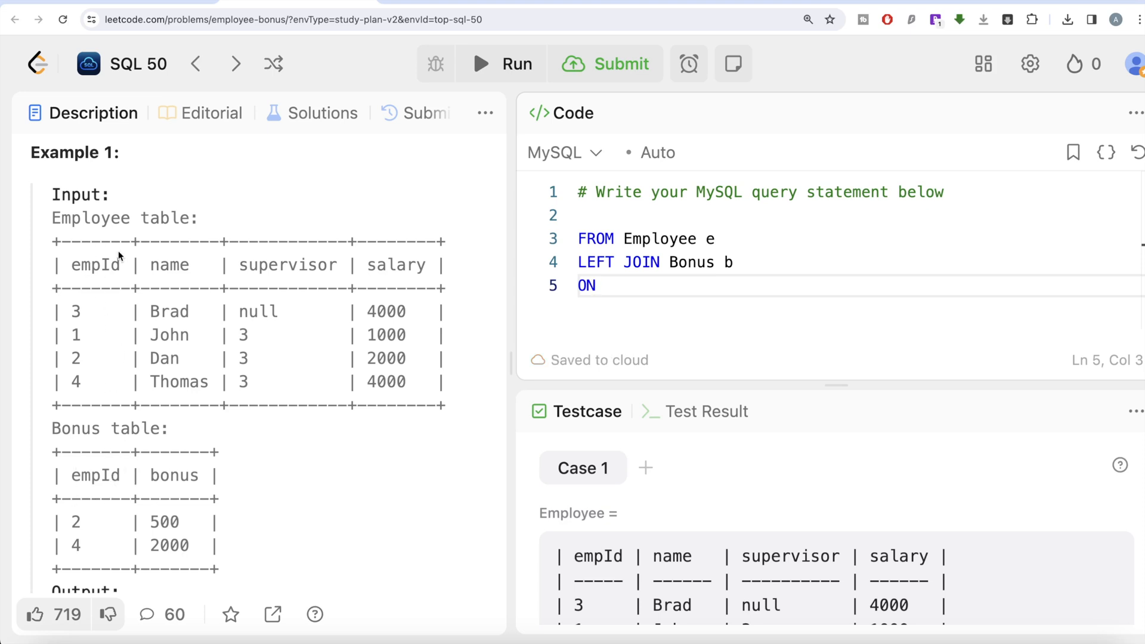
text(" ")
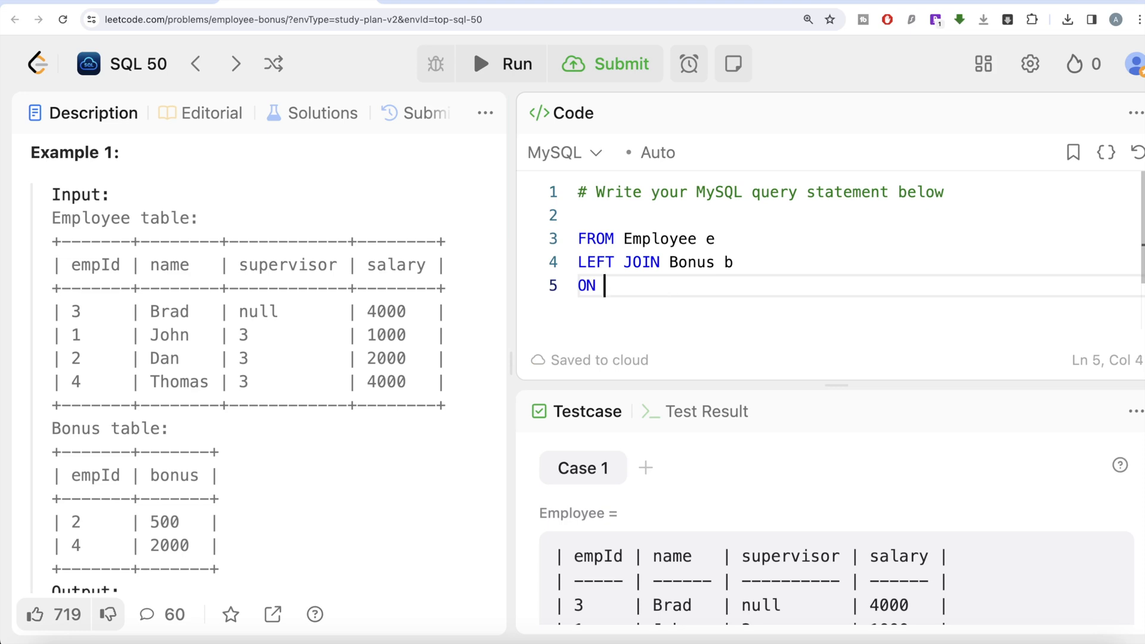
text(e.empId)
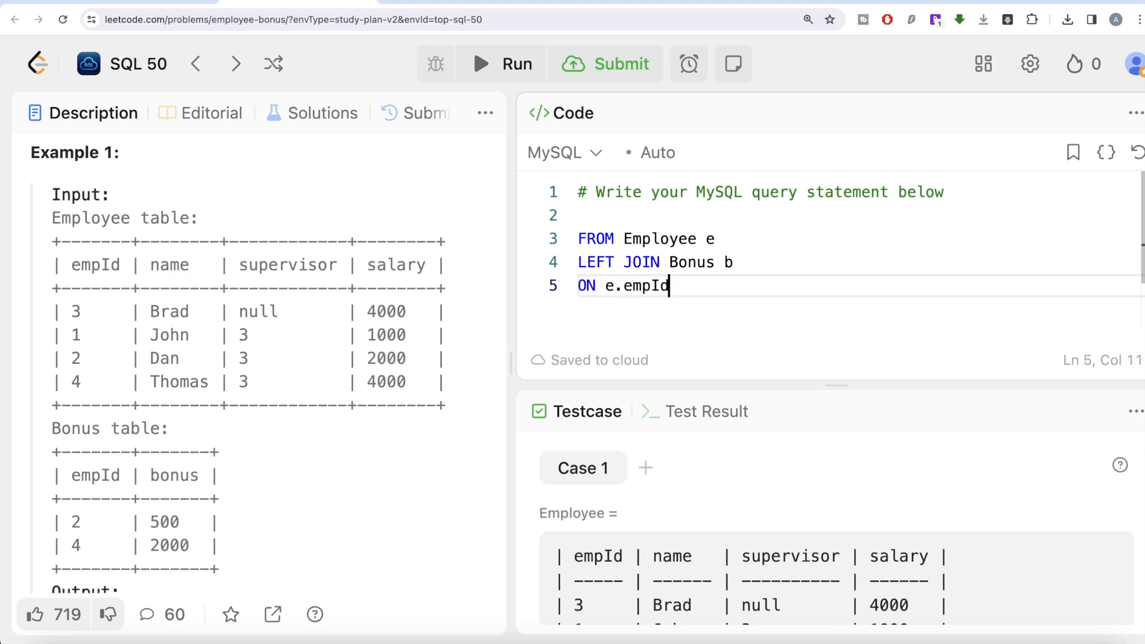
text(= b.)
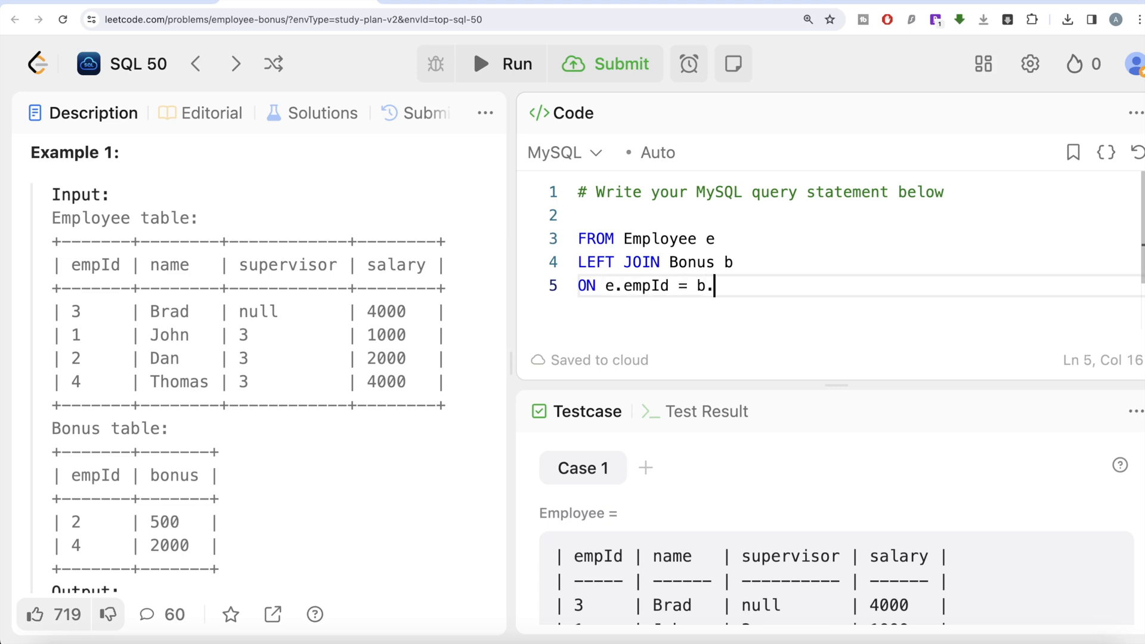
text(empId)
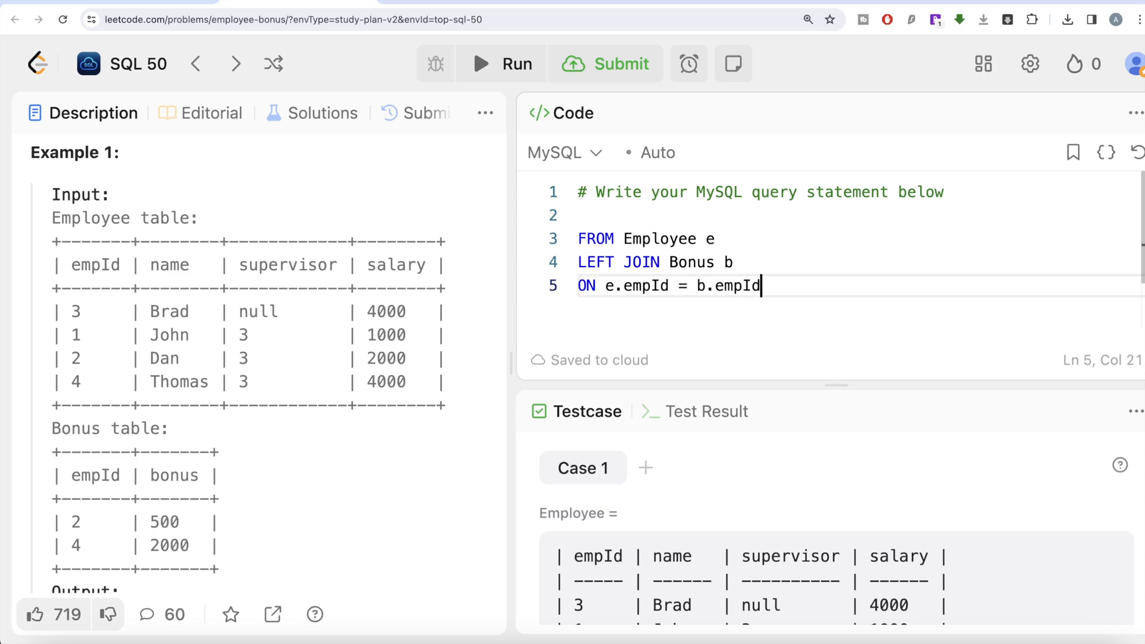
text(;)
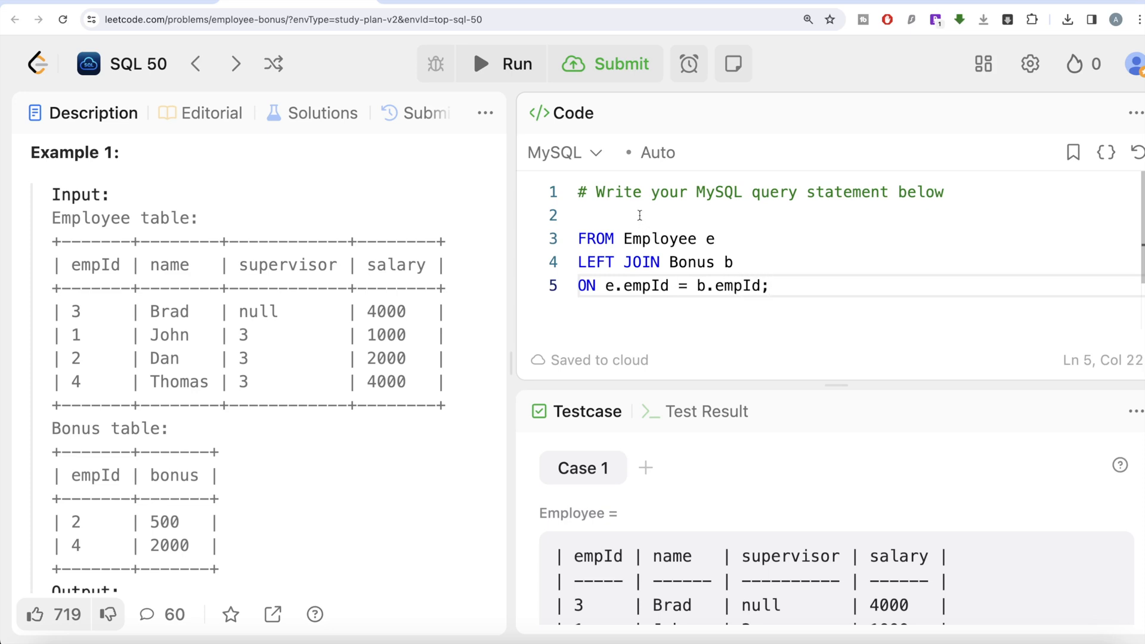
Add SELECT * and run the join, showing every employee with bonus or null
text(SELECT)
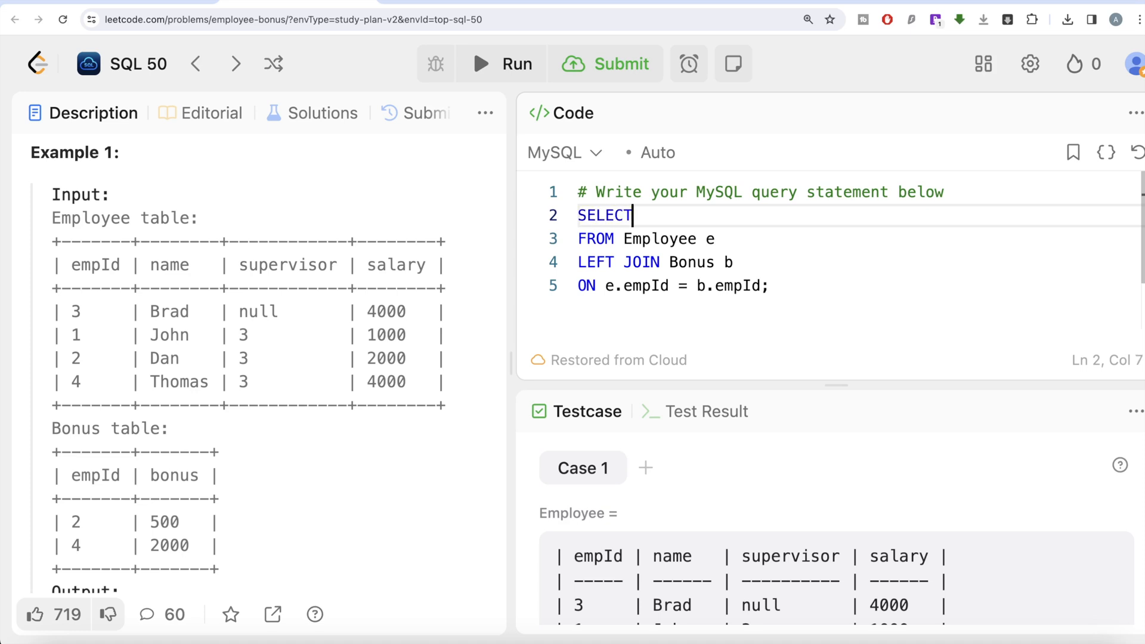
text(*)
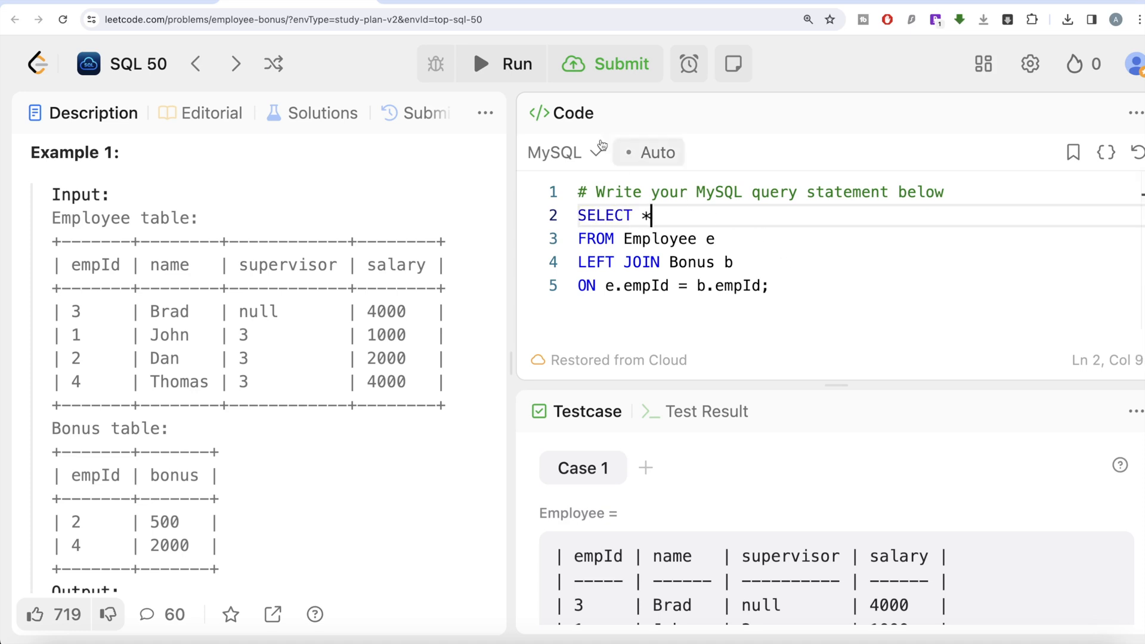
click(605, 63)
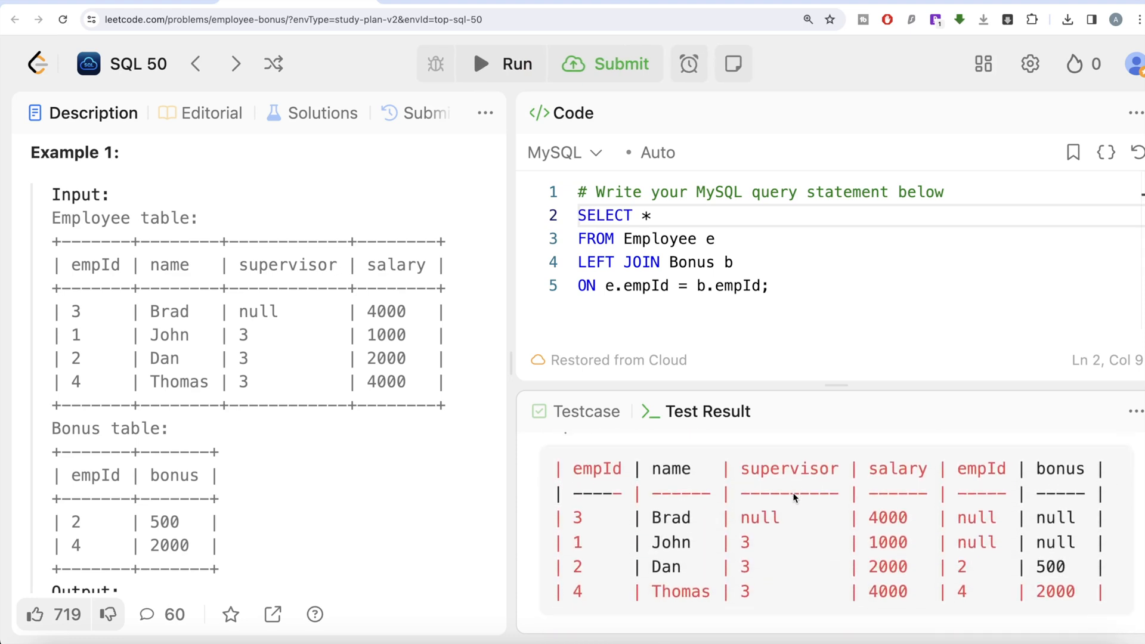
mouse_move(744, 485)
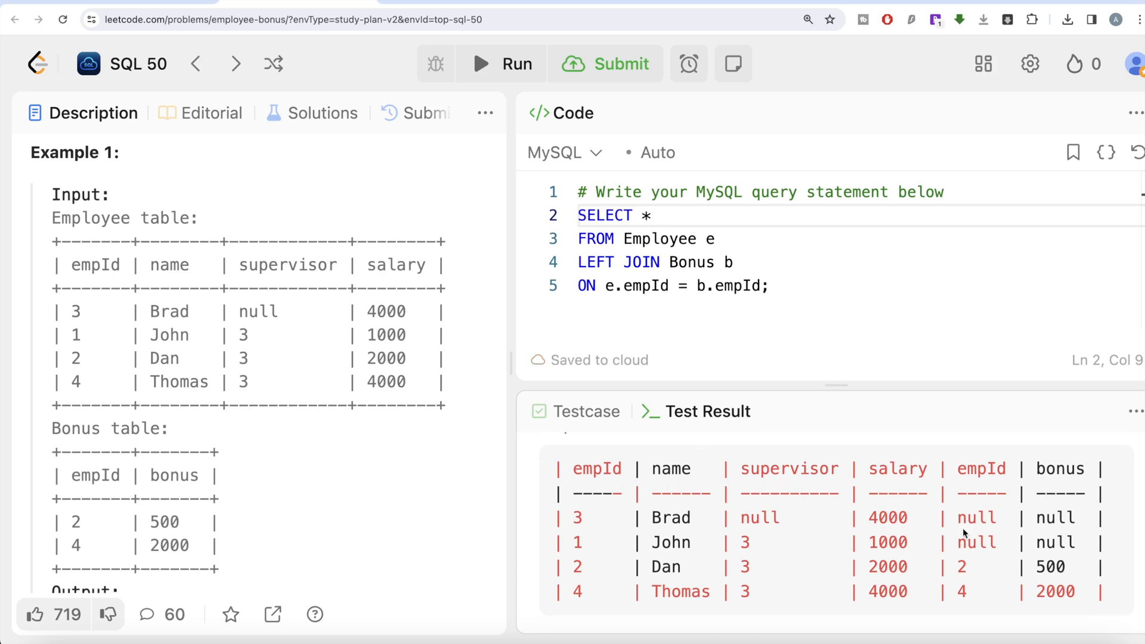
mouse_move(1006, 593)
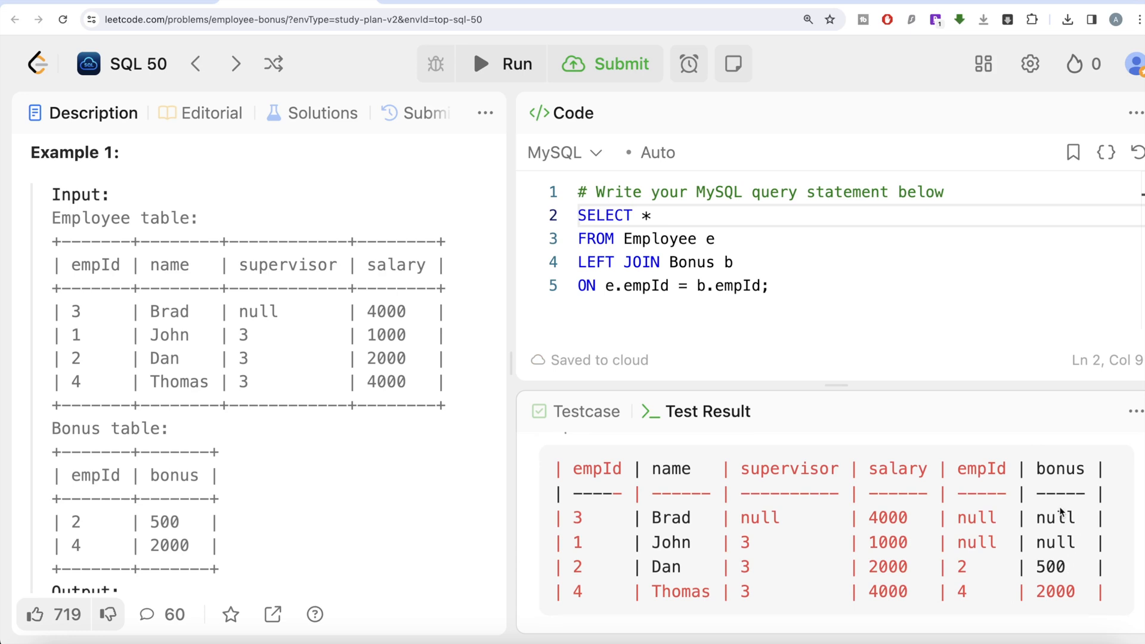
mouse_move(288, 280)
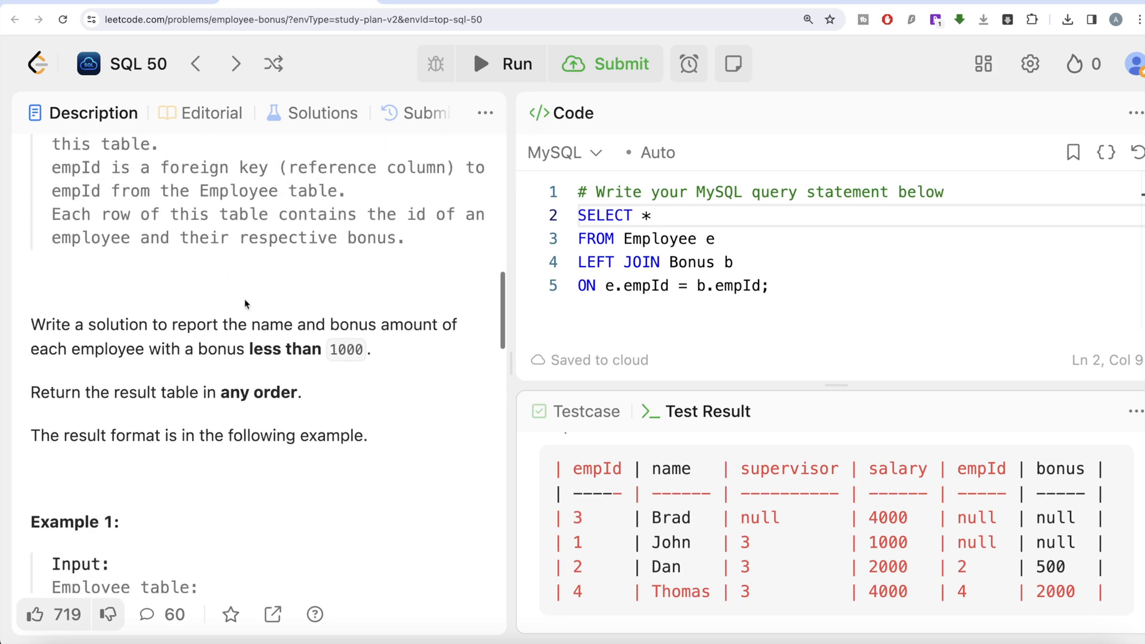
mouse_move(373, 357)
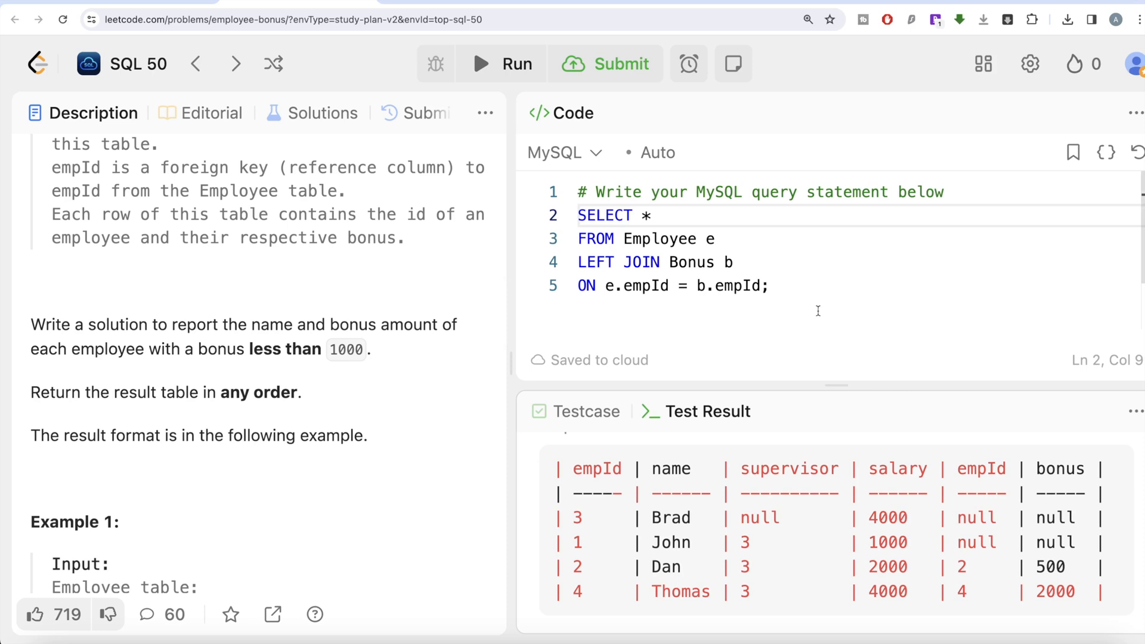
mouse_move(1037, 534)
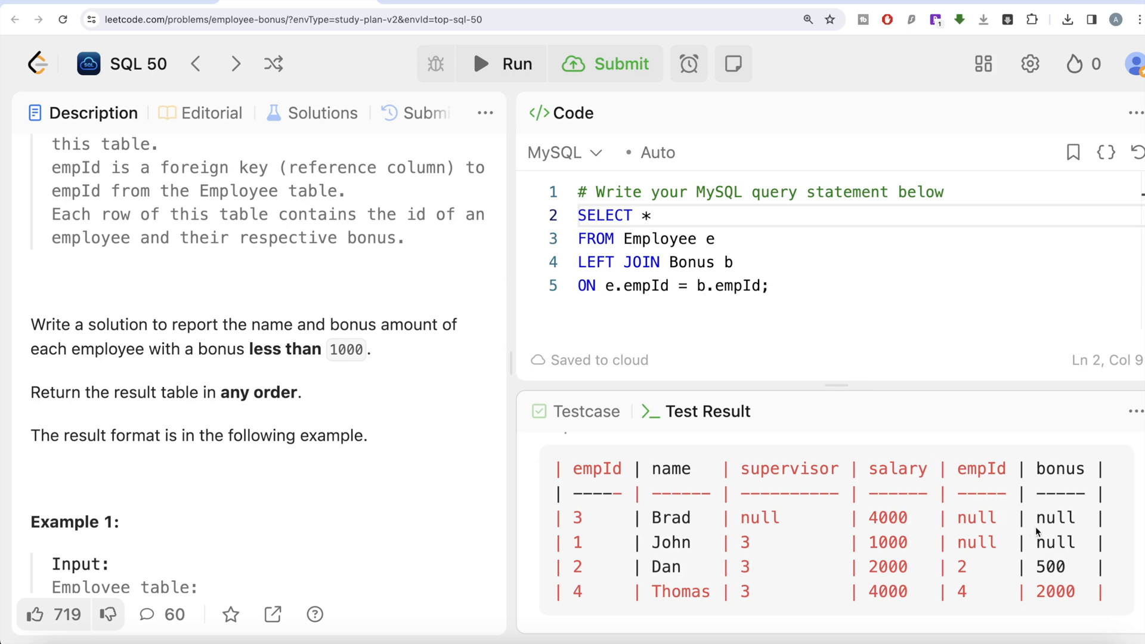
mouse_move(853, 432)
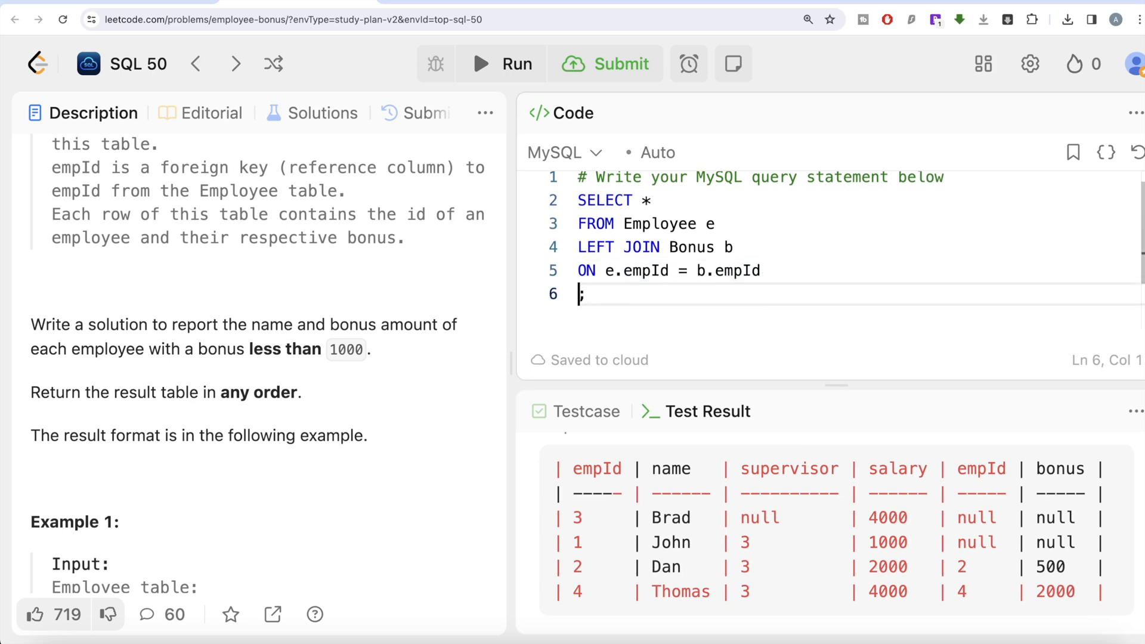
Add WHERE b.bonus < 1000 to the query before the semicolon
text(WHERE)
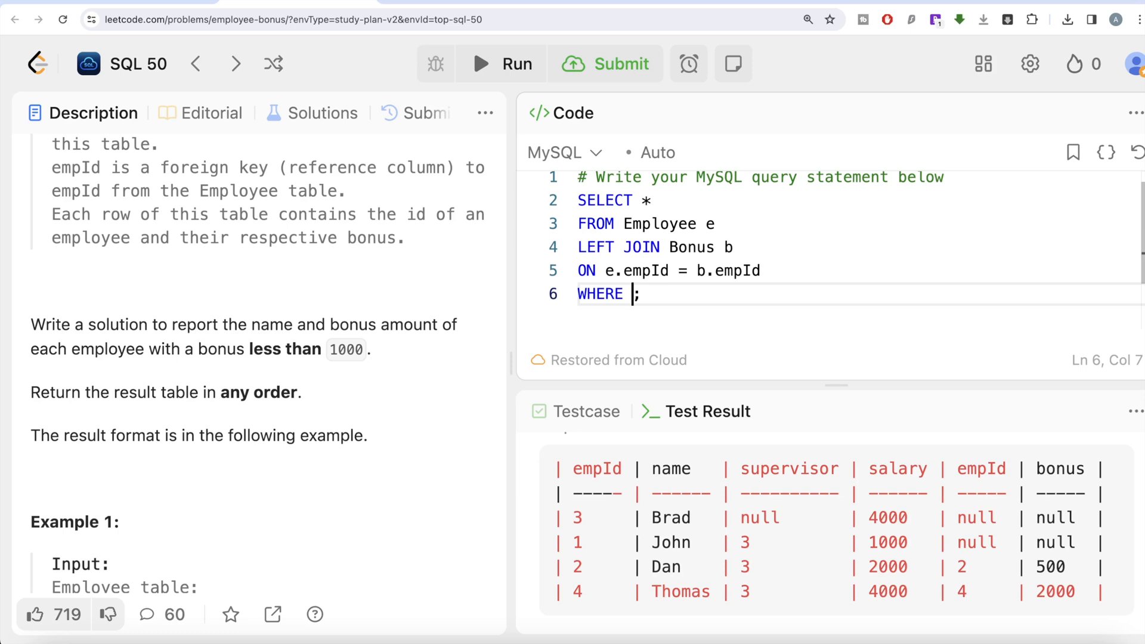
text(b.bo)
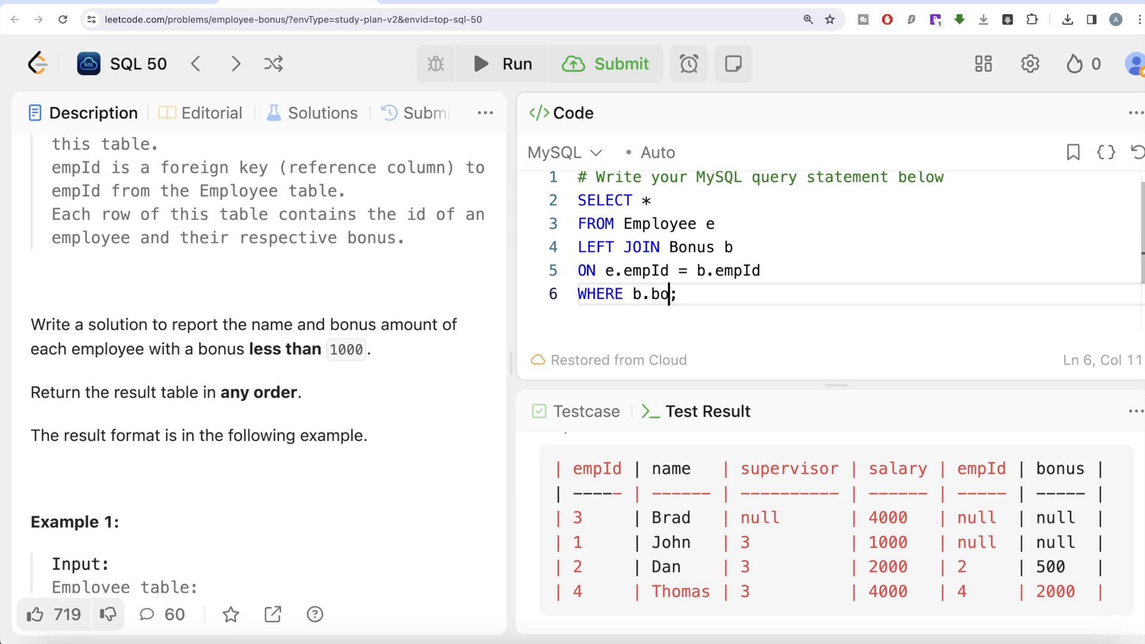
text(nus < 1000)
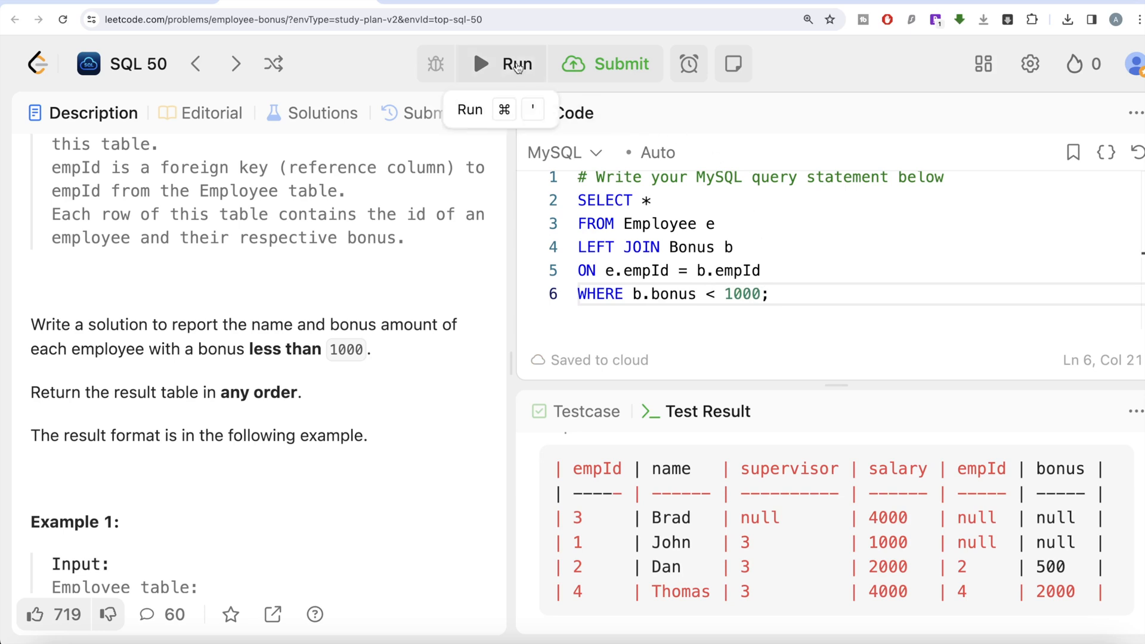
Run the filtered query and review the Wrong Answer that returns only Dan with 500
click(500, 64)
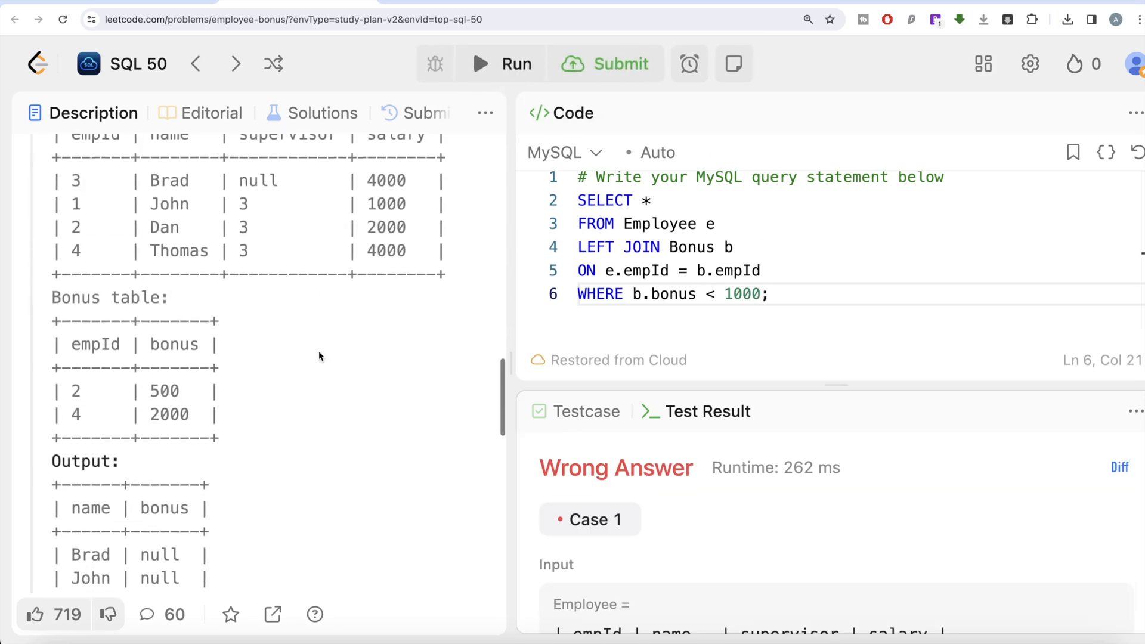
scroll(down, 3)
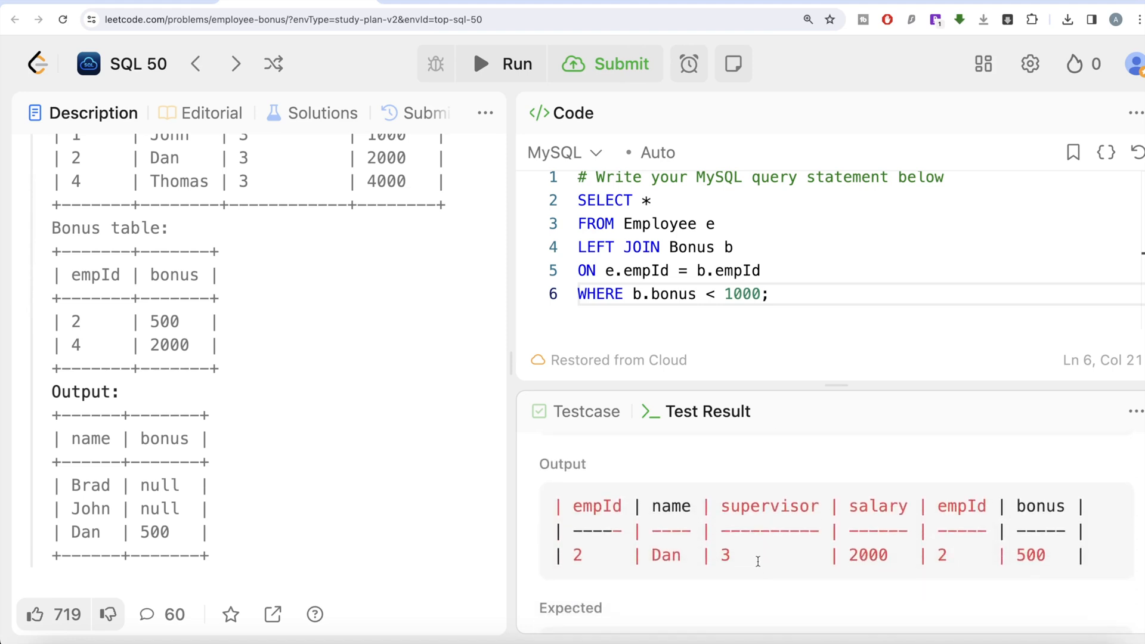
mouse_move(828, 614)
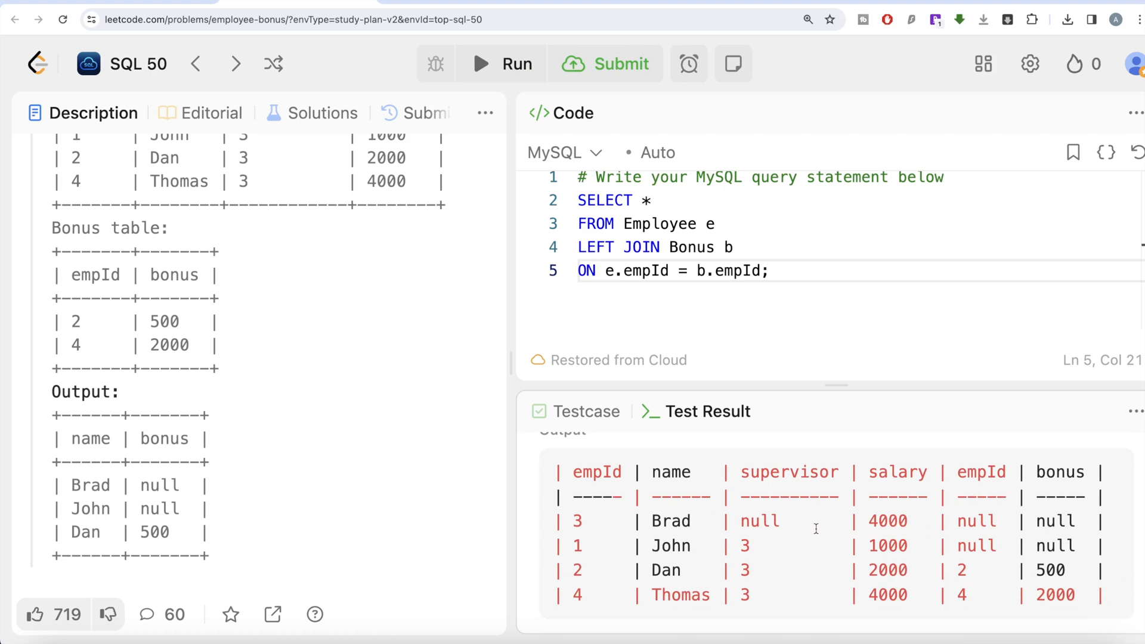
mouse_move(777, 272)
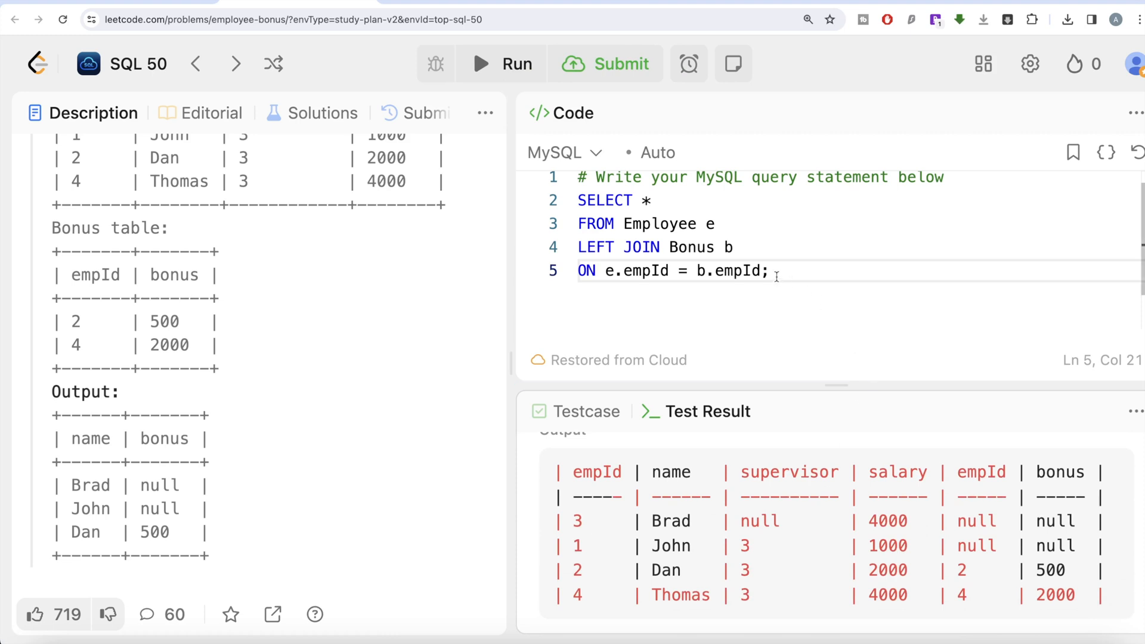
Retype WHERE b.bonus < 1000 on a new line before the semicolon
key(Enter)
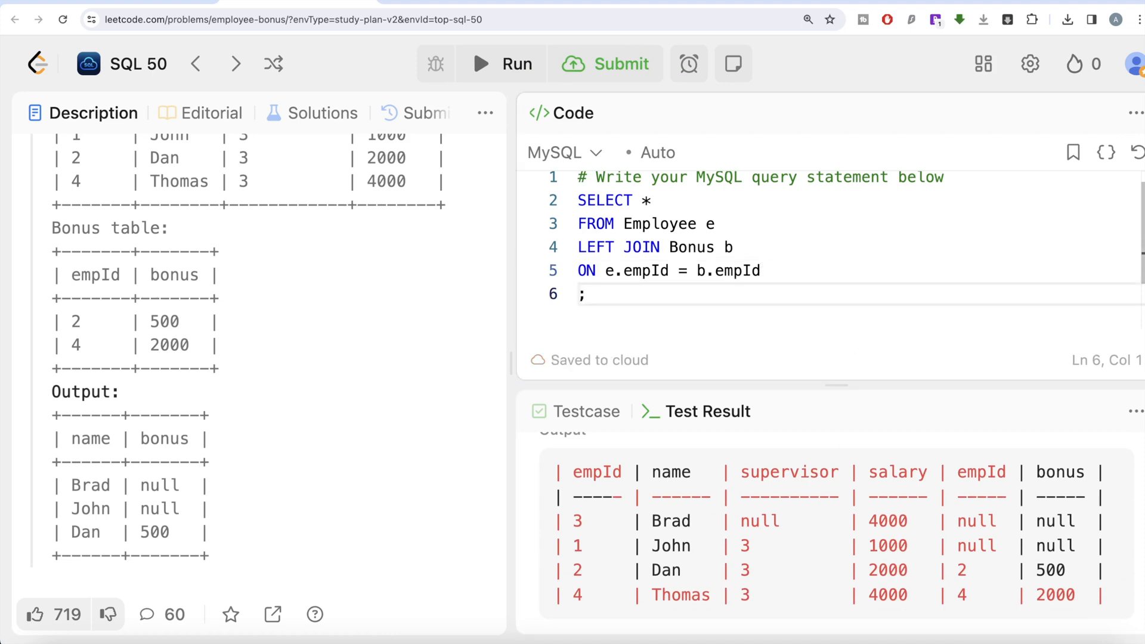
text(WHERE b.)
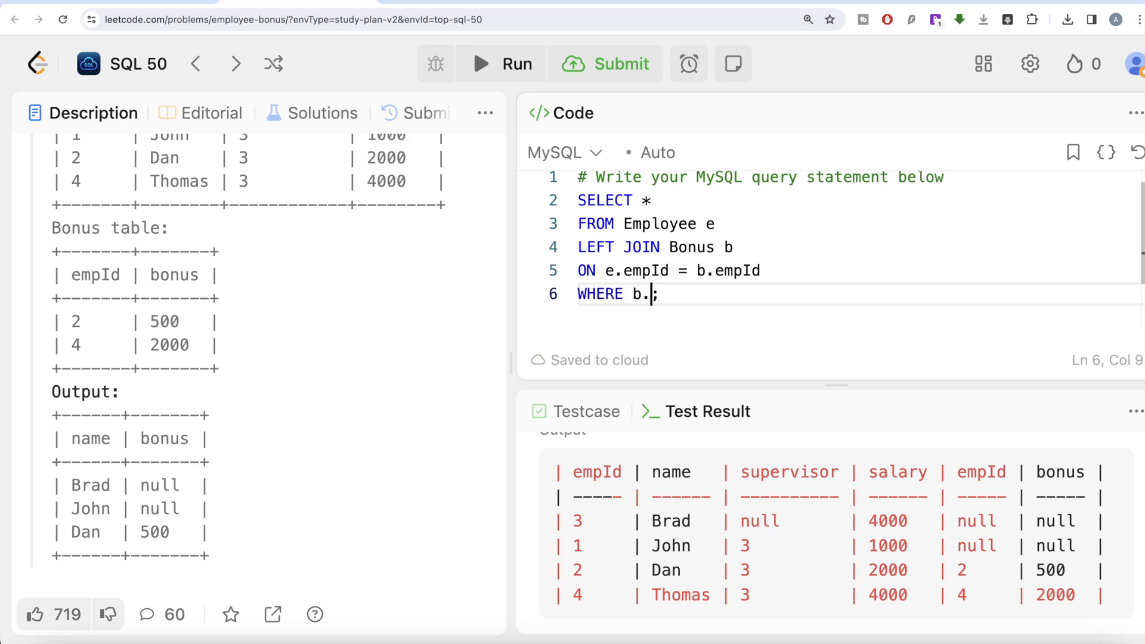
text(bonus <)
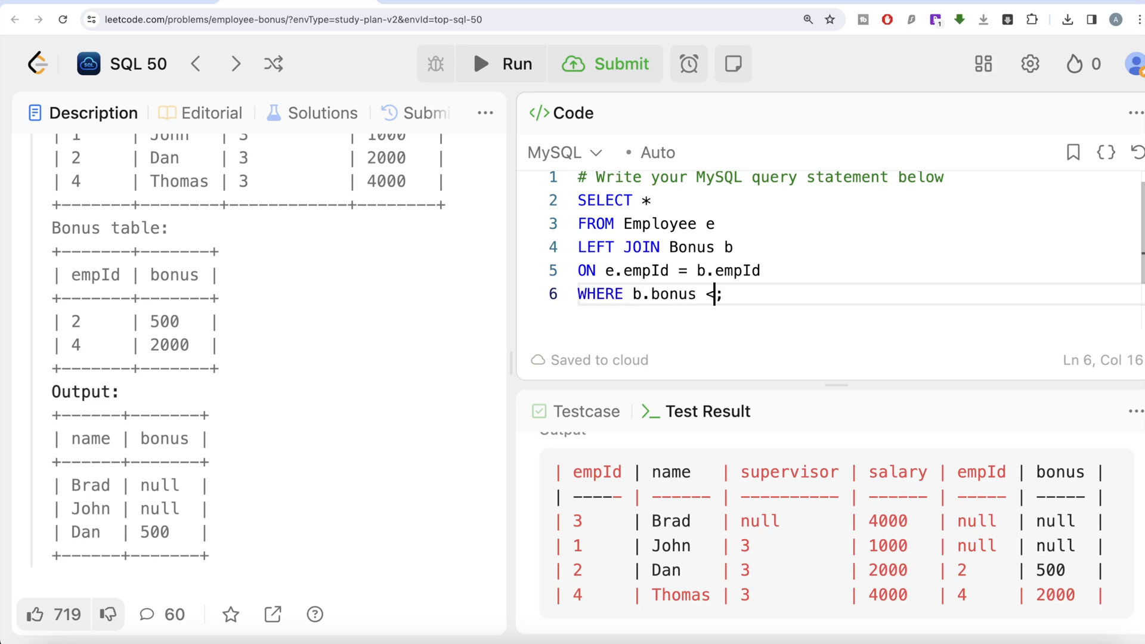
text(1000)
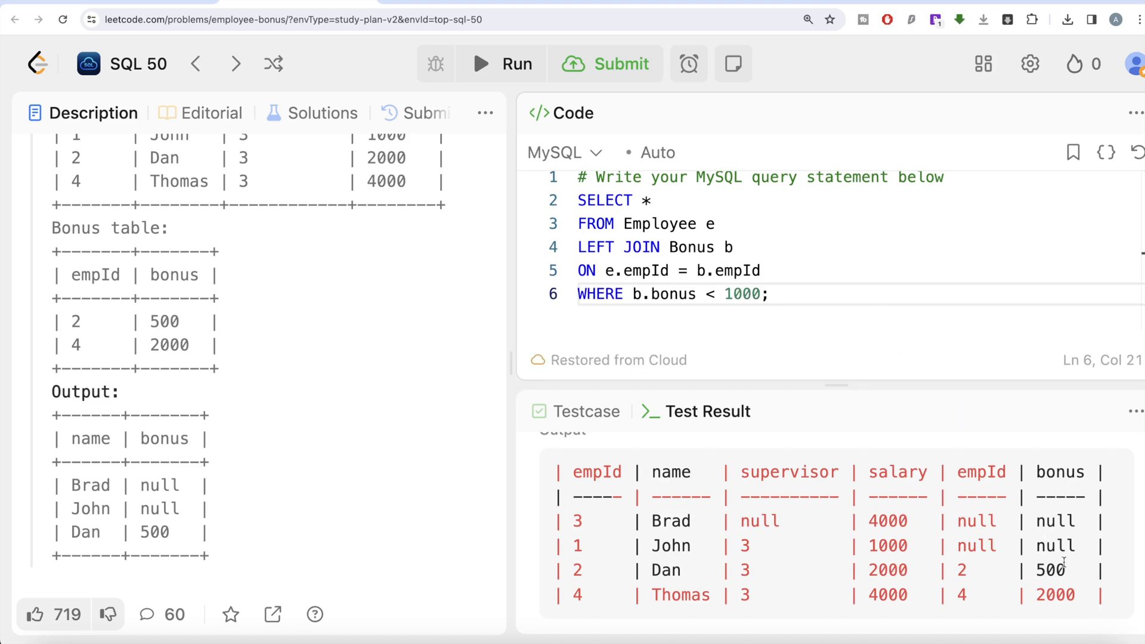
Add OR b.bonus IS NULL and change the select list to e.name, b.bonus
key(Enter)
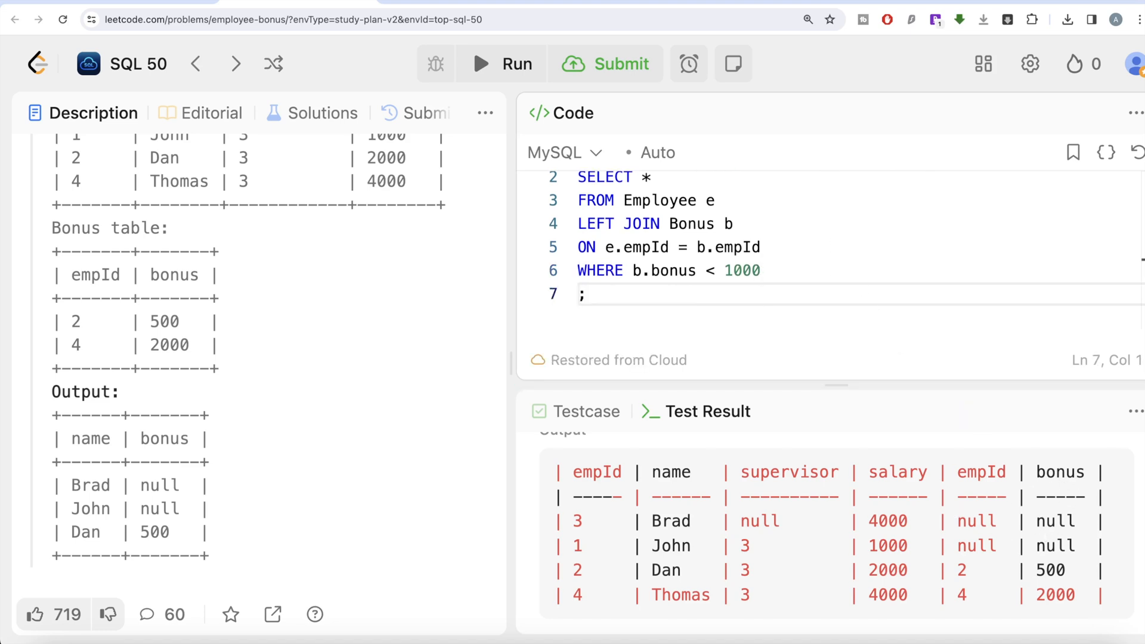
text(OR b.)
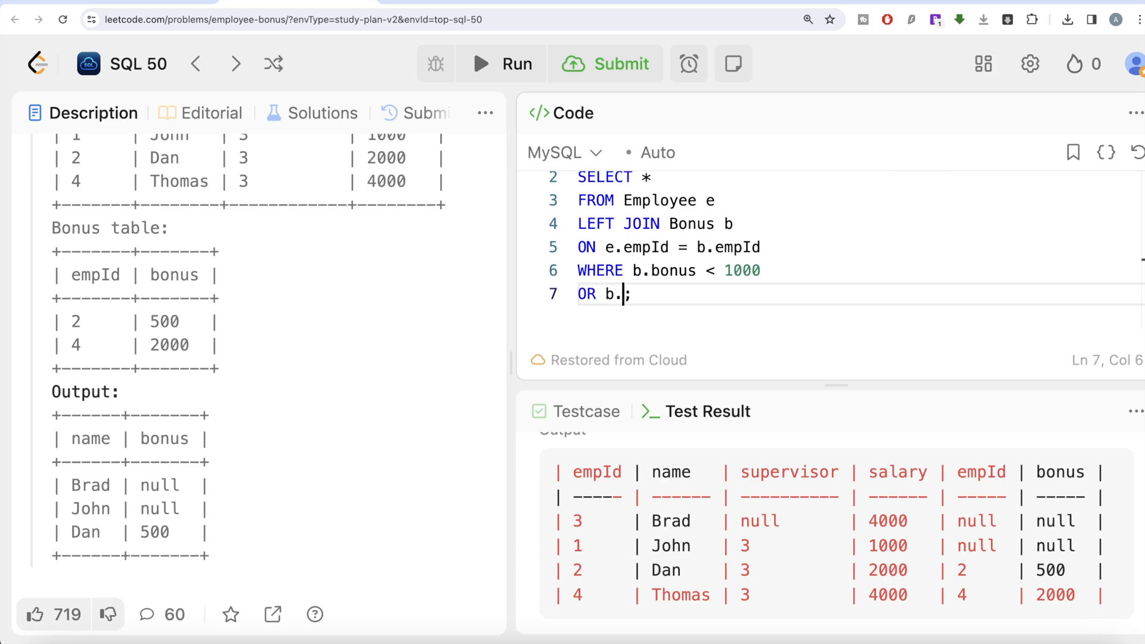
text(bonus IS N)
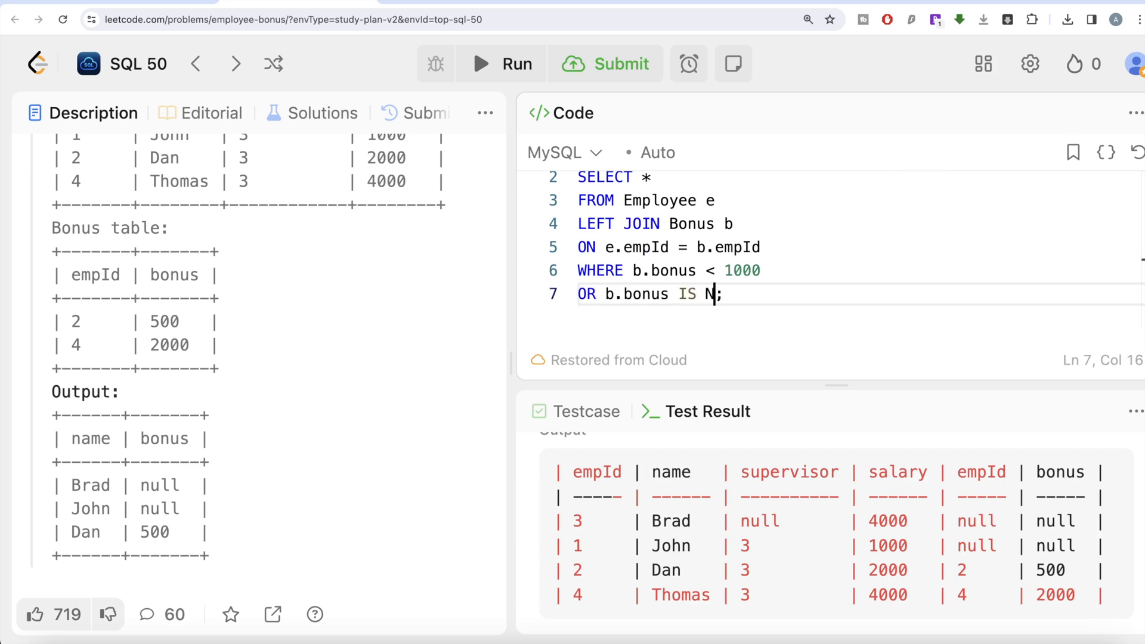
text(ULL)
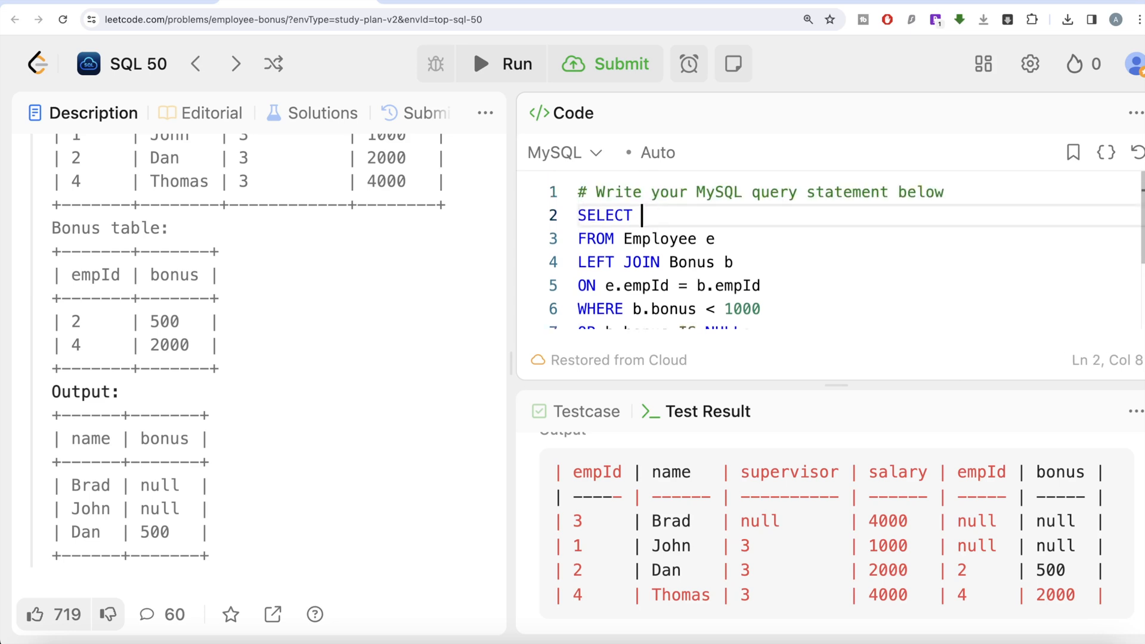
text(e.name,)
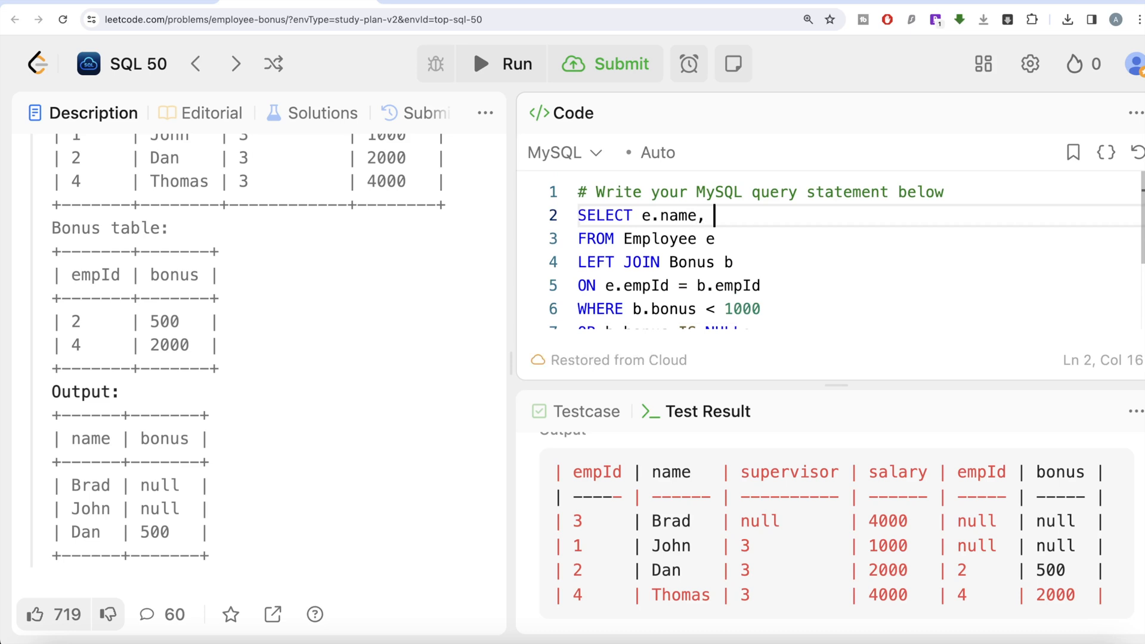
text(b.bonus)
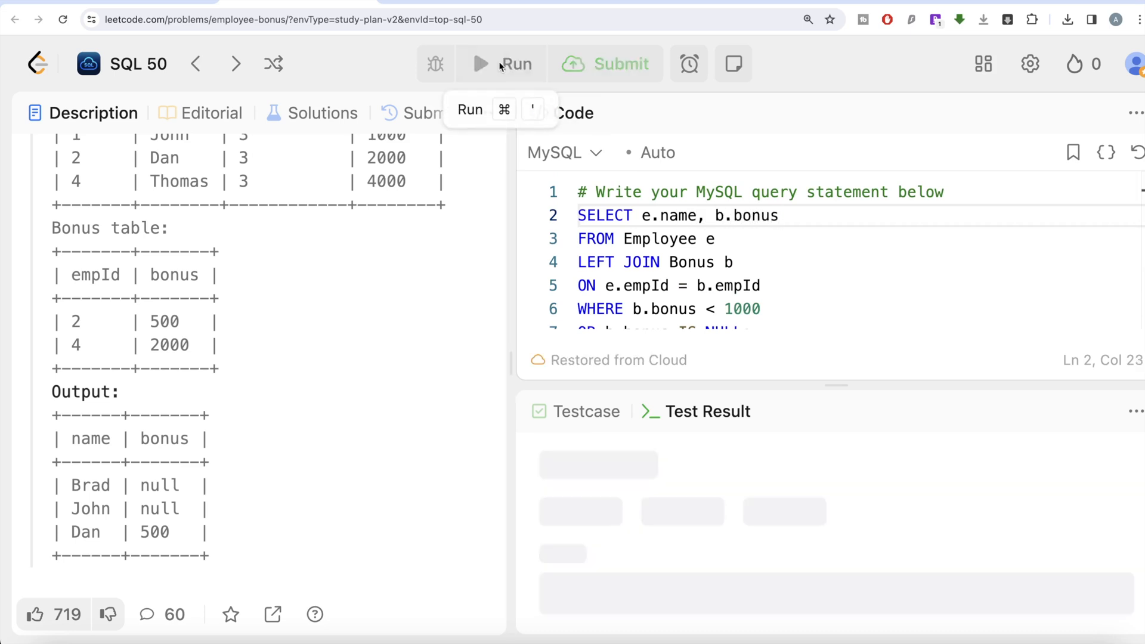
Run the revised query and view expected output Brad null, John null, Dan 500
click(500, 64)
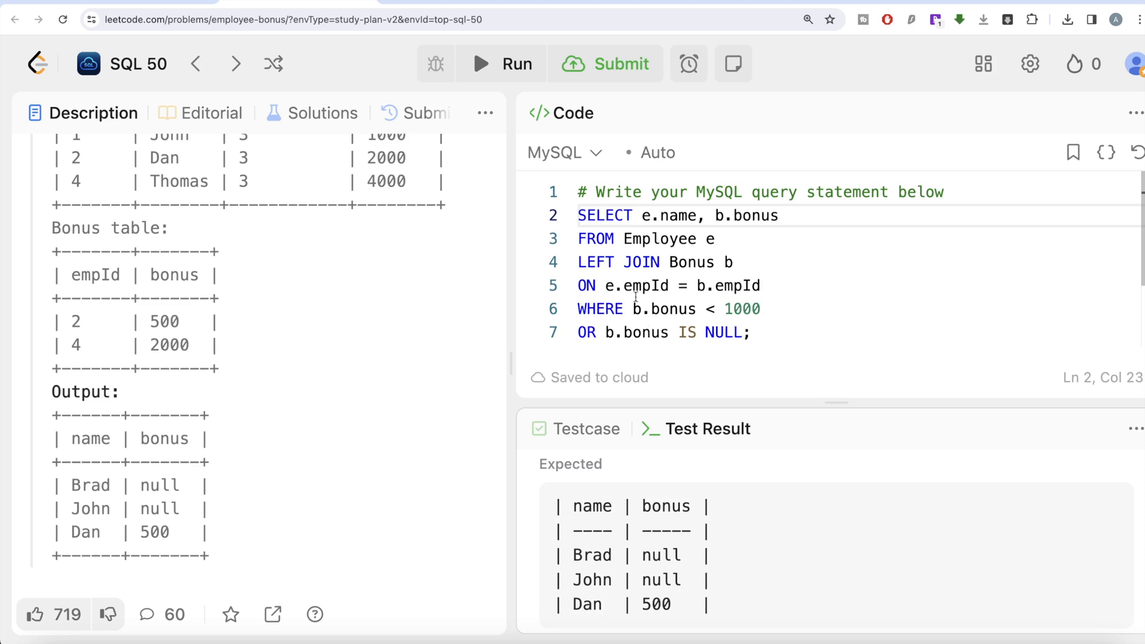
mouse_move(751, 455)
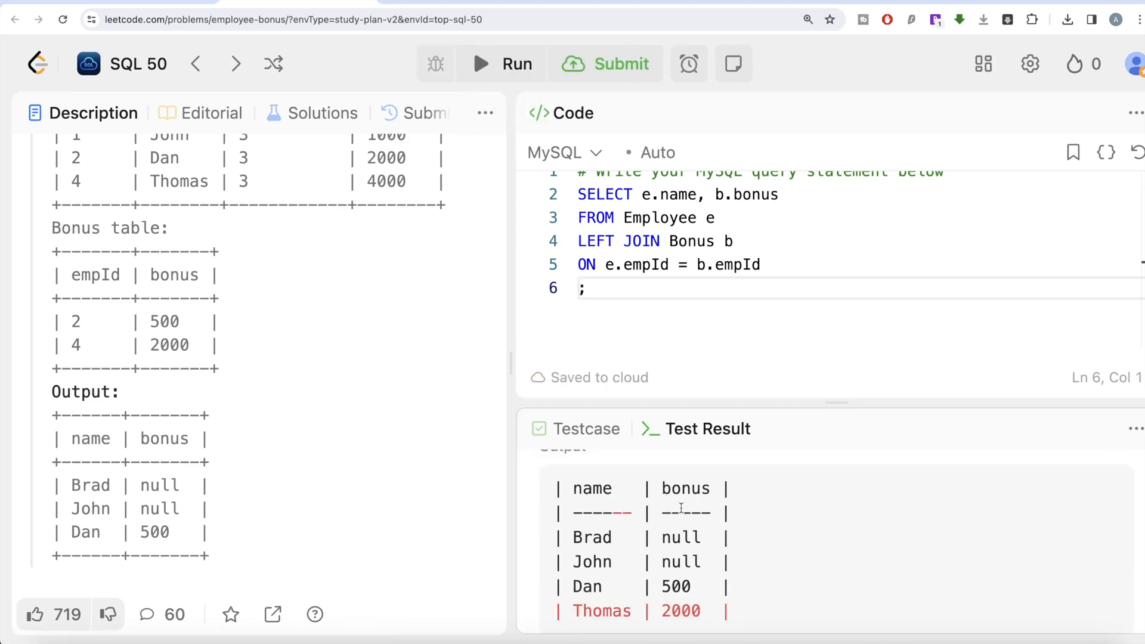
mouse_move(744, 330)
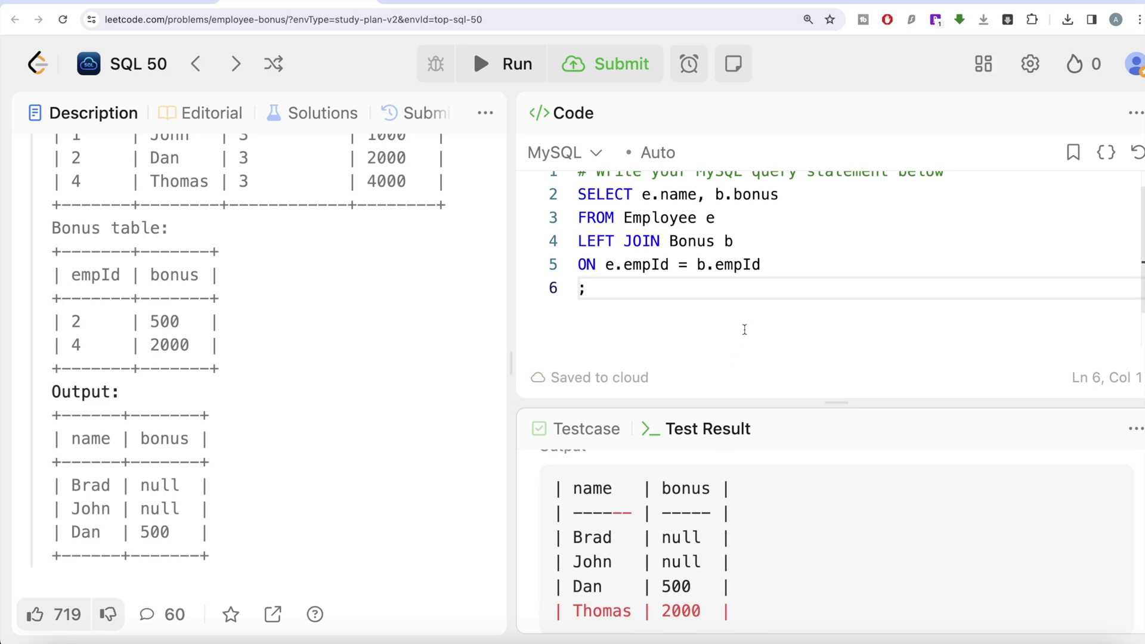
mouse_move(656, 537)
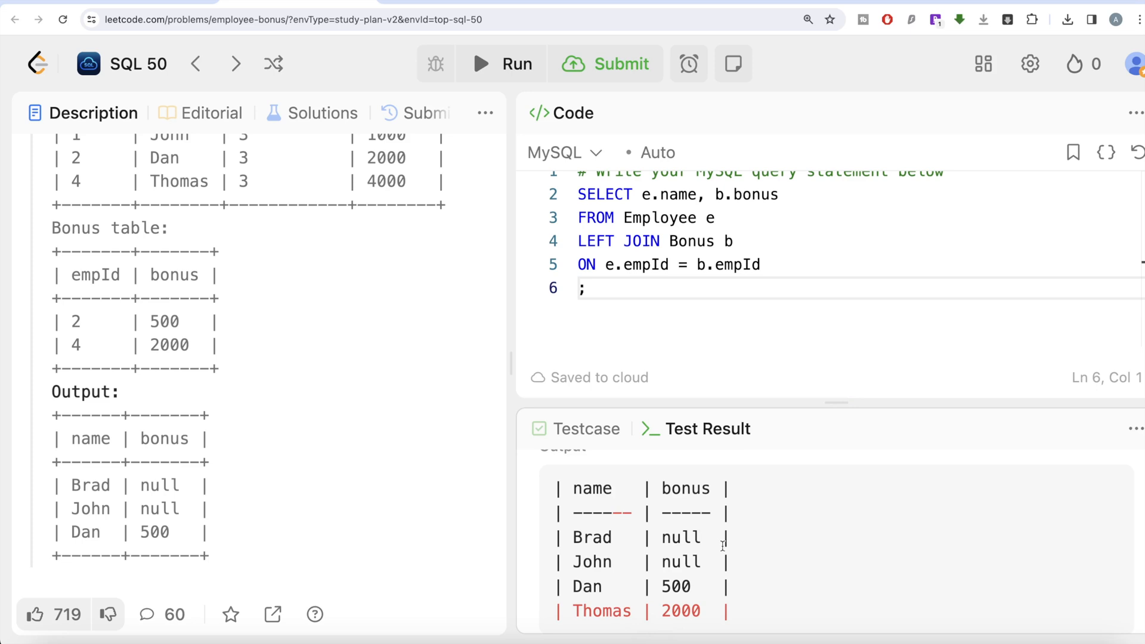
mouse_move(696, 516)
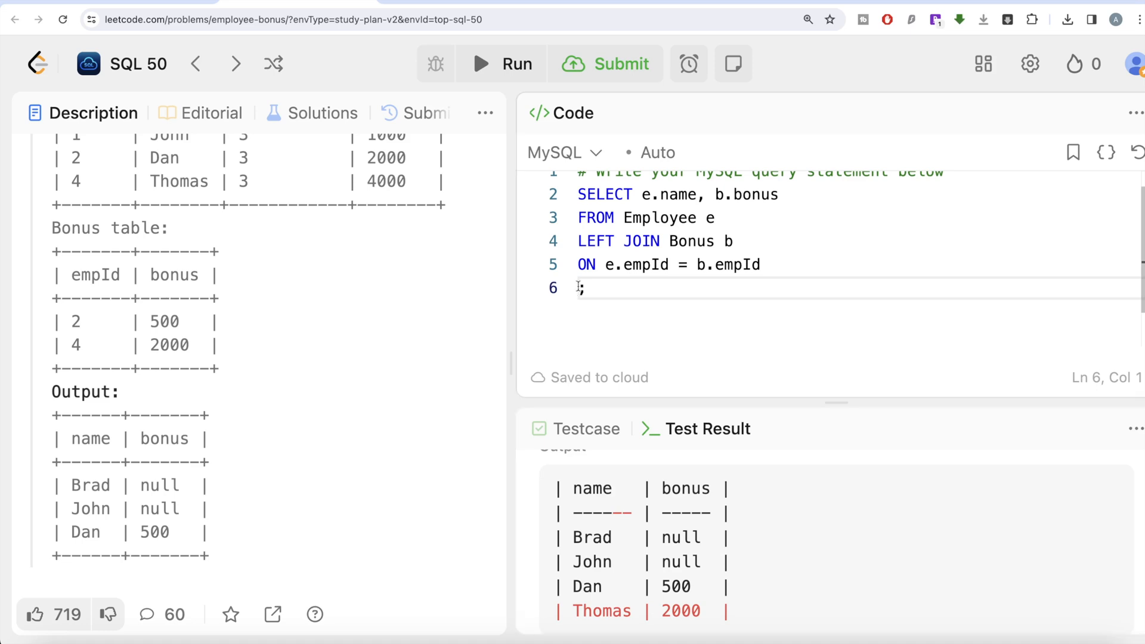
Rewrite the filter as WHERE IFNULL(b.bonus,0) < 1000, submit for Accepted, and reopen Description
text(WHERE IFNULL()
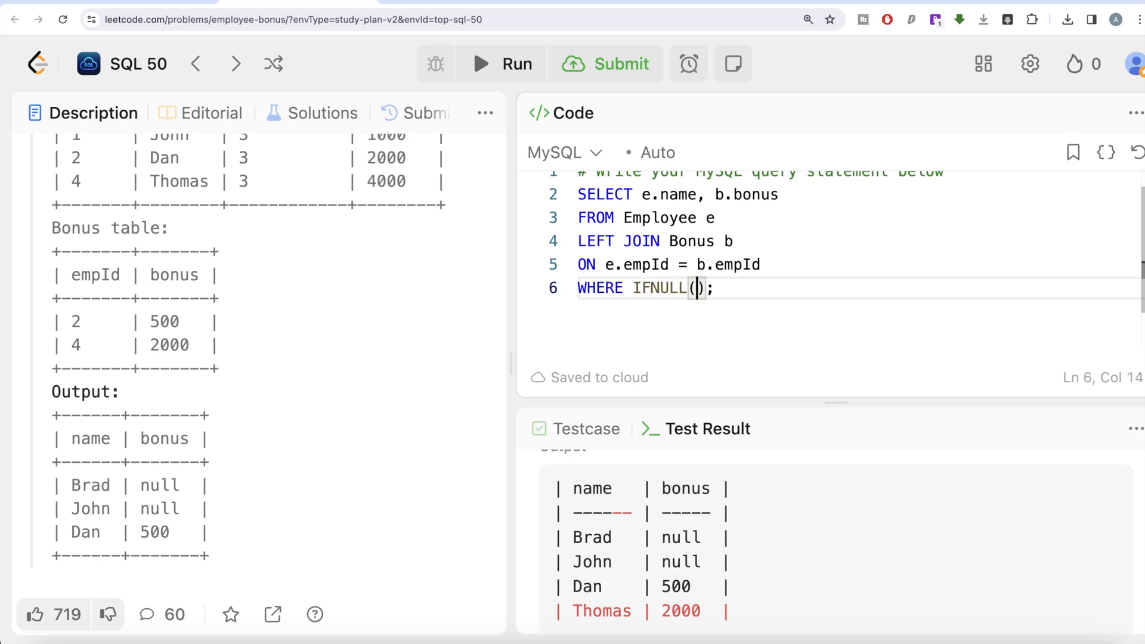
text(b.bo)
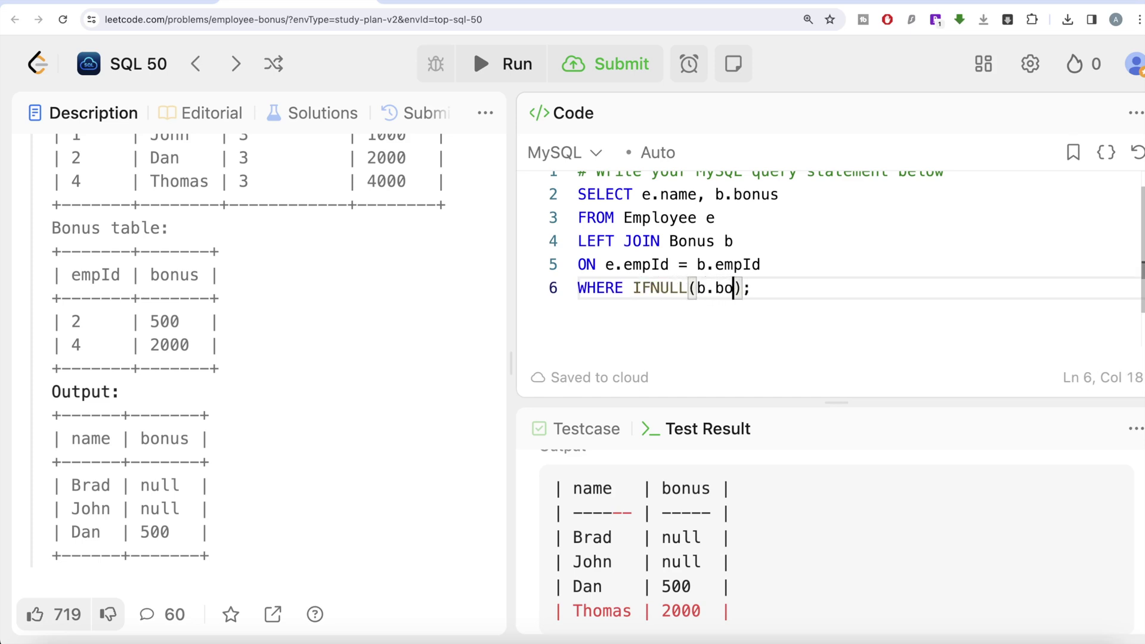
text(nus)
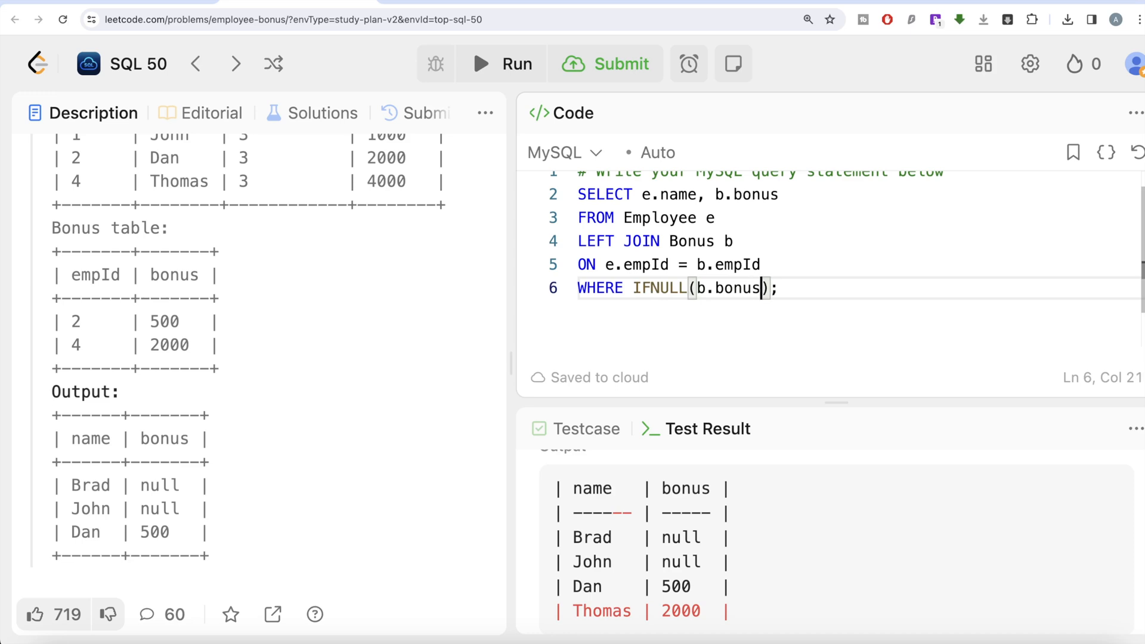
text(,)
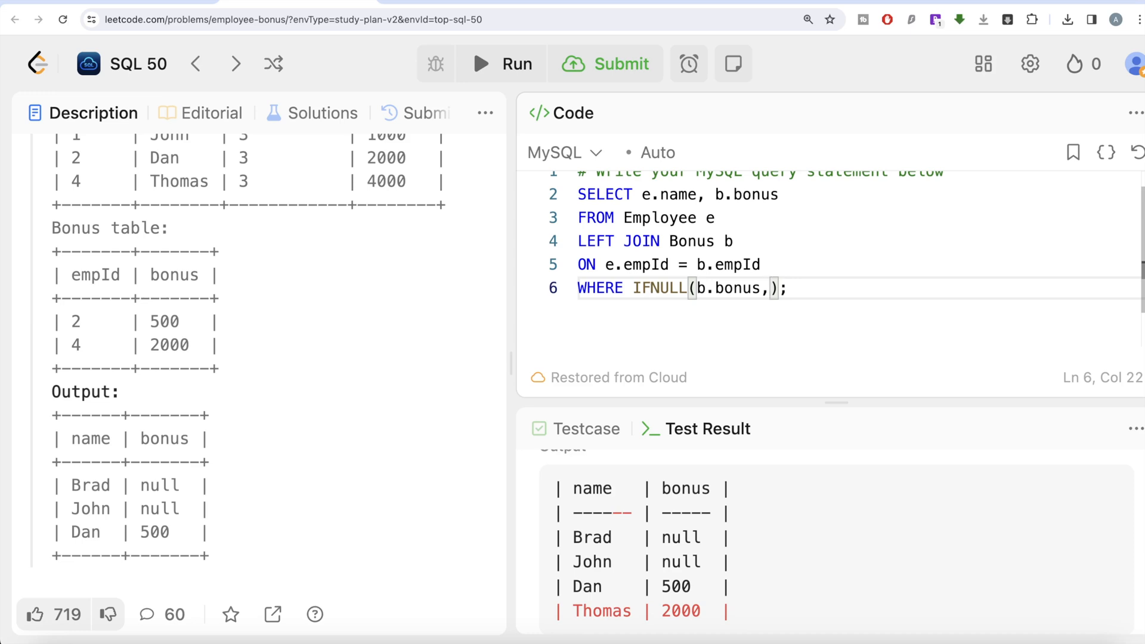
text(0)
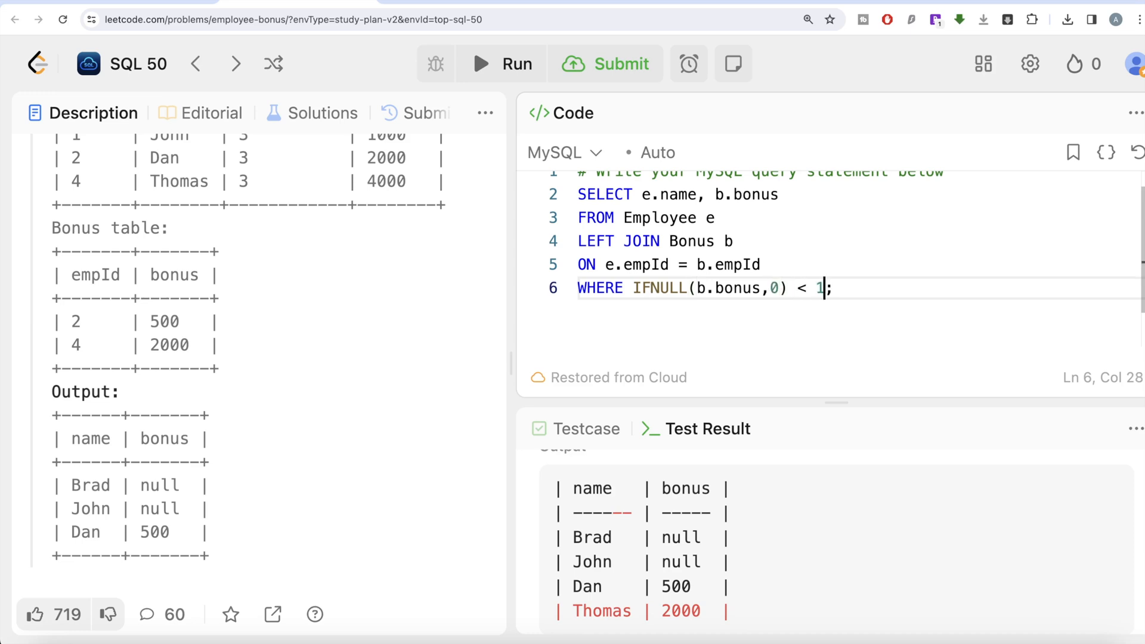
text(000)
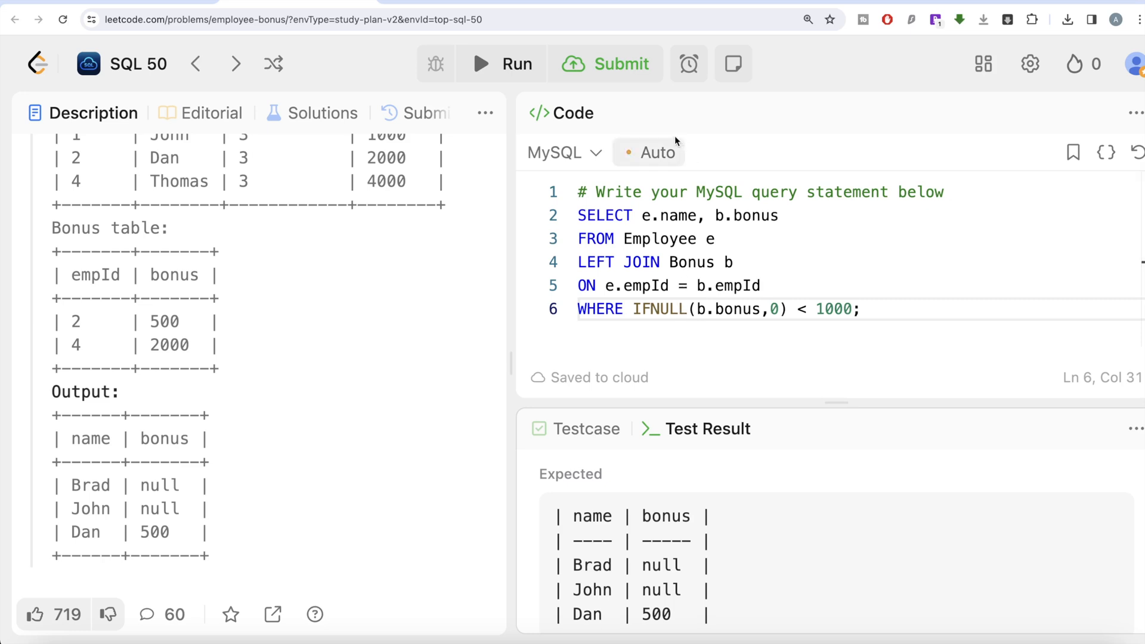
click(606, 63)
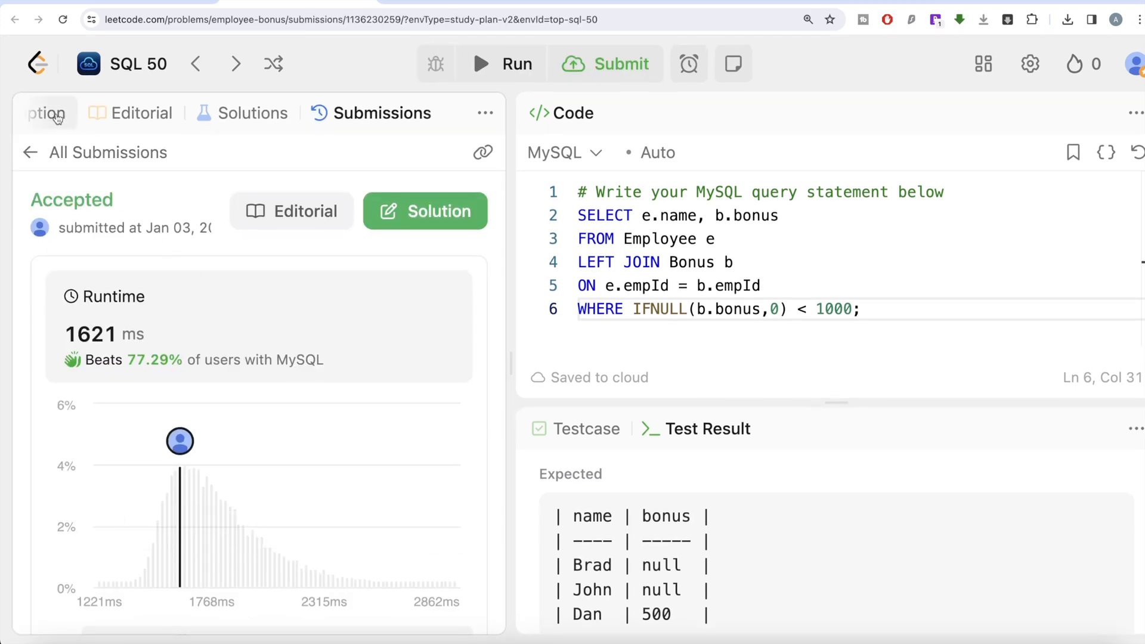
click(48, 113)
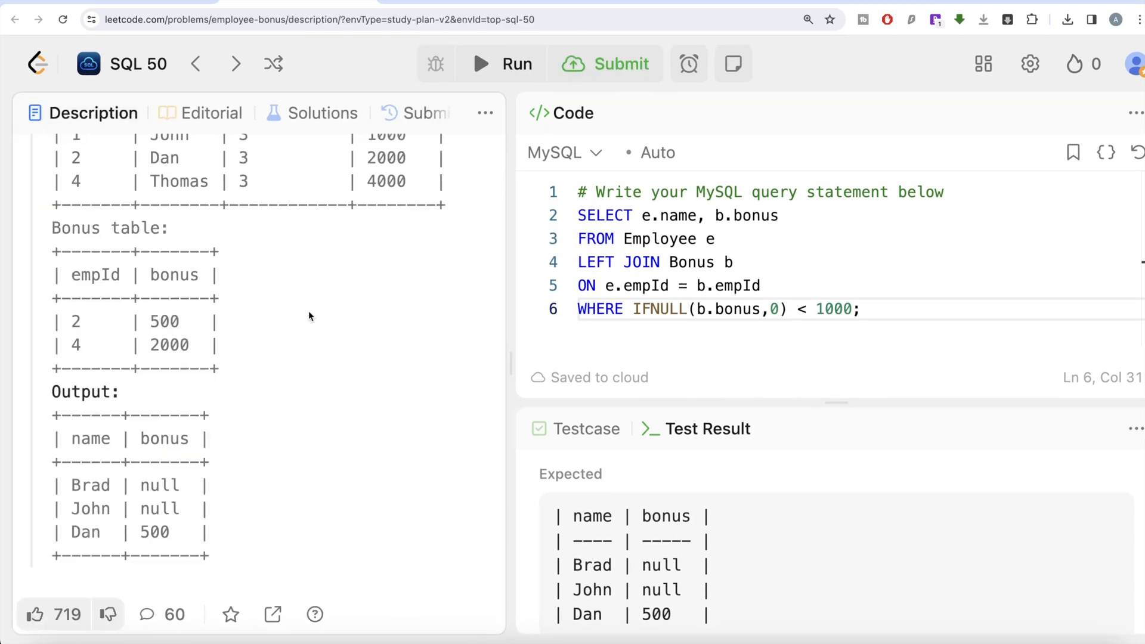
mouse_move(275, 294)
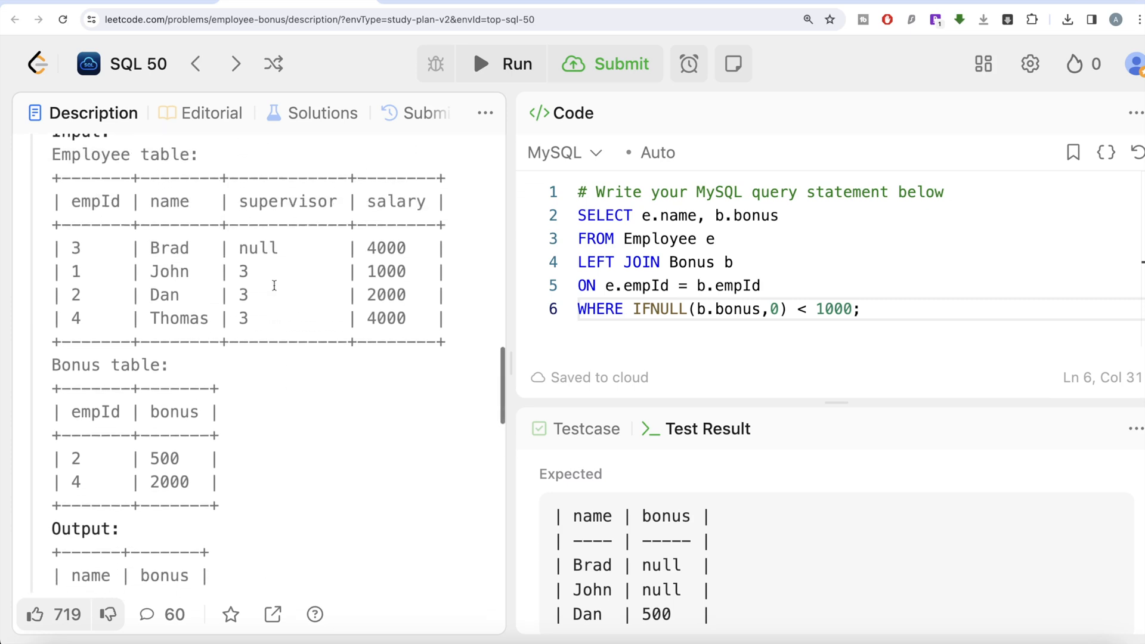
mouse_move(190, 215)
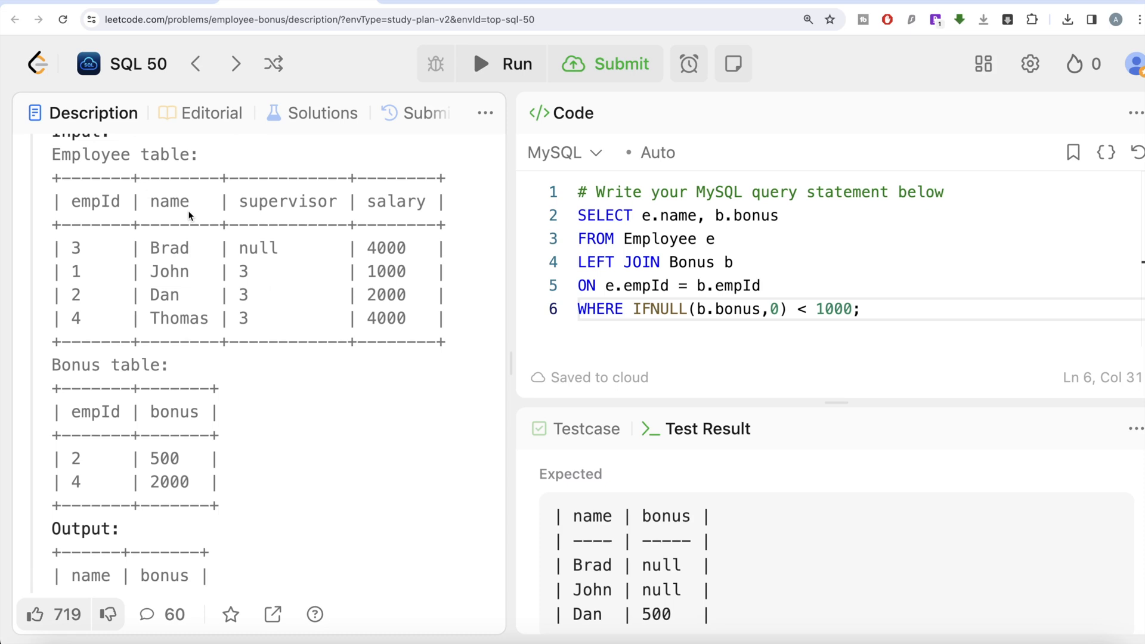
mouse_move(203, 386)
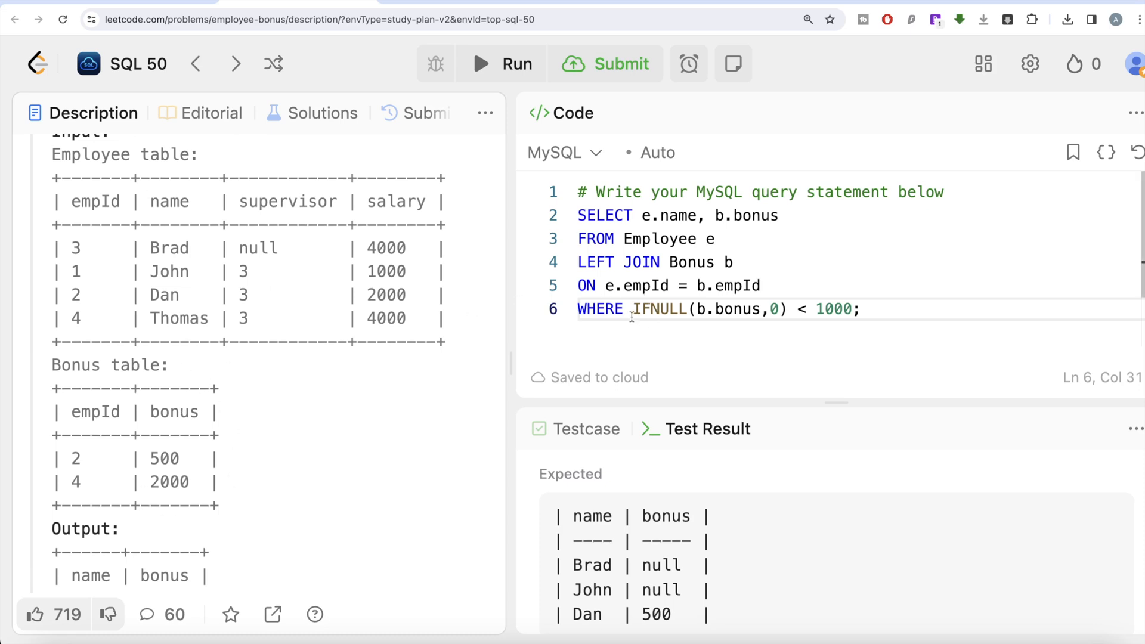
mouse_move(635, 314)
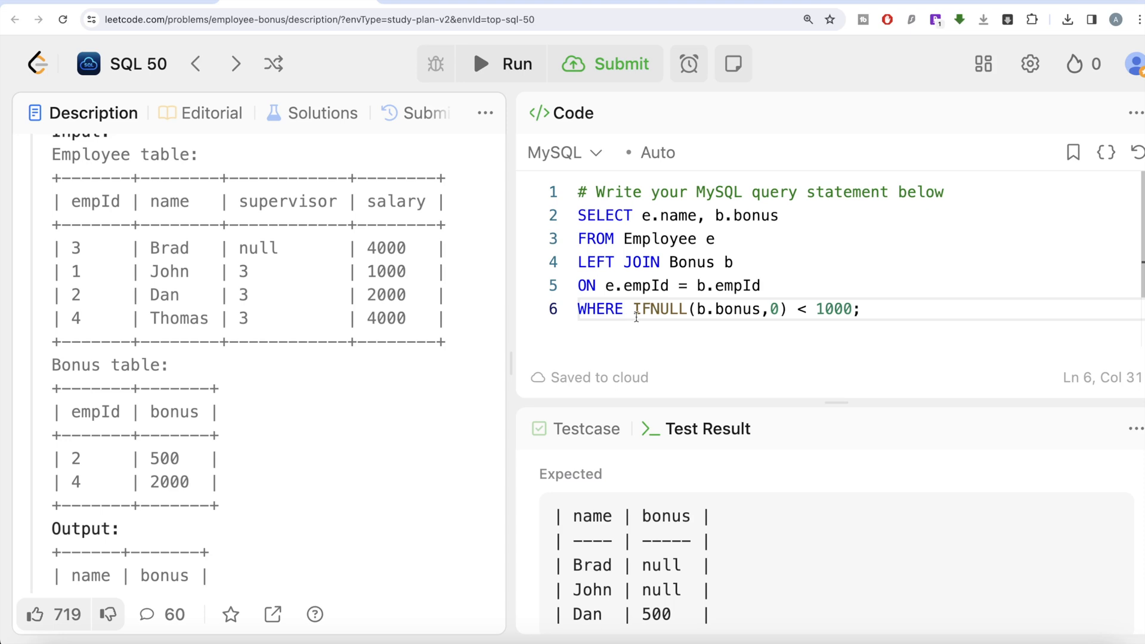
mouse_move(690, 309)
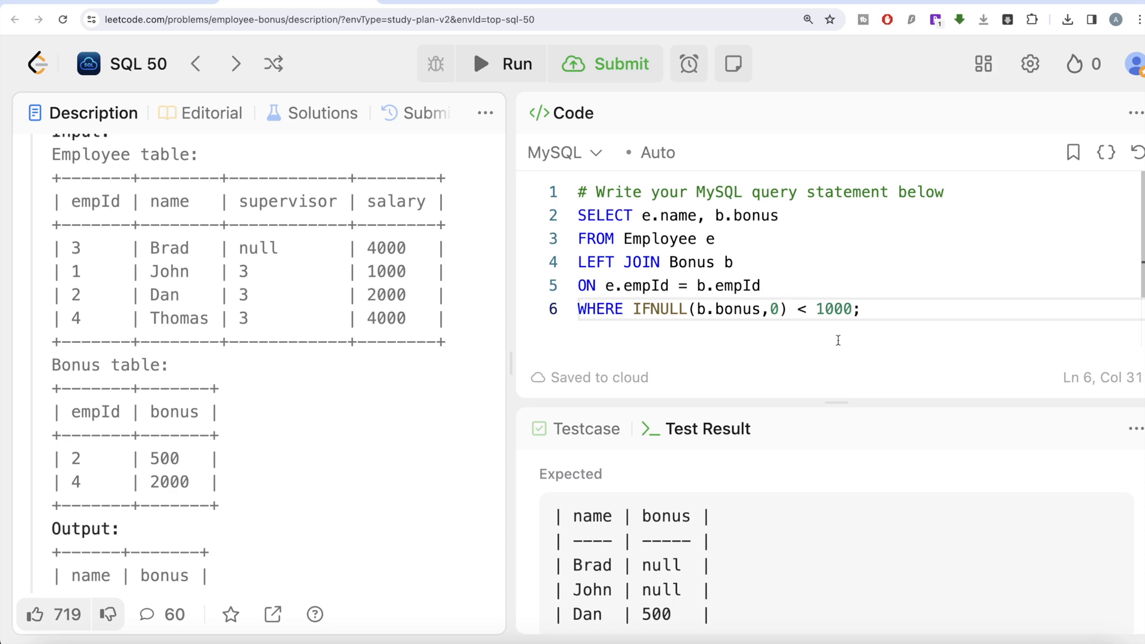
mouse_move(814, 322)
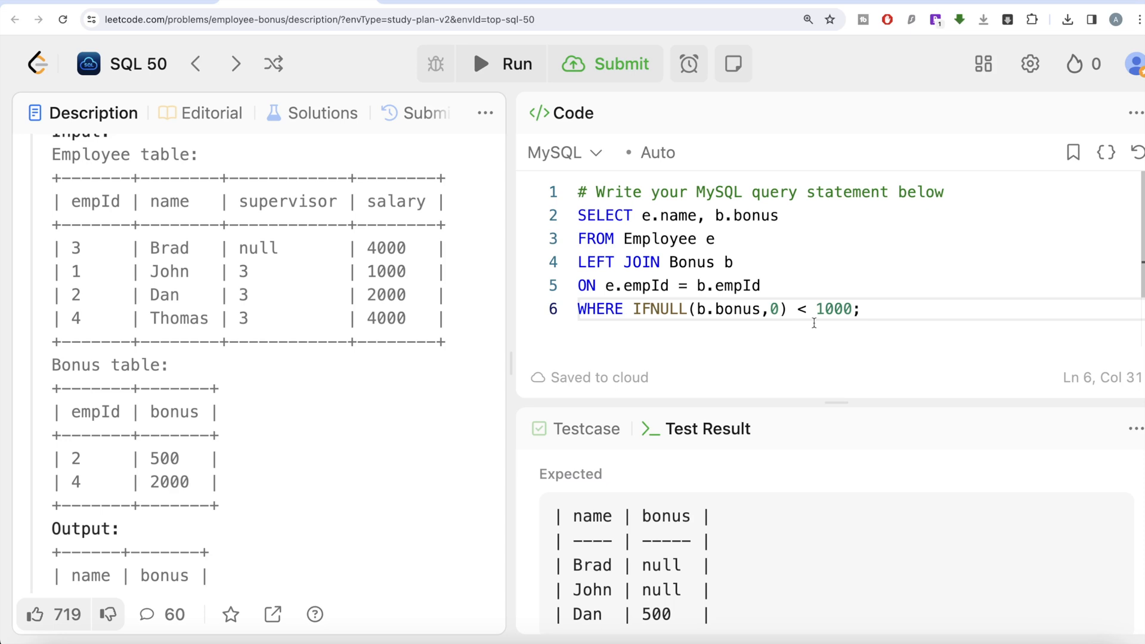
mouse_move(411, 425)
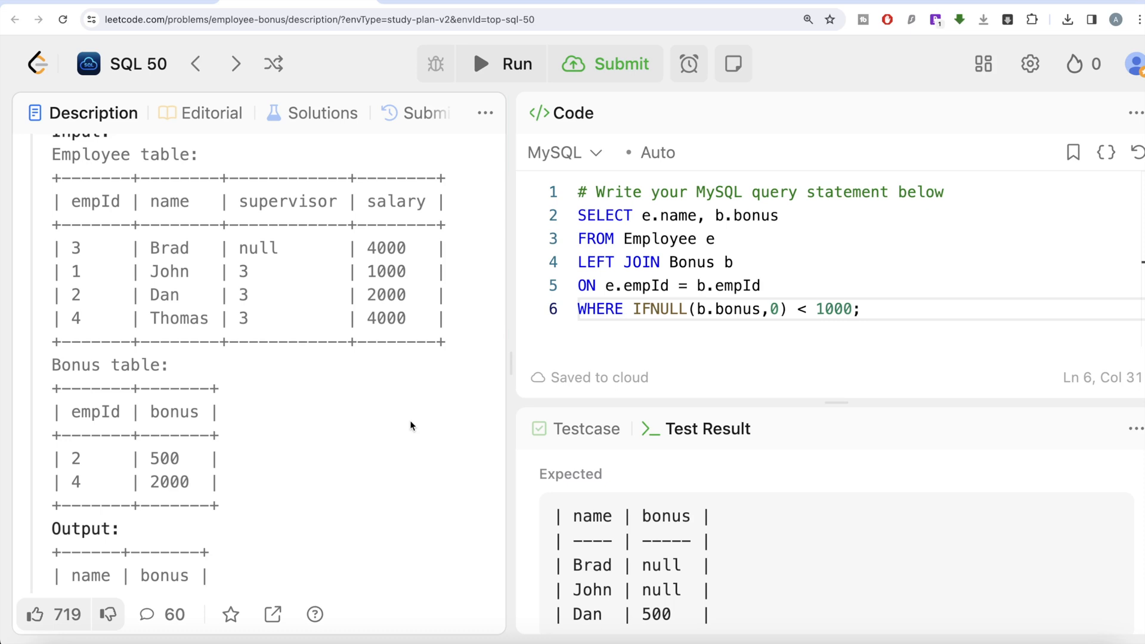